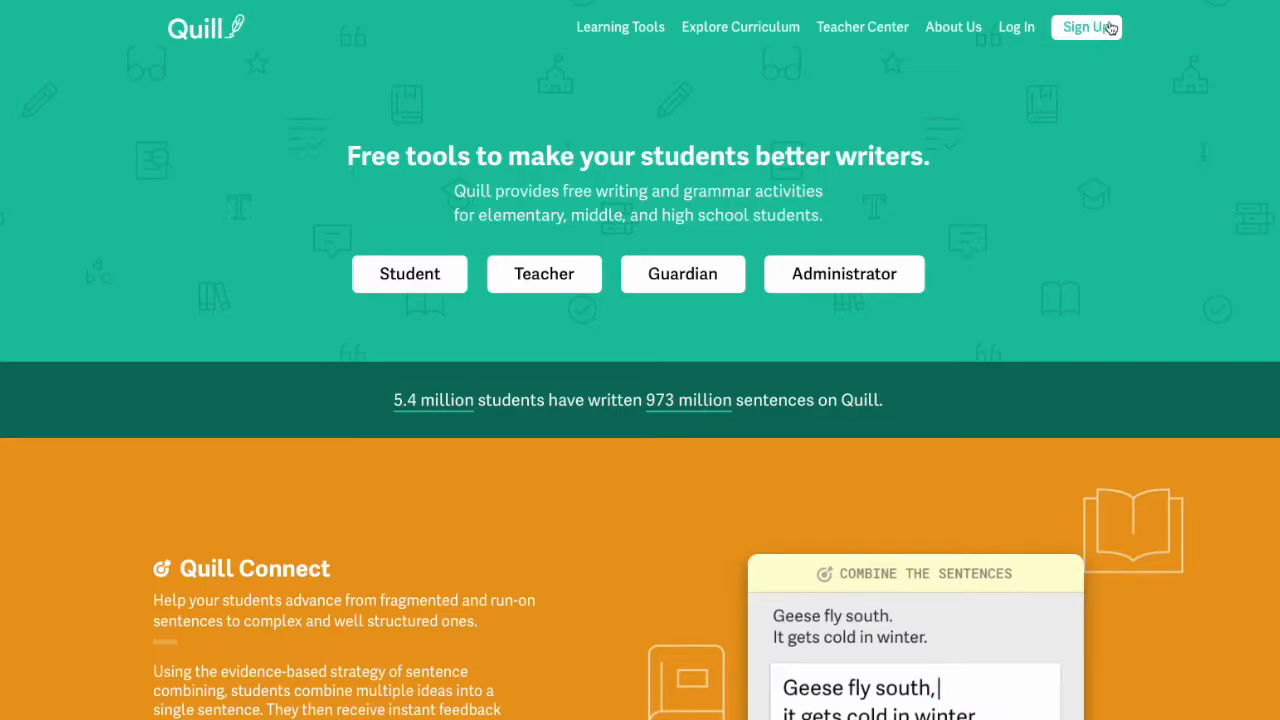
{"action": "mouse_move", "coordinate": [364, 320]}
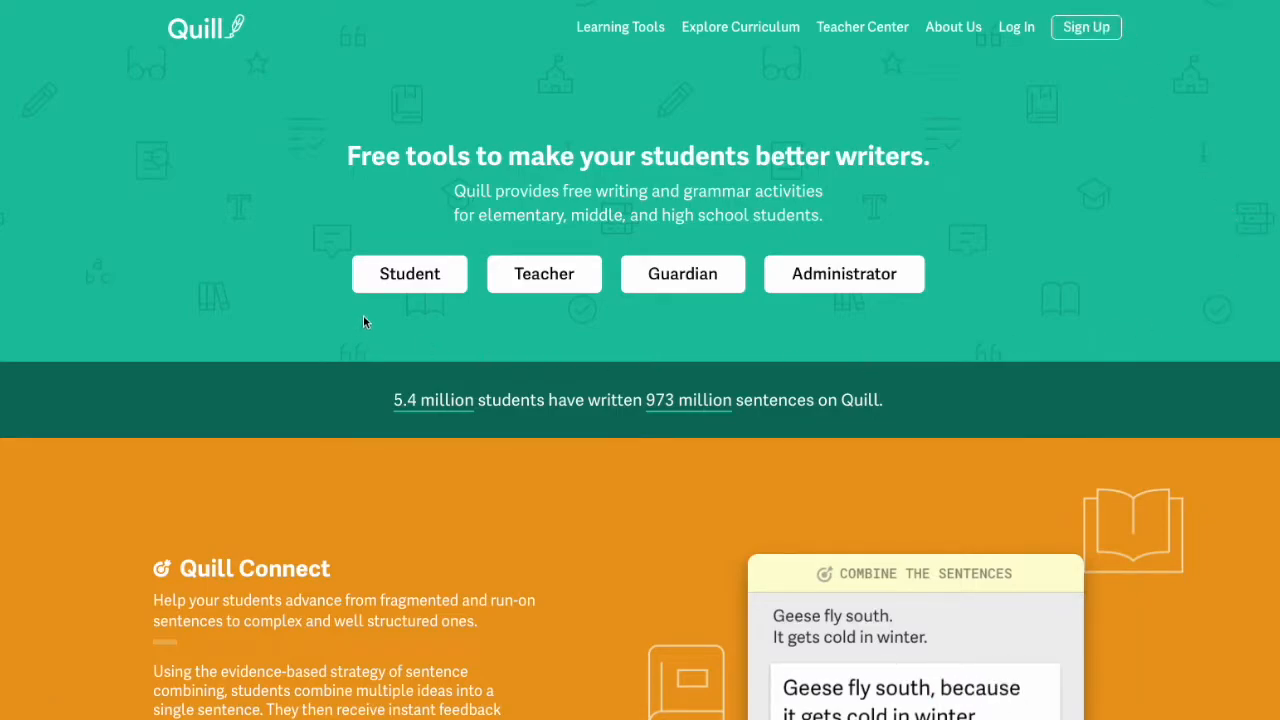
{"action": "mouse_move", "coordinate": [460, 308]}
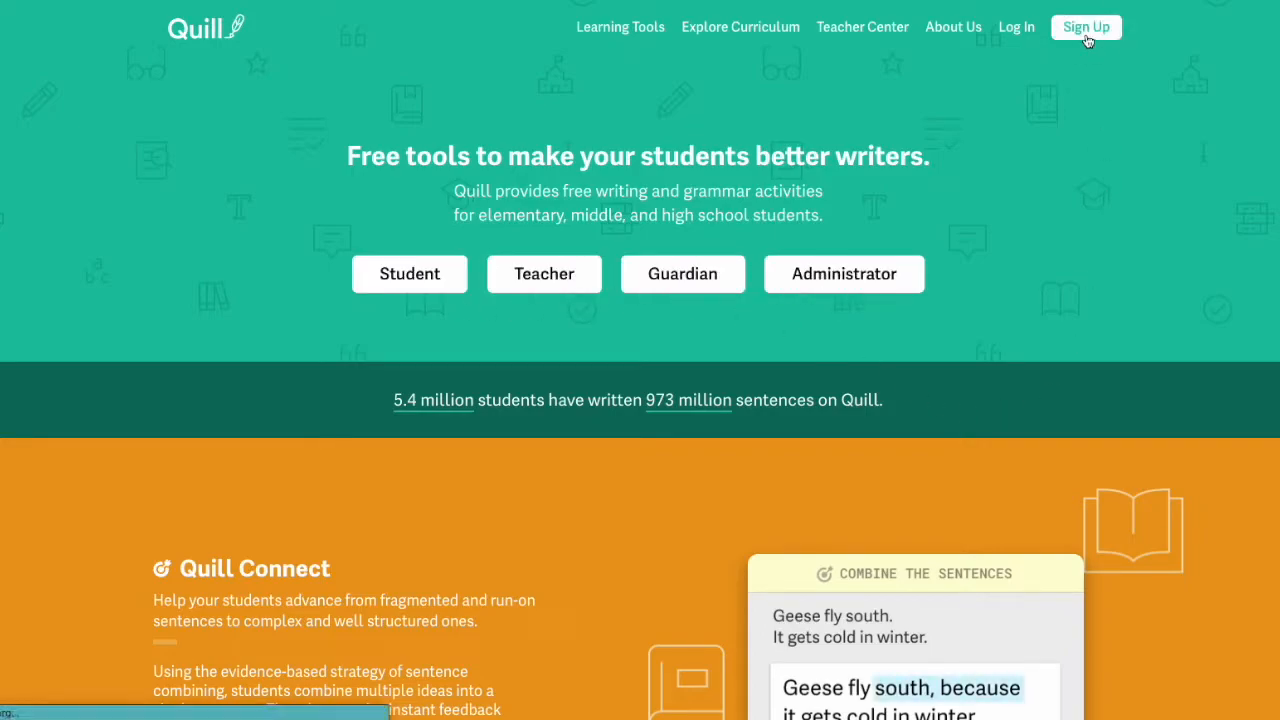
Start creating a new Quill account from the Sign Up link.
{"action": "left_click", "coordinate": [1086, 28]}
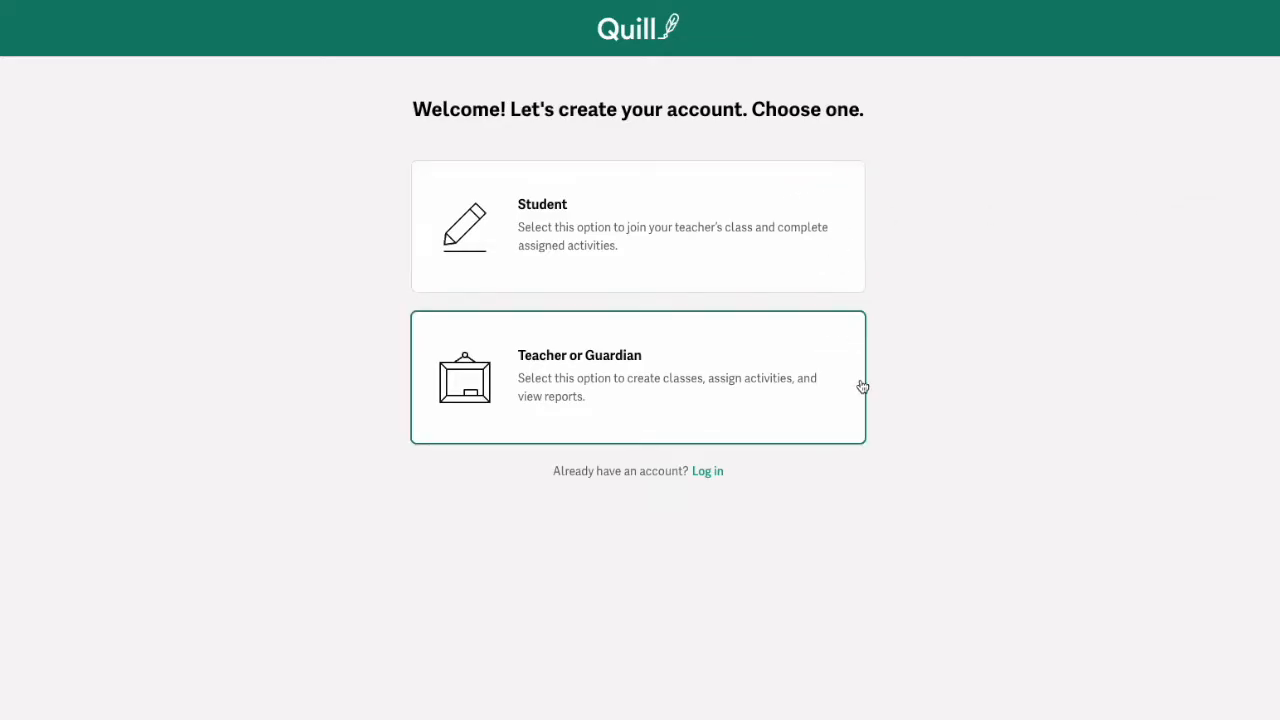
{"action": "mouse_move", "coordinate": [1032, 348]}
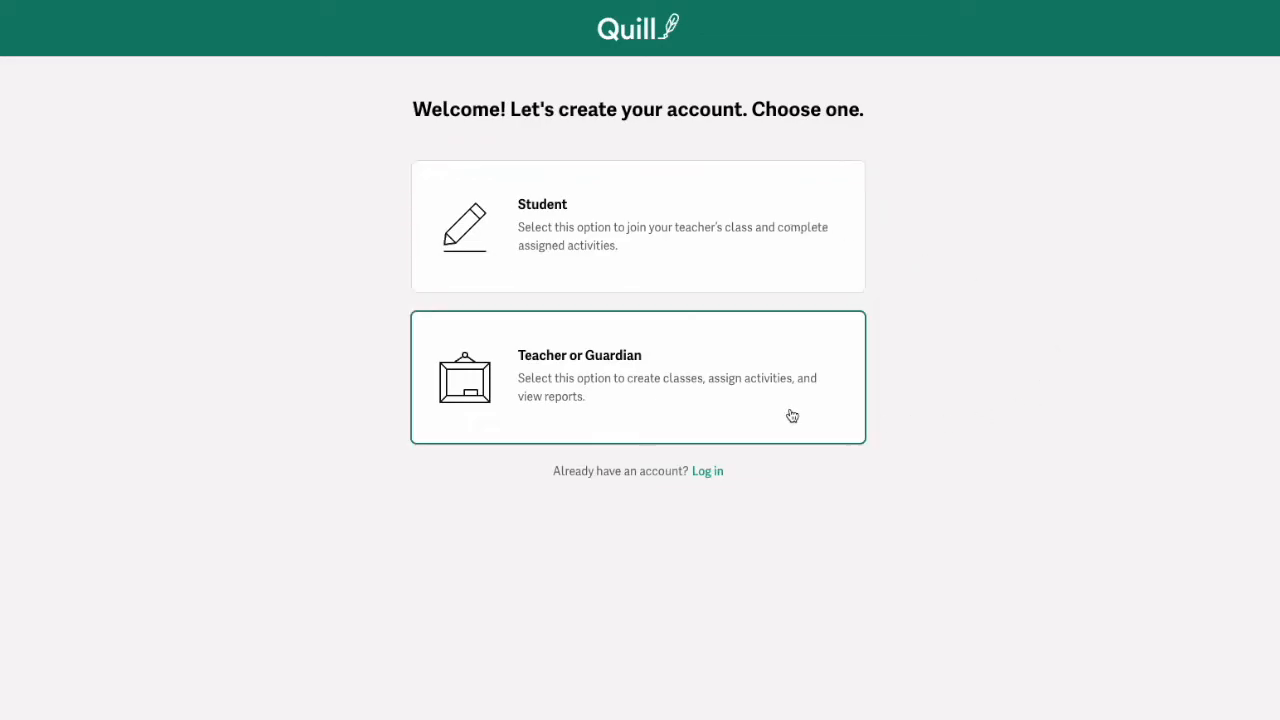
{"action": "mouse_move", "coordinate": [838, 412]}
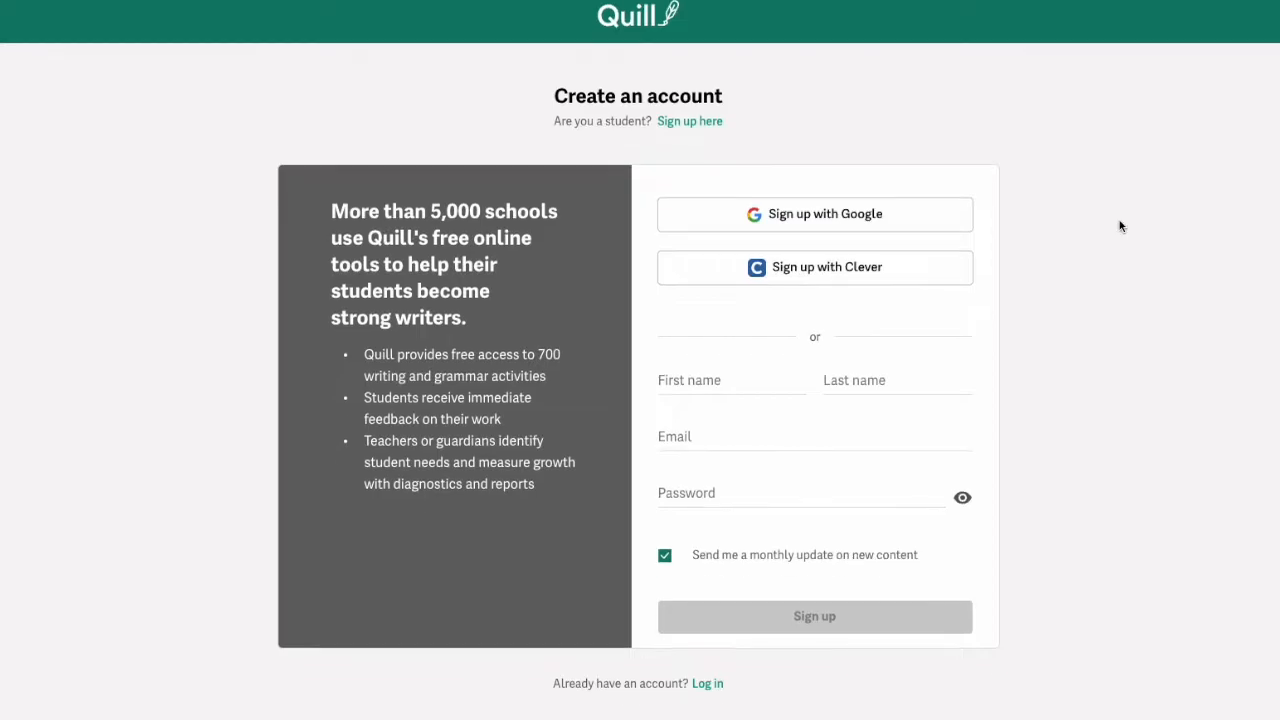
{"action": "mouse_move", "coordinate": [1108, 230]}
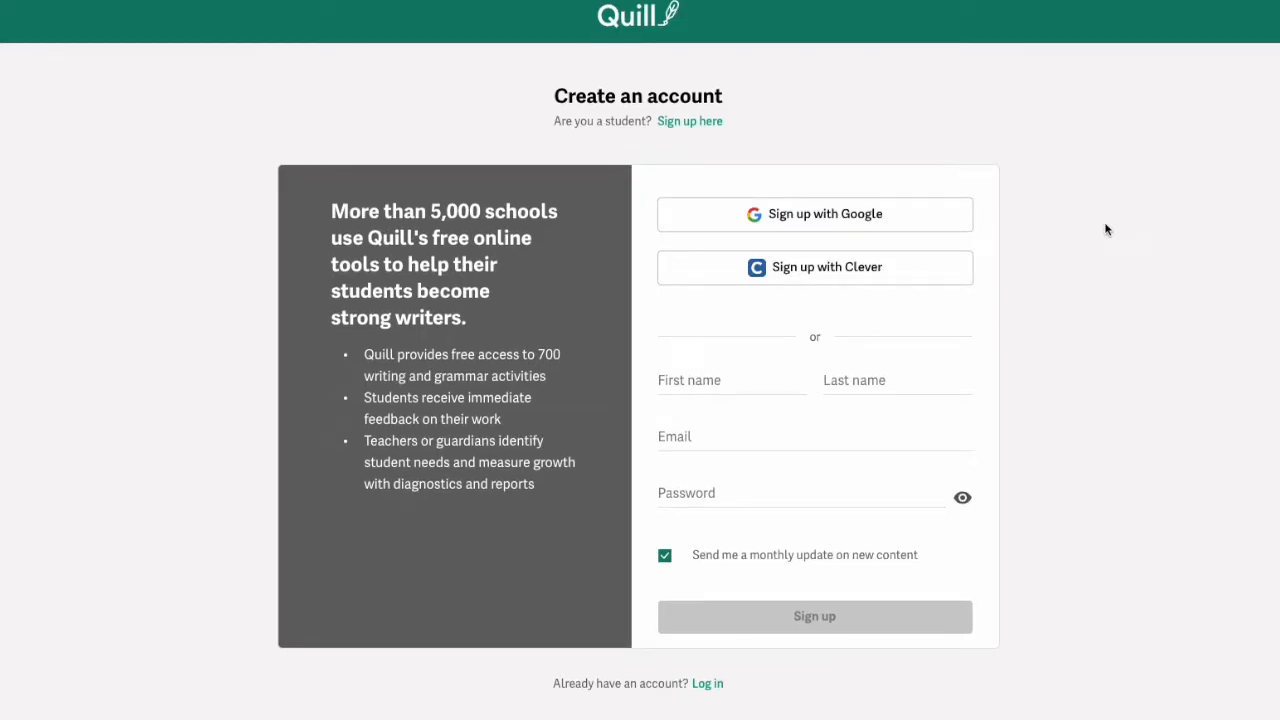
{"action": "mouse_move", "coordinate": [956, 218]}
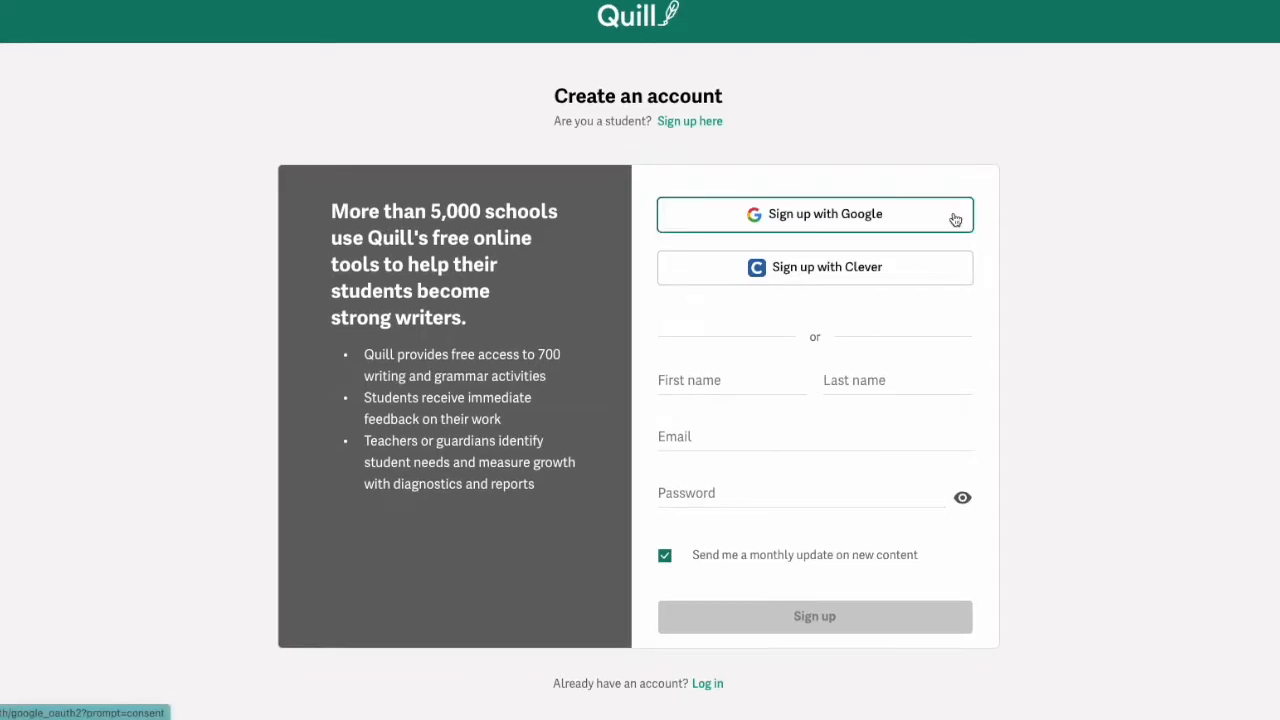
{"action": "mouse_move", "coordinate": [1060, 304]}
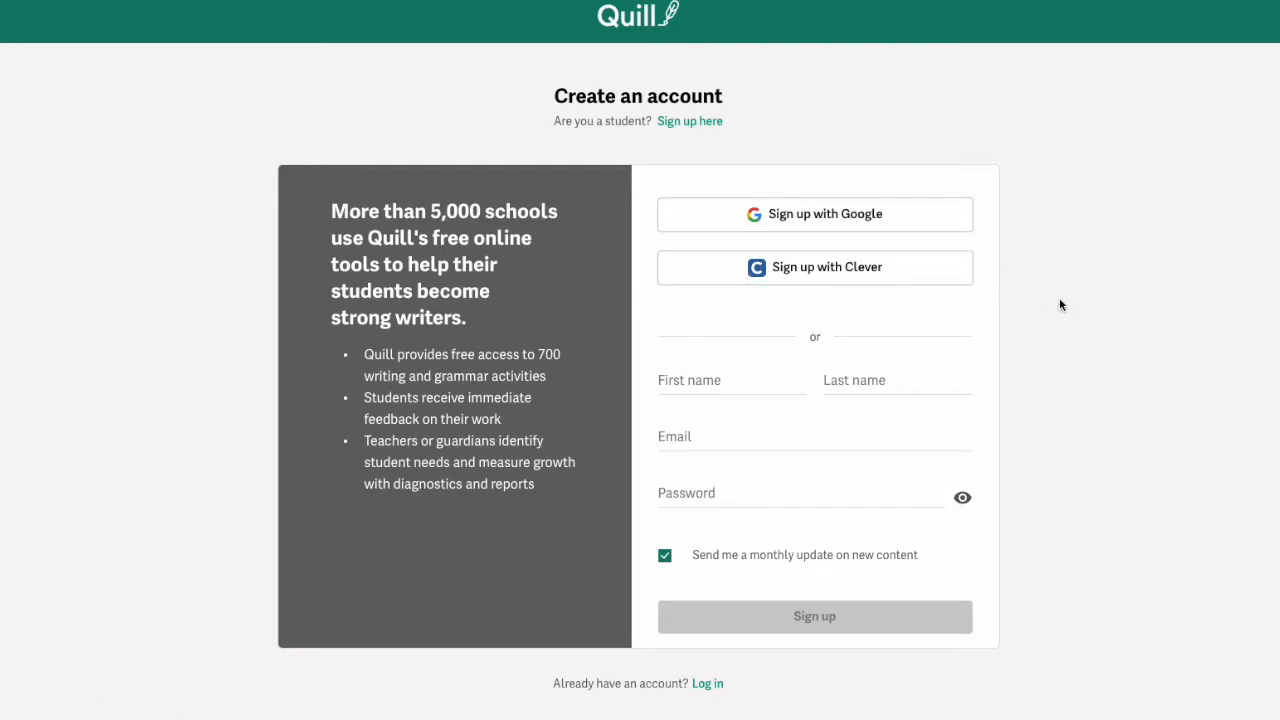
{"action": "mouse_move", "coordinate": [922, 450]}
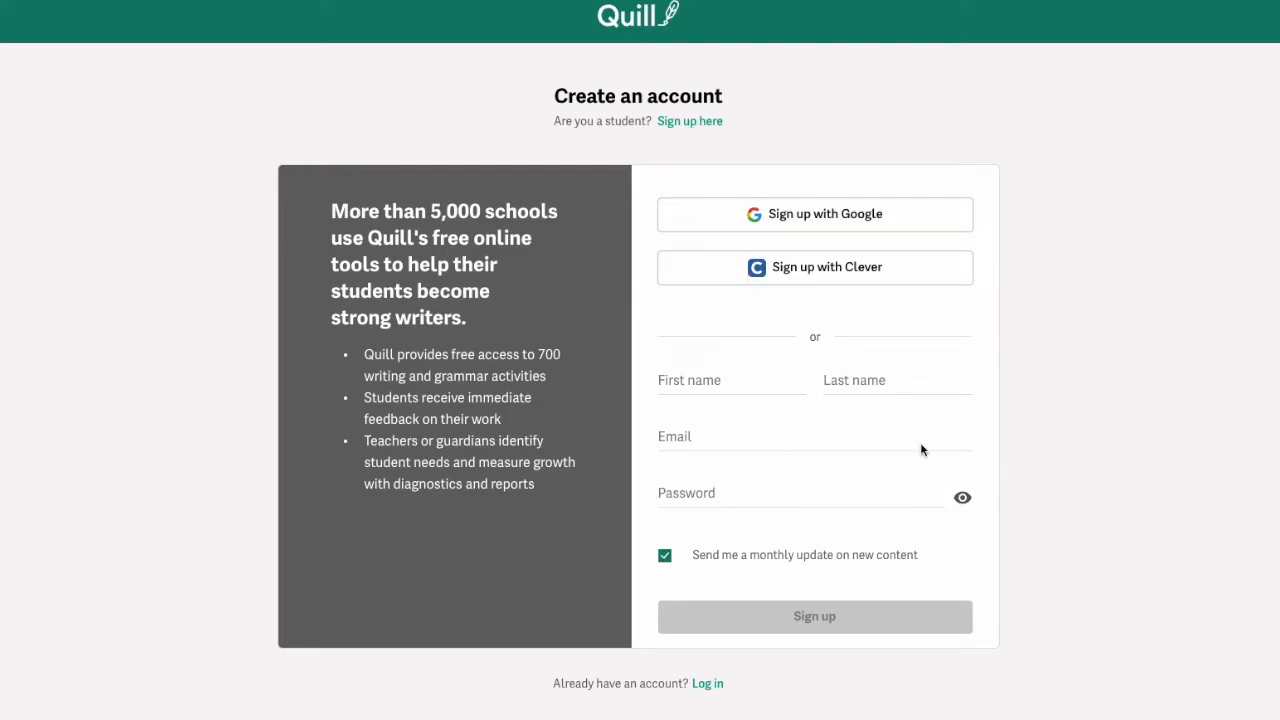
{"action": "left_click", "coordinate": [732, 380]}
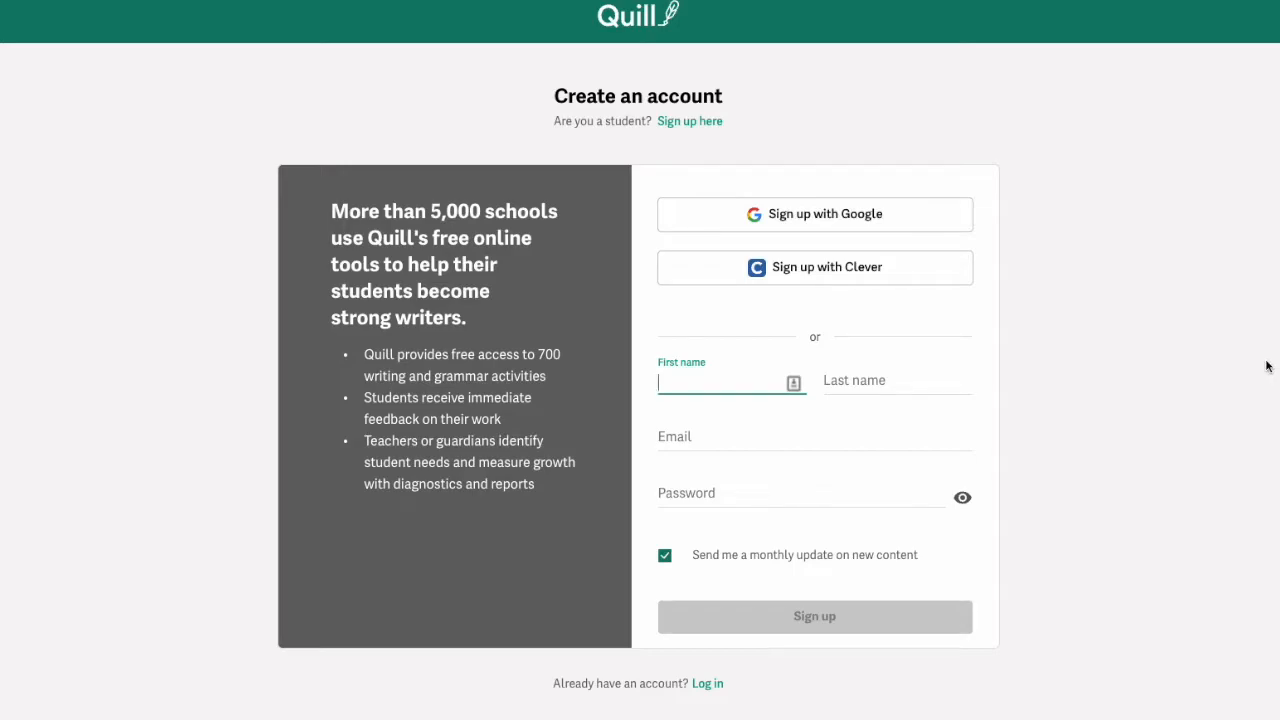
{"action": "type", "text": "Demo"}
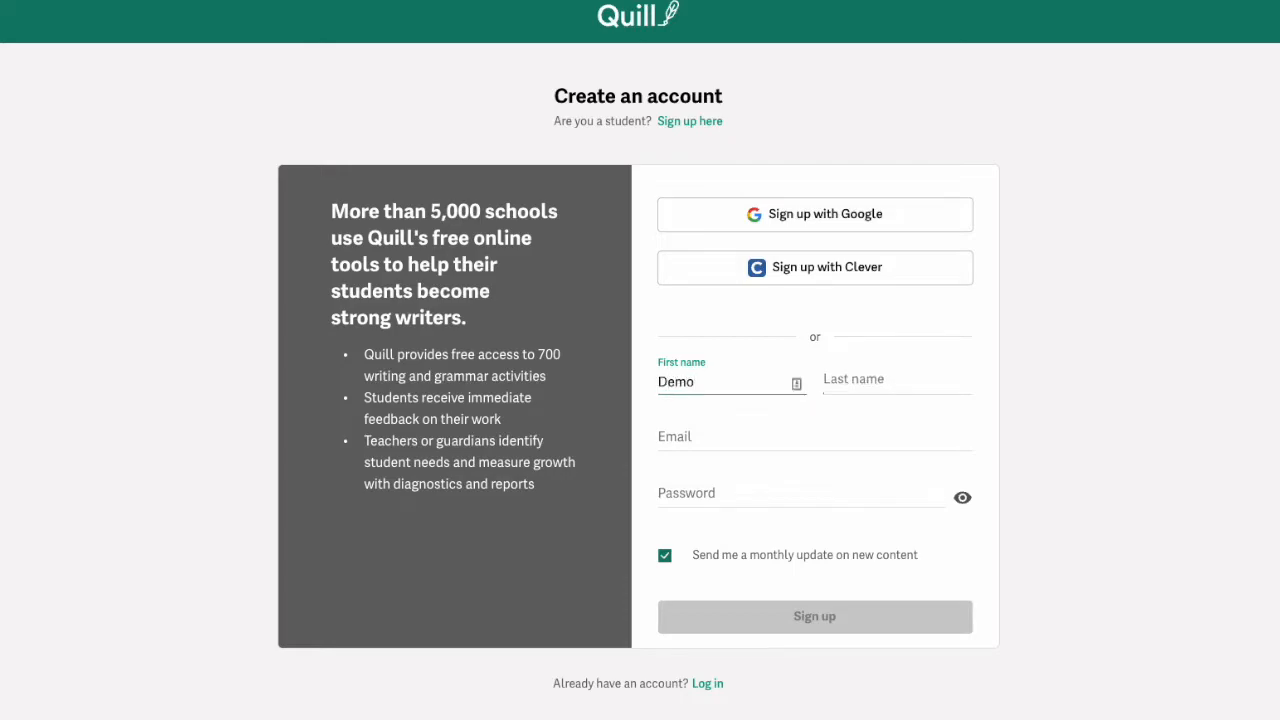
{"action": "type", "text": "Teac"}
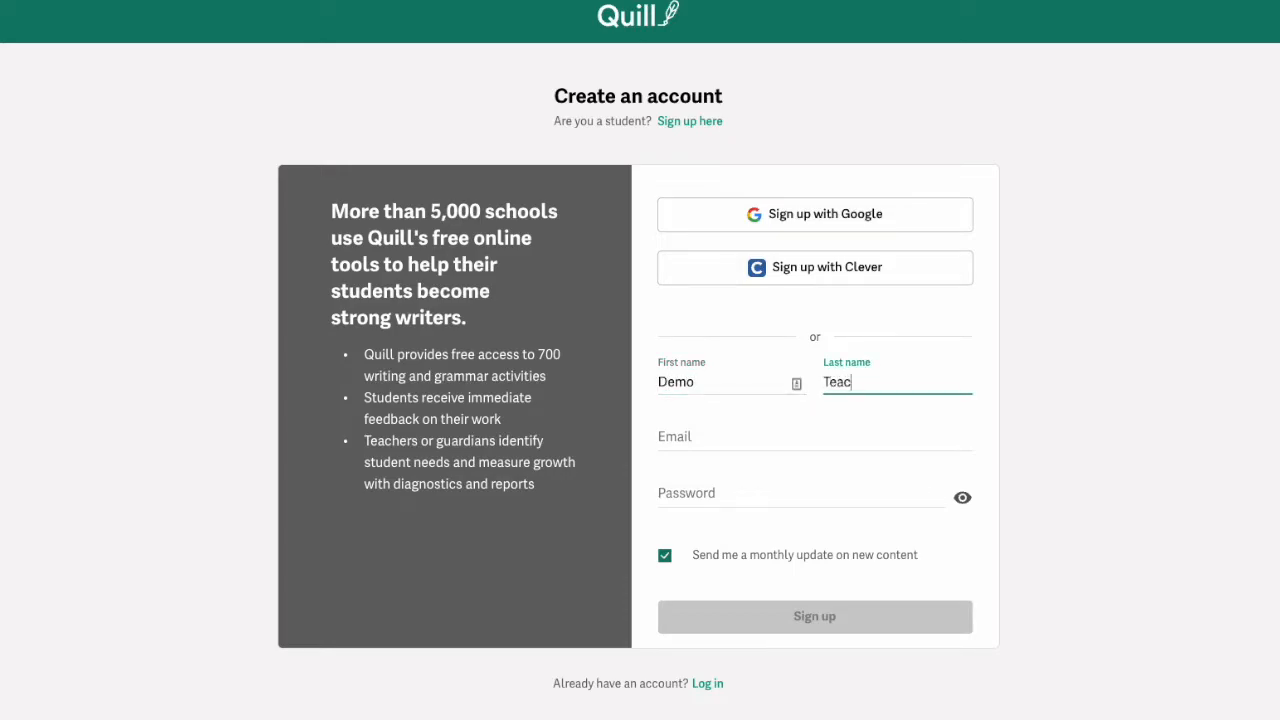
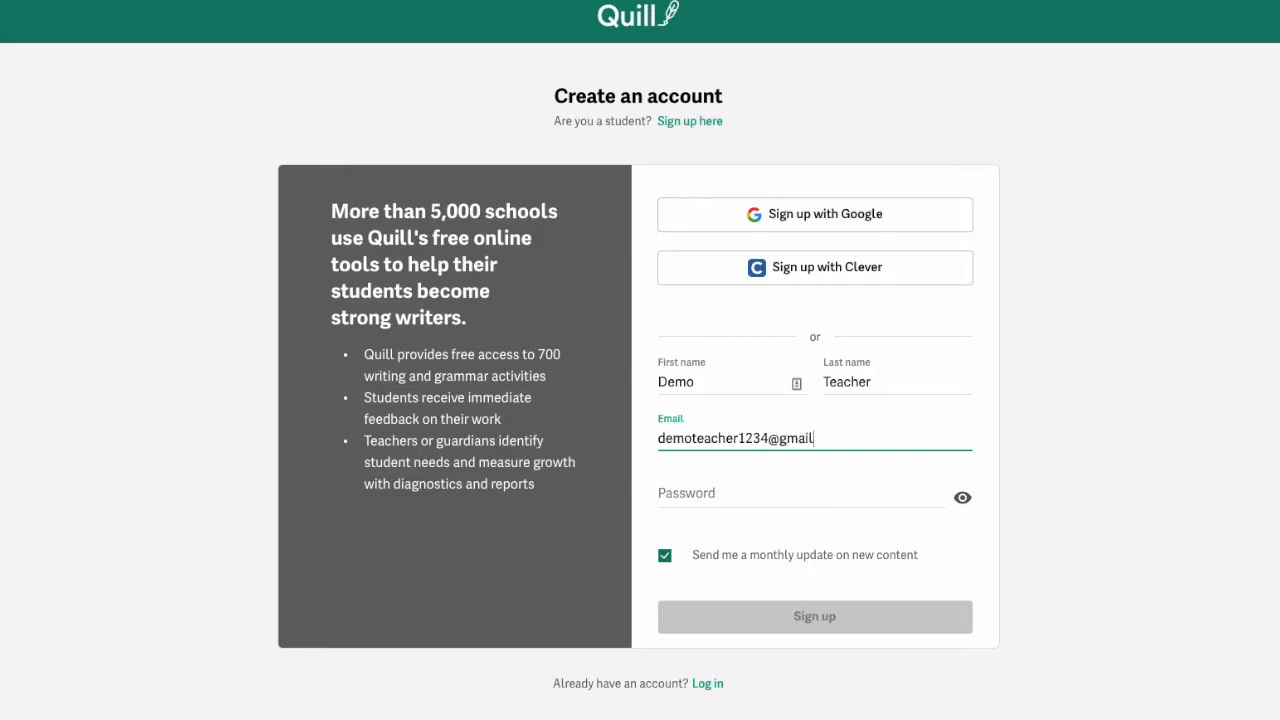
{"action": "type", "text": "••••"}
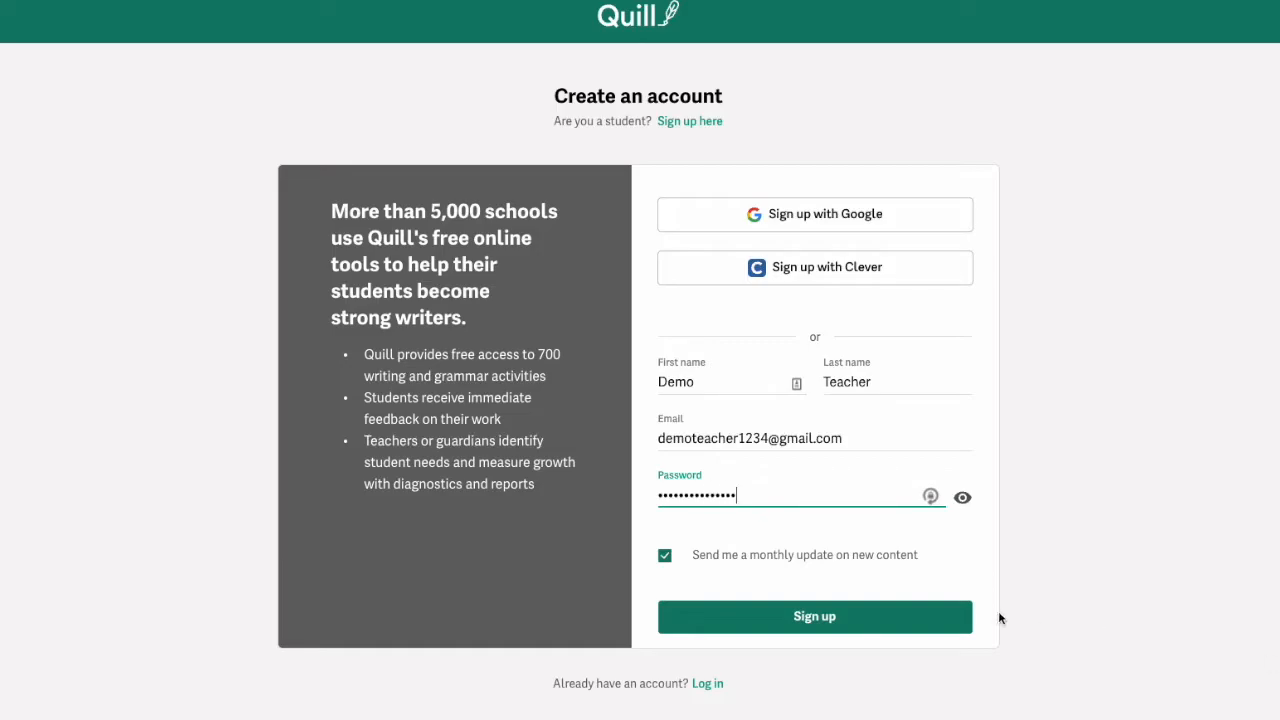
{"action": "mouse_move", "coordinate": [924, 628]}
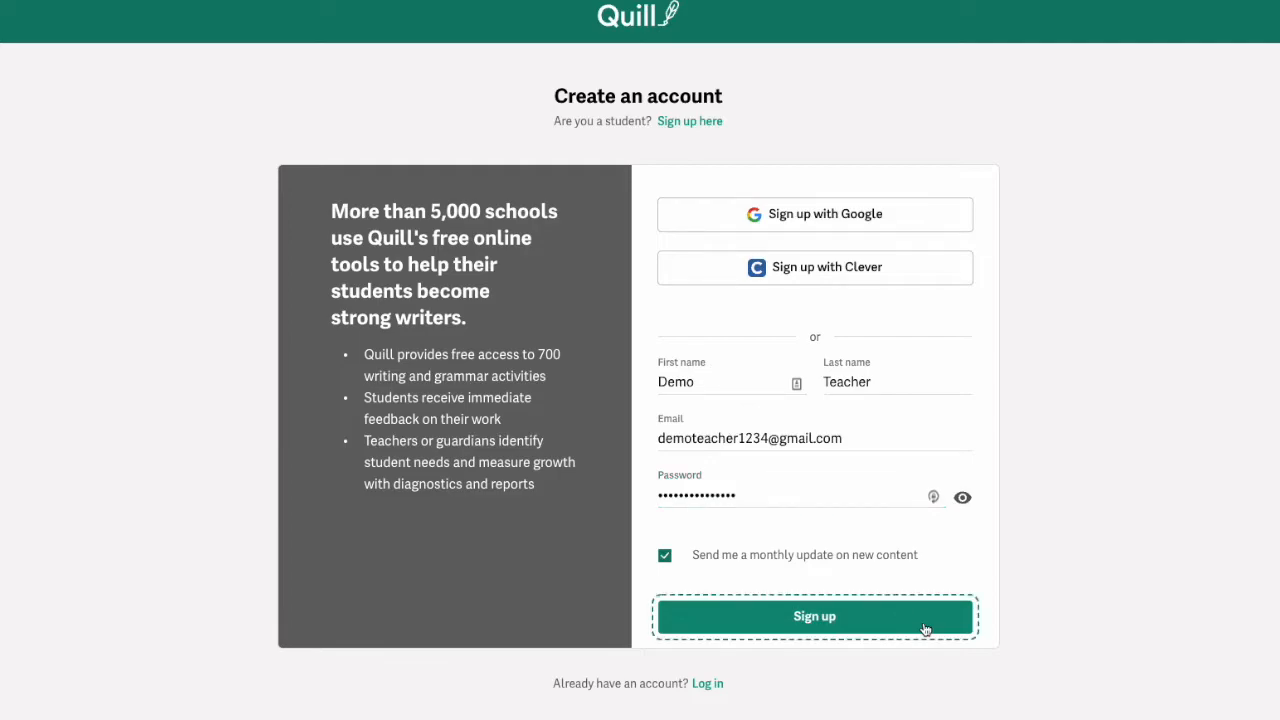
Submit the teacher account and skip school selection for now.
{"action": "left_click", "coordinate": [814, 616]}
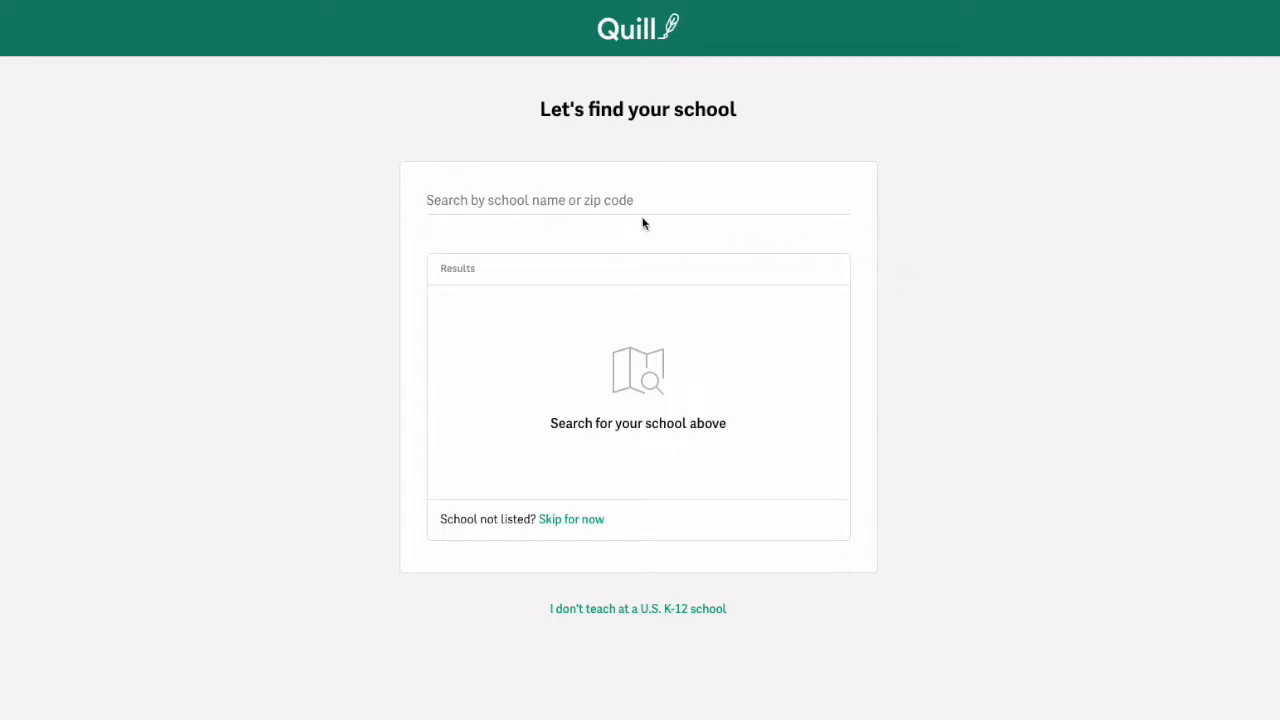
{"action": "mouse_move", "coordinate": [584, 528]}
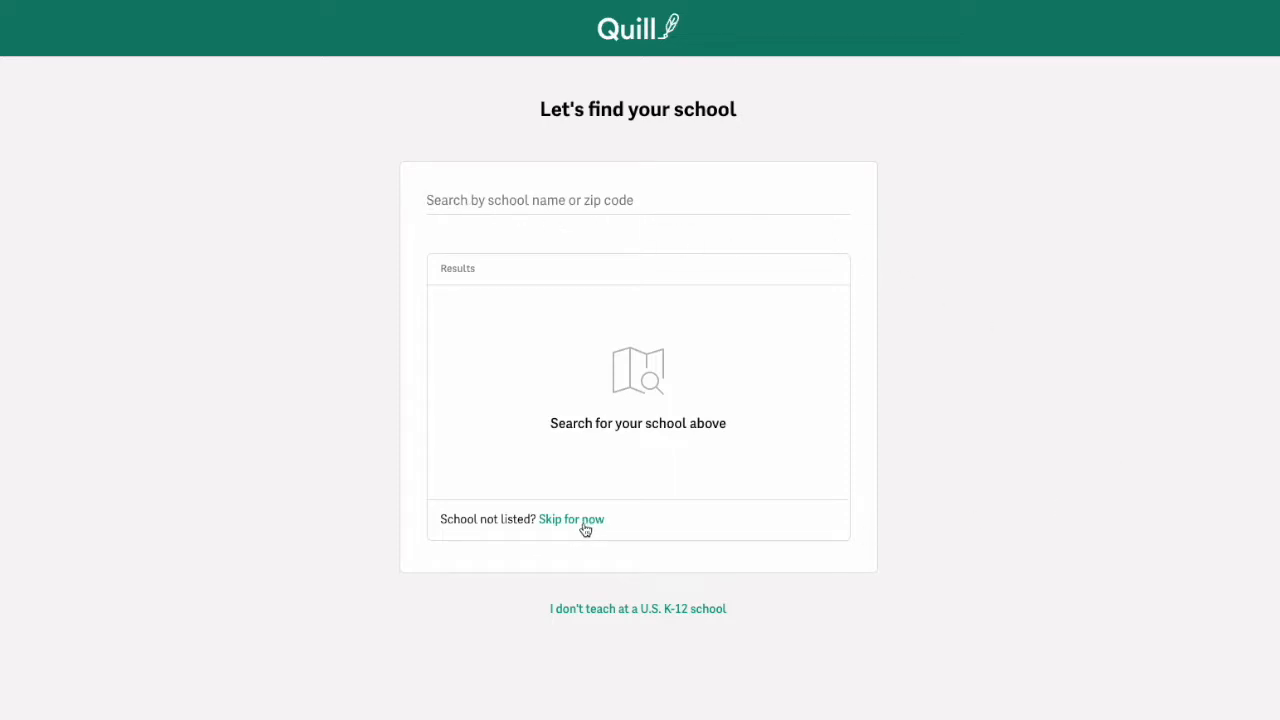
{"action": "left_click", "coordinate": [572, 520]}
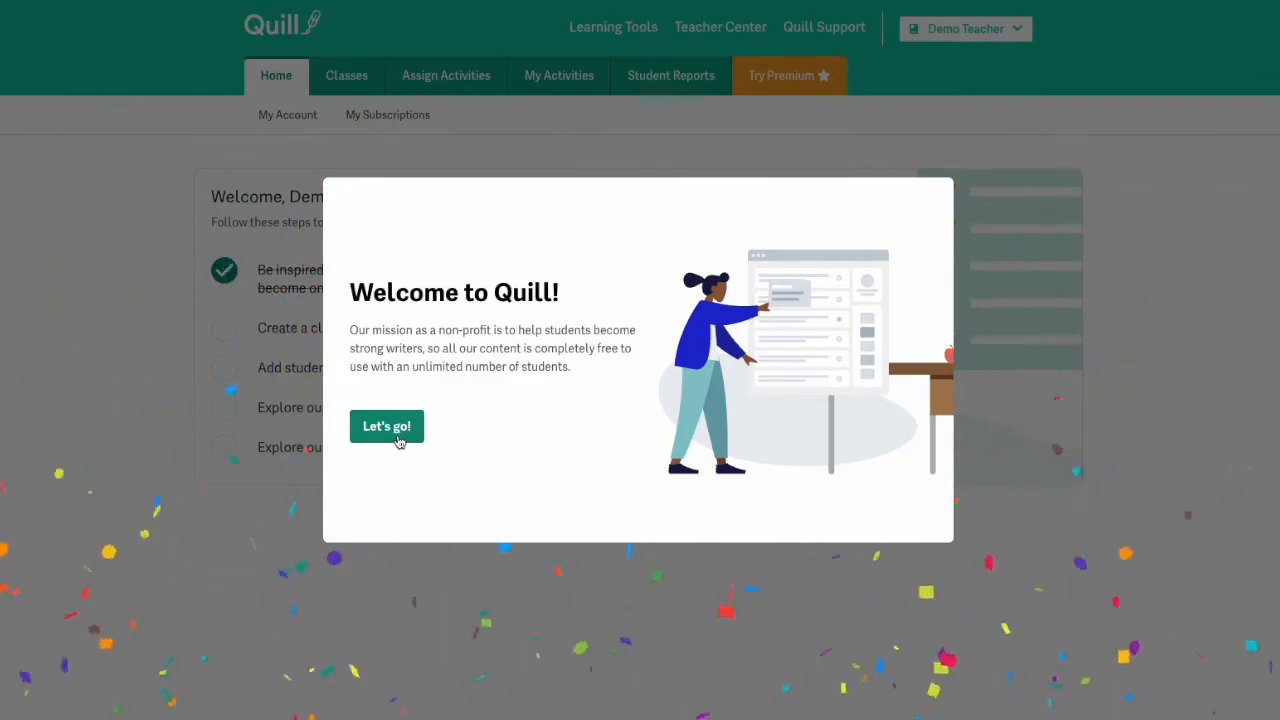
Dismiss the Welcome to Quill message with "Let's go!".
{"action": "left_click", "coordinate": [386, 426]}
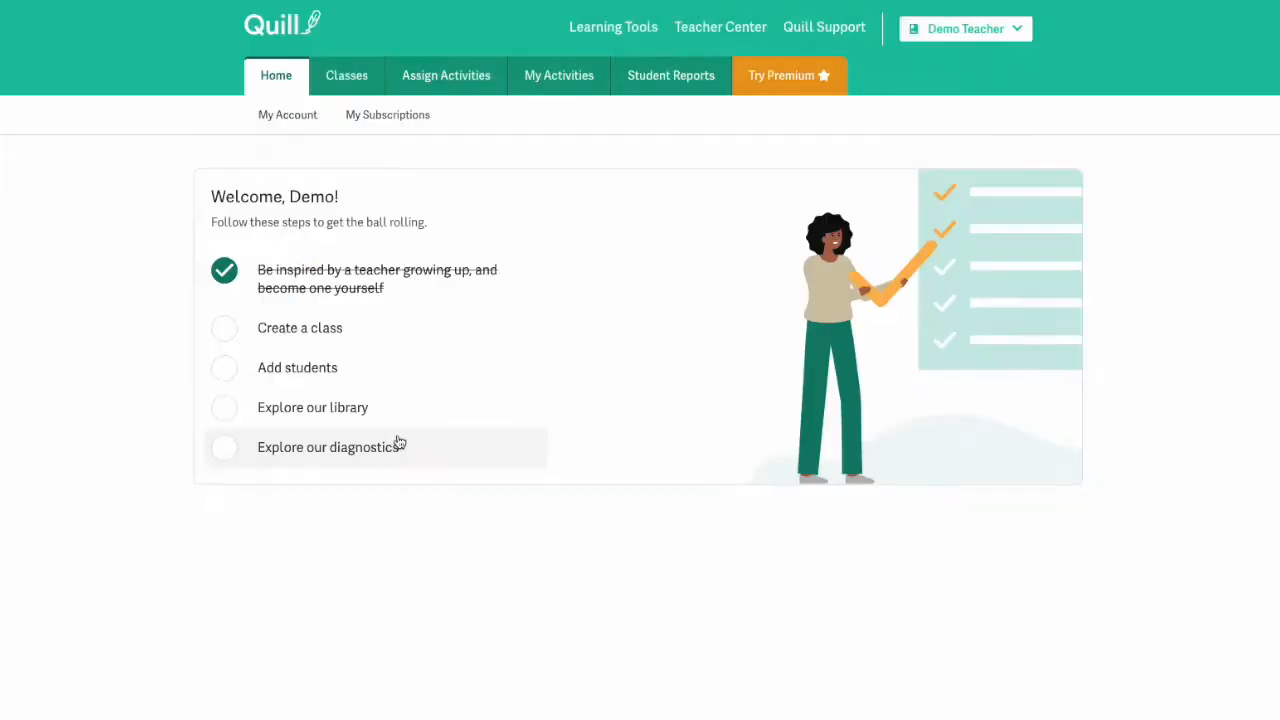
{"action": "mouse_move", "coordinate": [604, 176]}
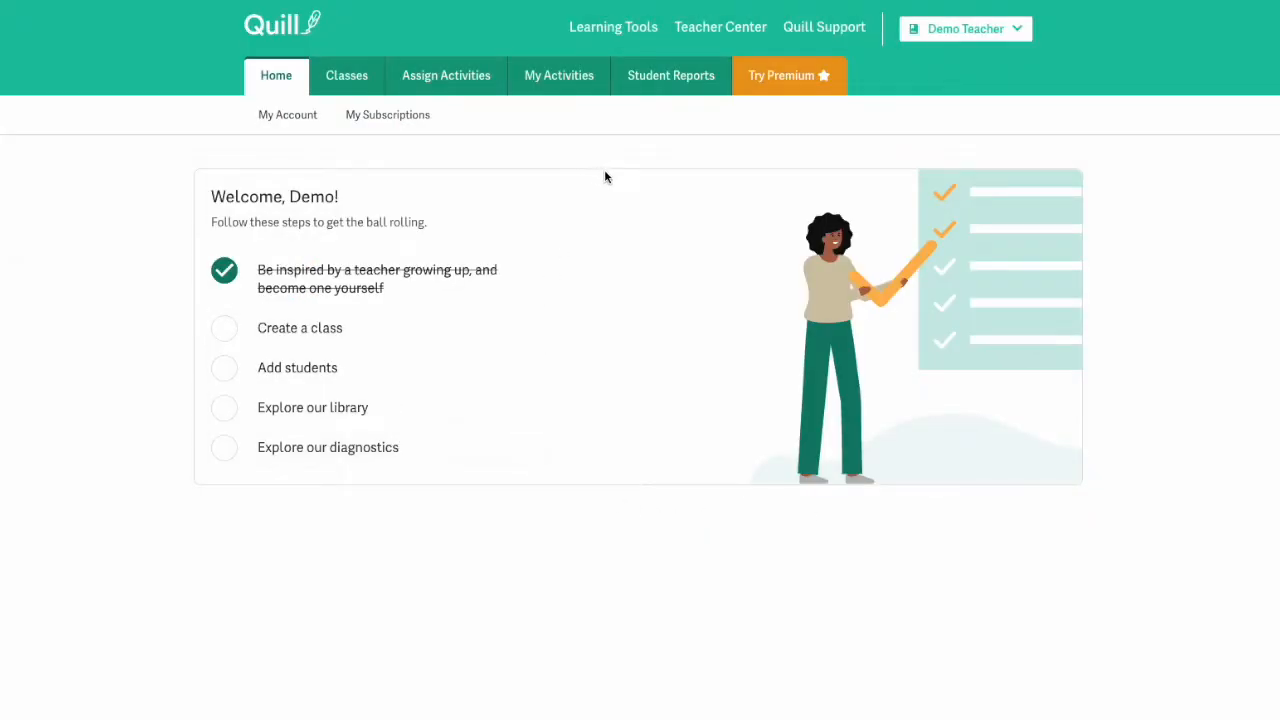
{"action": "mouse_move", "coordinate": [526, 172]}
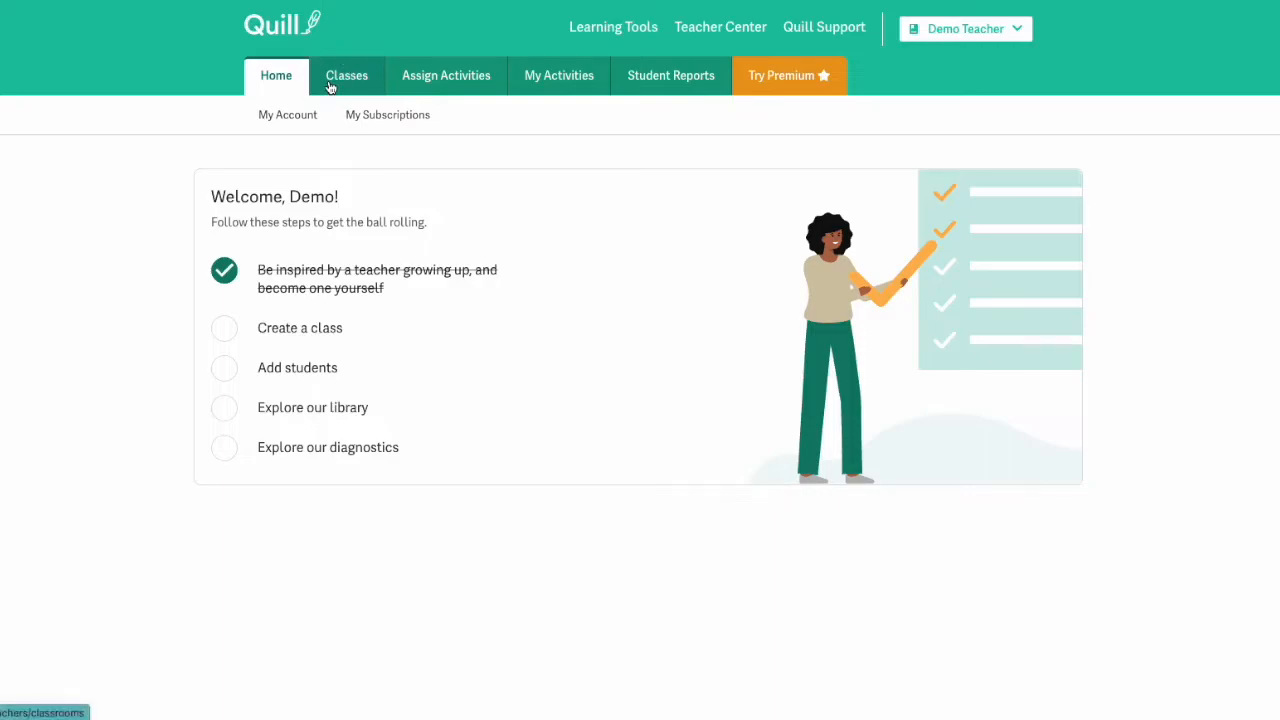
{"action": "left_click", "coordinate": [346, 76]}
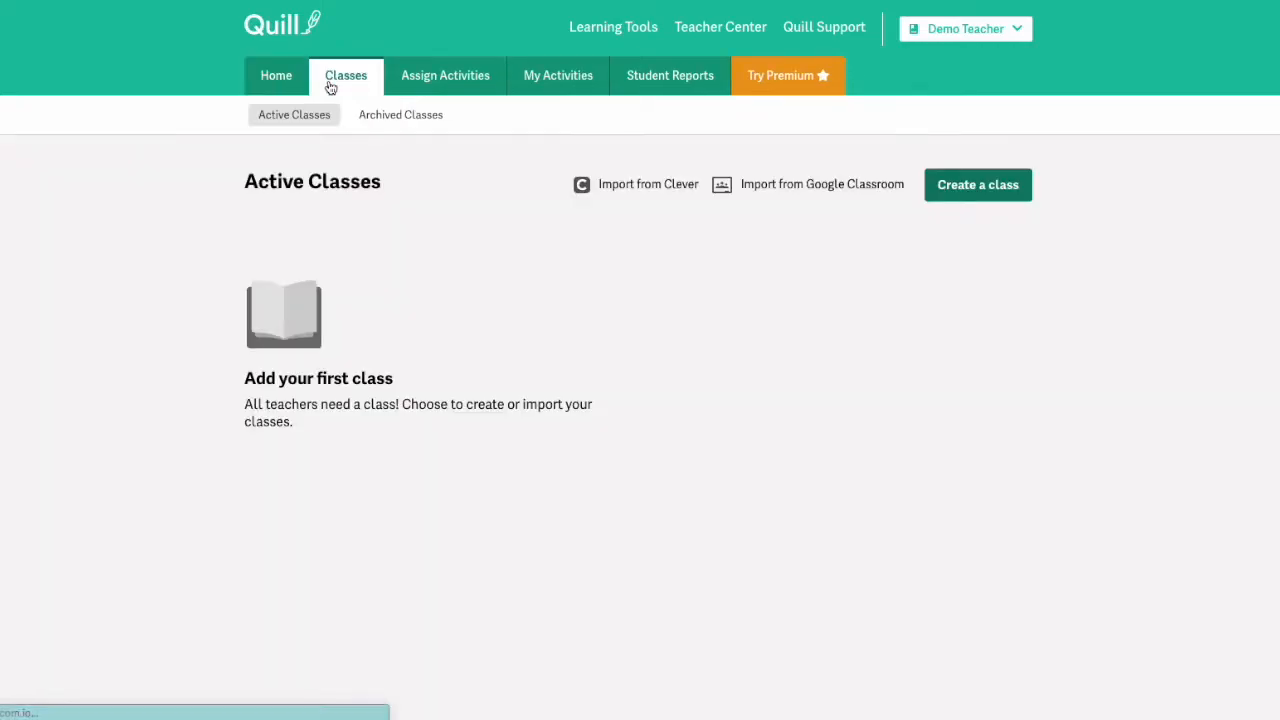
{"action": "mouse_move", "coordinate": [588, 328]}
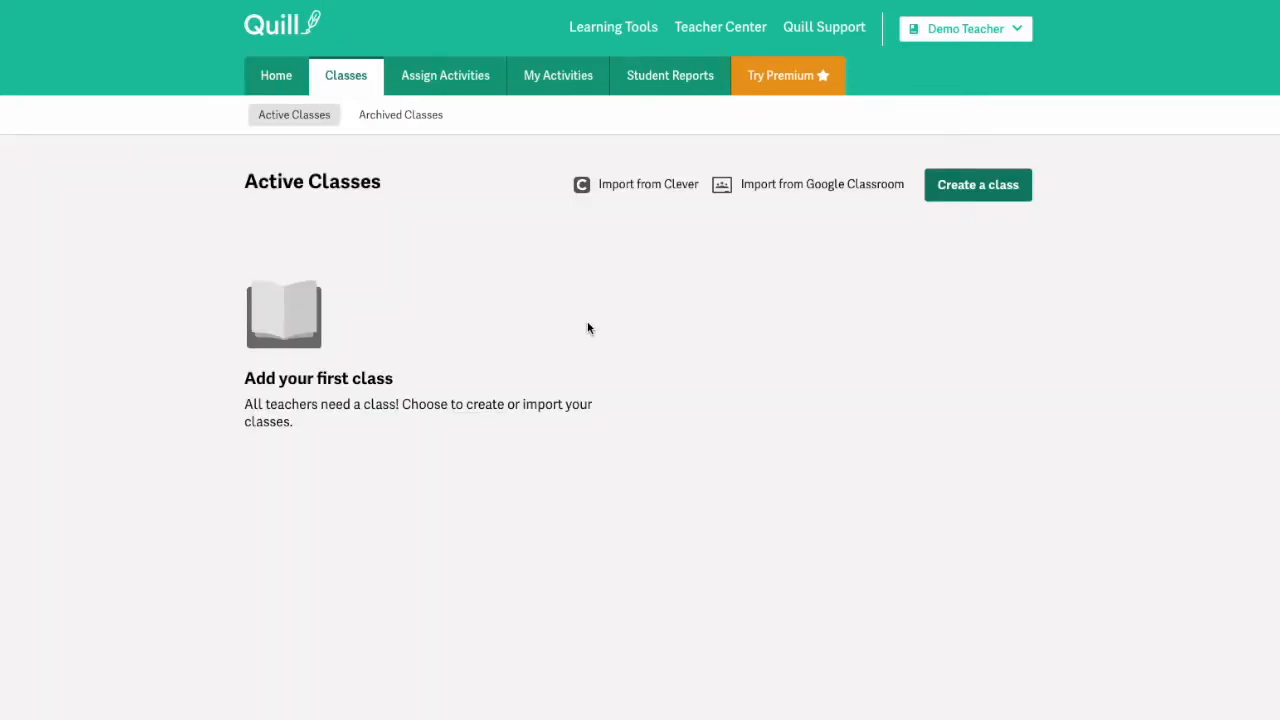
{"action": "mouse_move", "coordinate": [776, 238]}
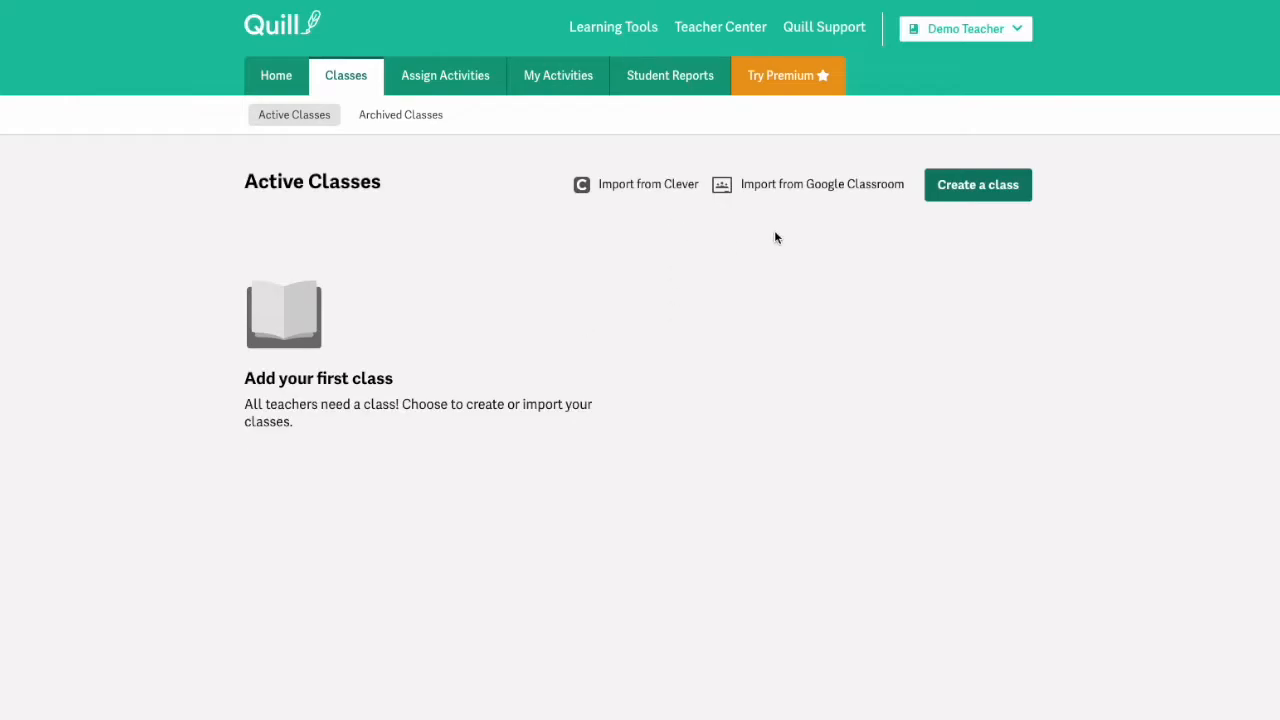
{"action": "mouse_move", "coordinate": [912, 332]}
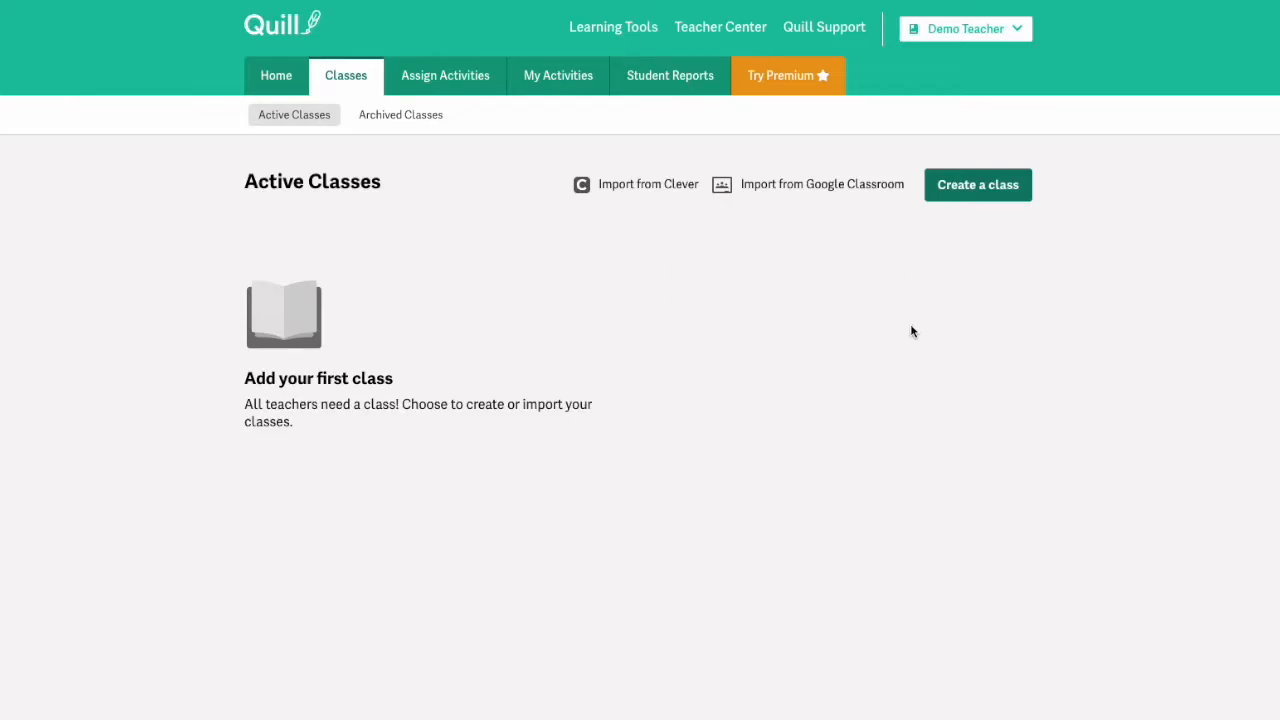
{"action": "mouse_move", "coordinate": [592, 200]}
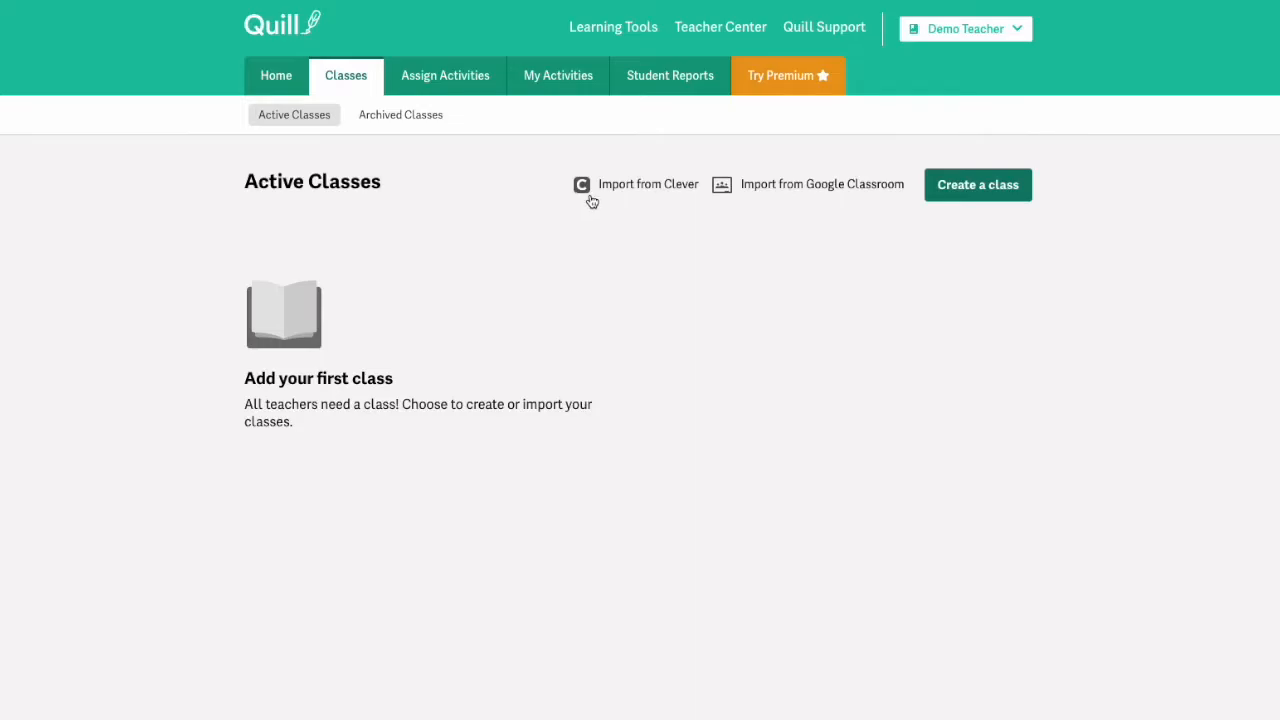
{"action": "mouse_move", "coordinate": [764, 286]}
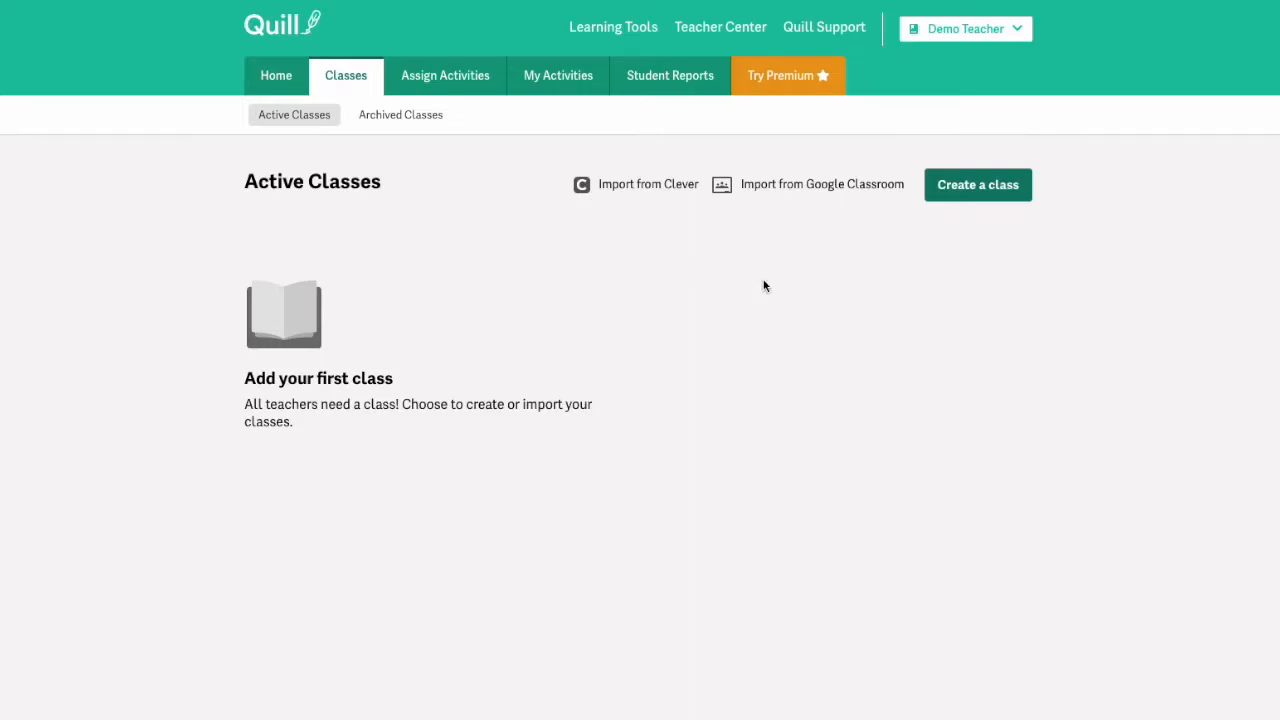
{"action": "mouse_move", "coordinate": [886, 206]}
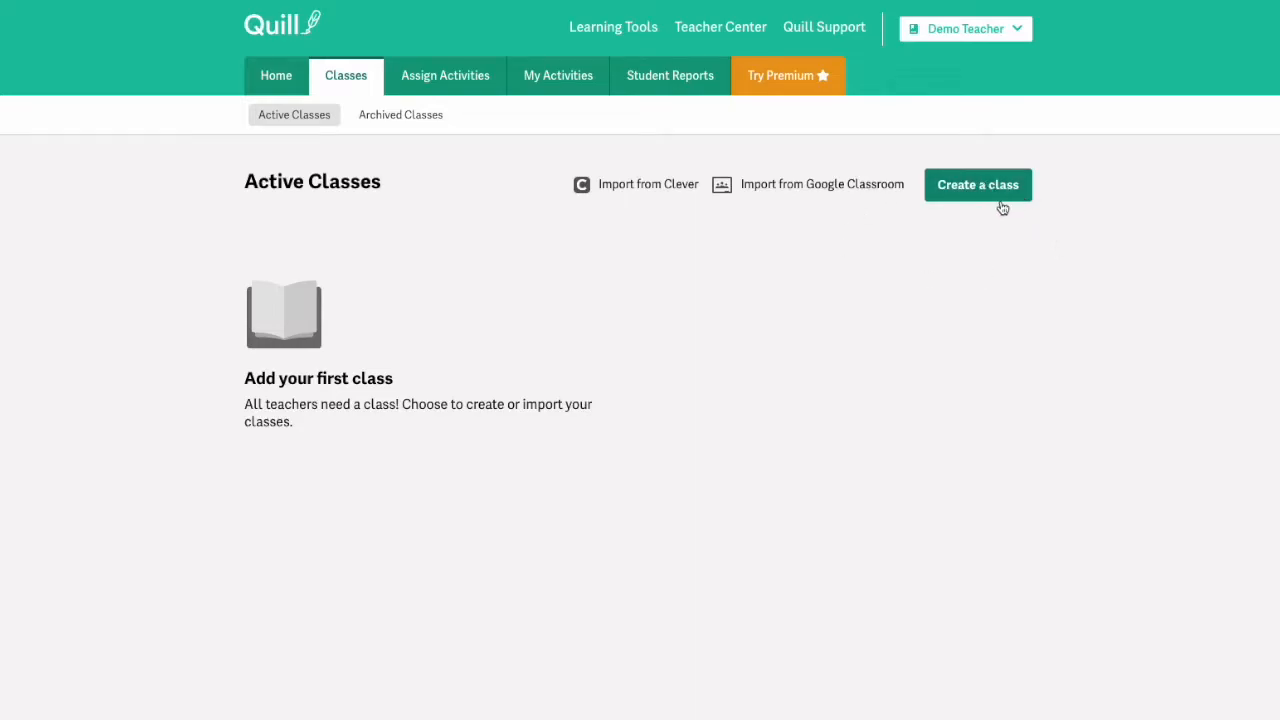
{"action": "mouse_move", "coordinate": [1032, 284]}
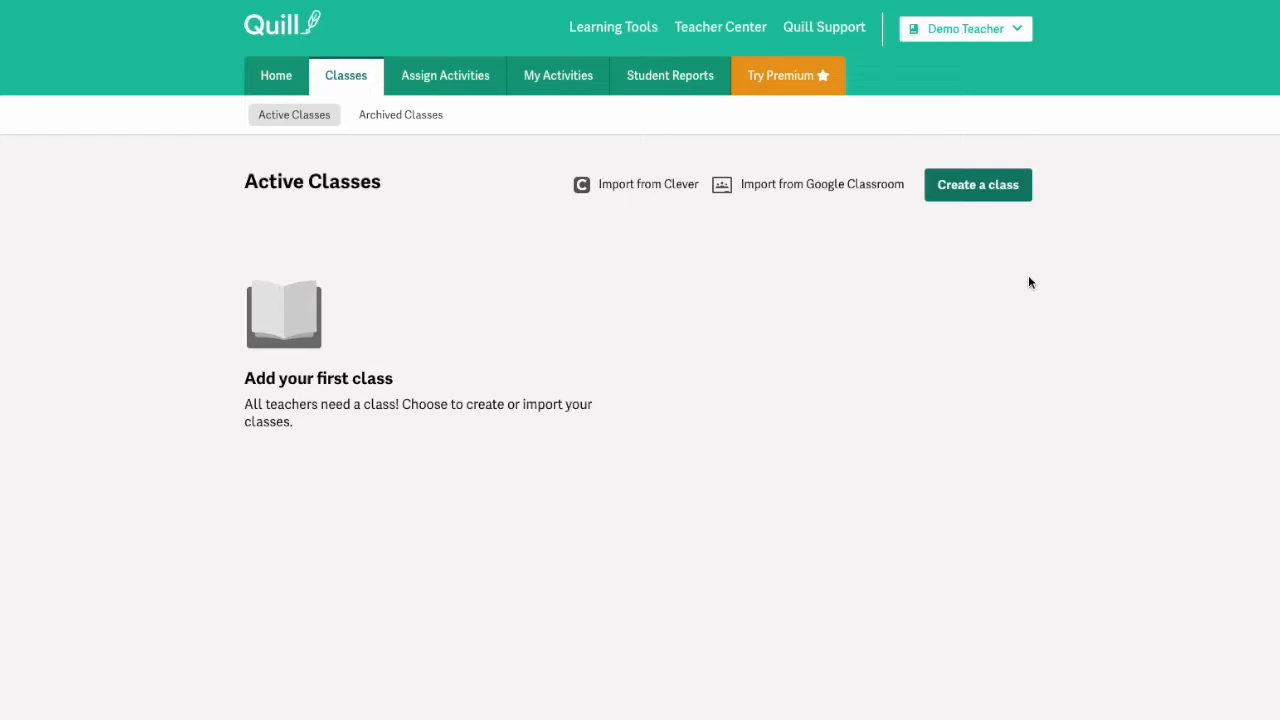
{"action": "mouse_move", "coordinate": [1036, 268]}
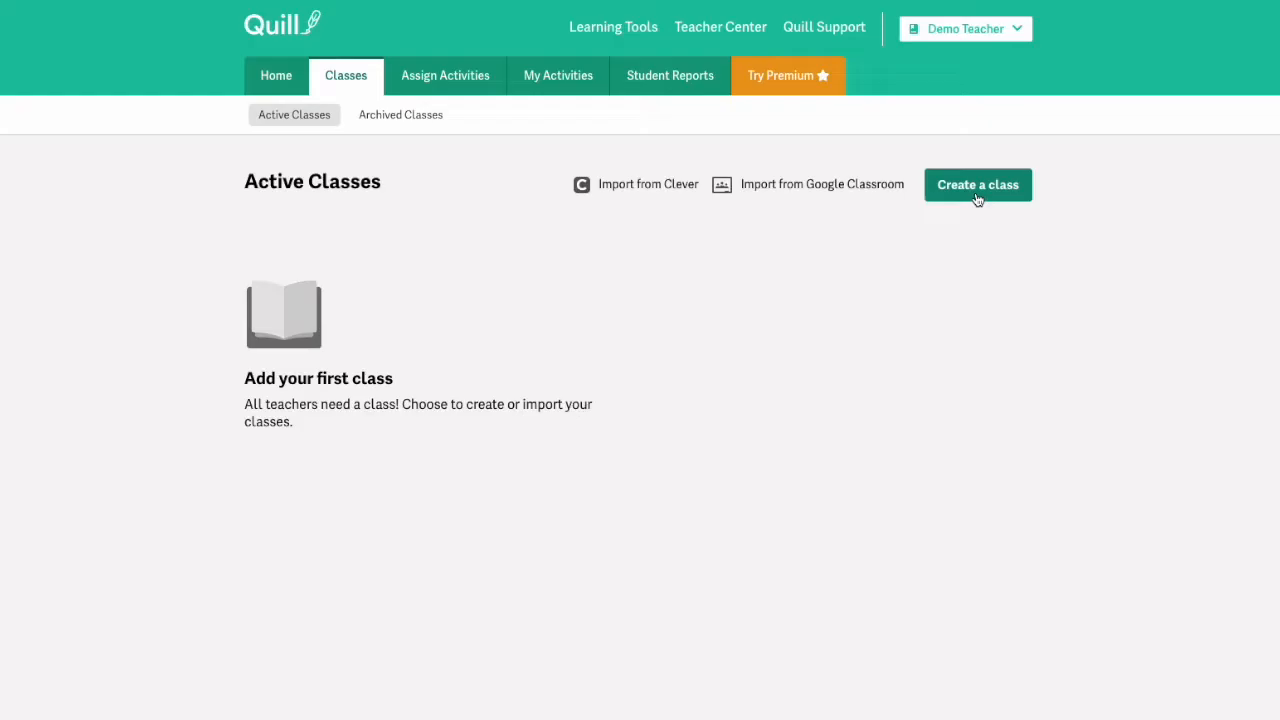
Start a new class named "Period 1" with grade set to 7th.
{"action": "left_click", "coordinate": [976, 184]}
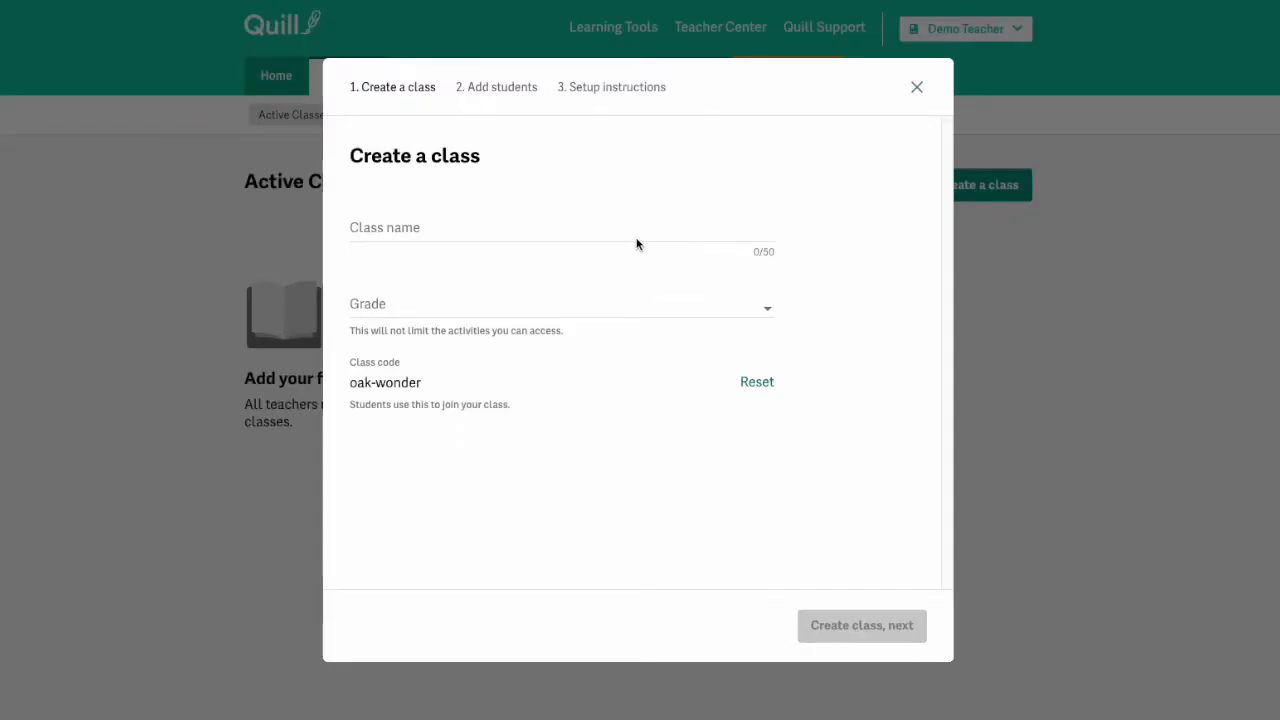
{"action": "mouse_move", "coordinate": [624, 244]}
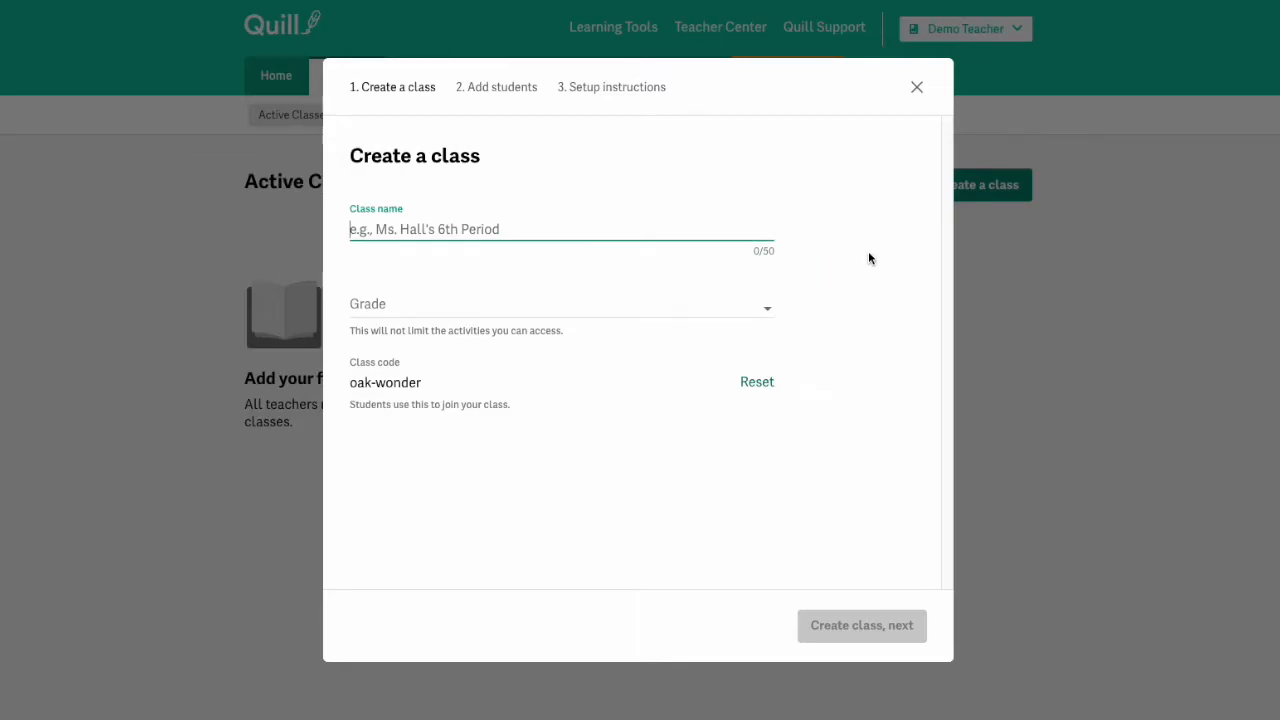
{"action": "type", "text": "Period"}
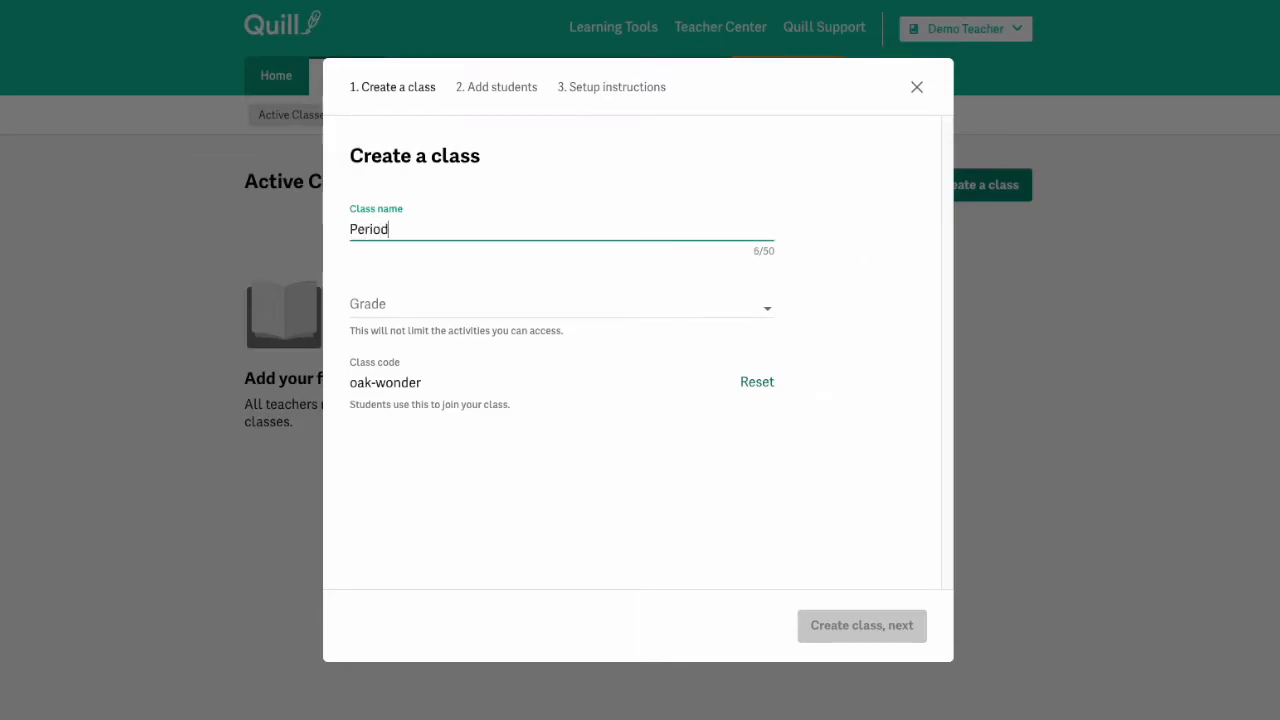
{"action": "type", "text": "1"}
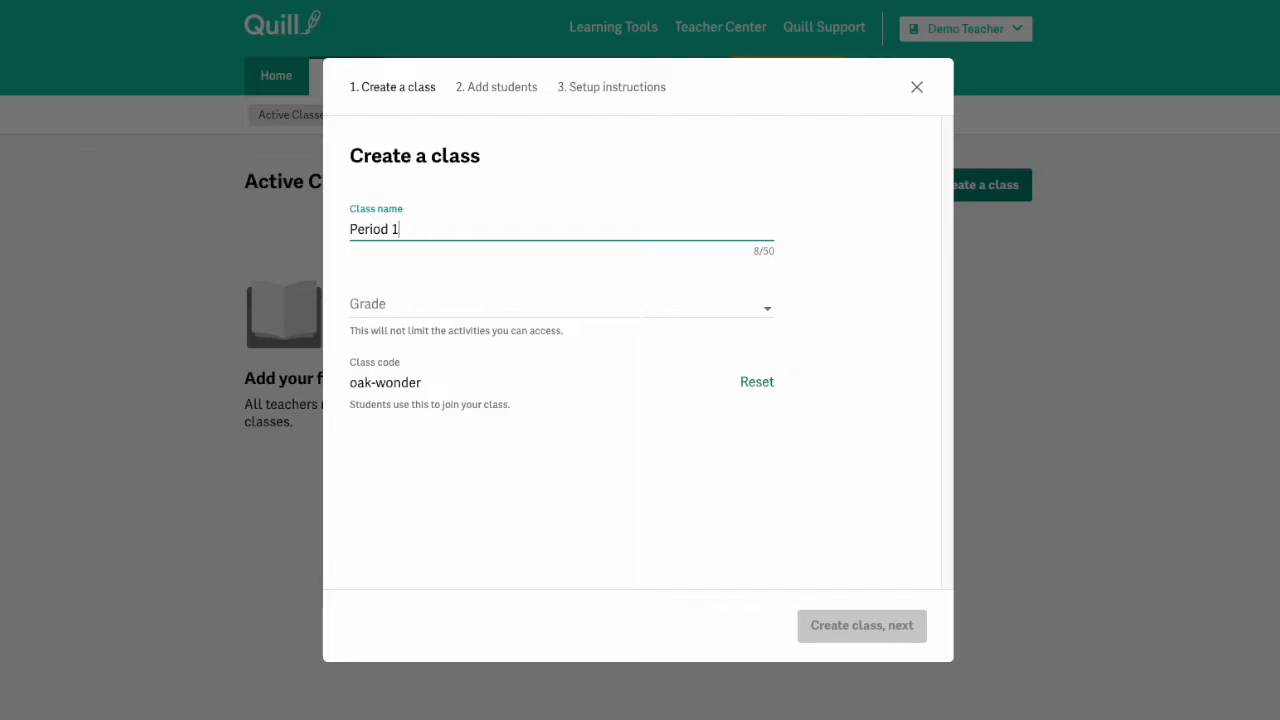
{"action": "mouse_move", "coordinate": [672, 312]}
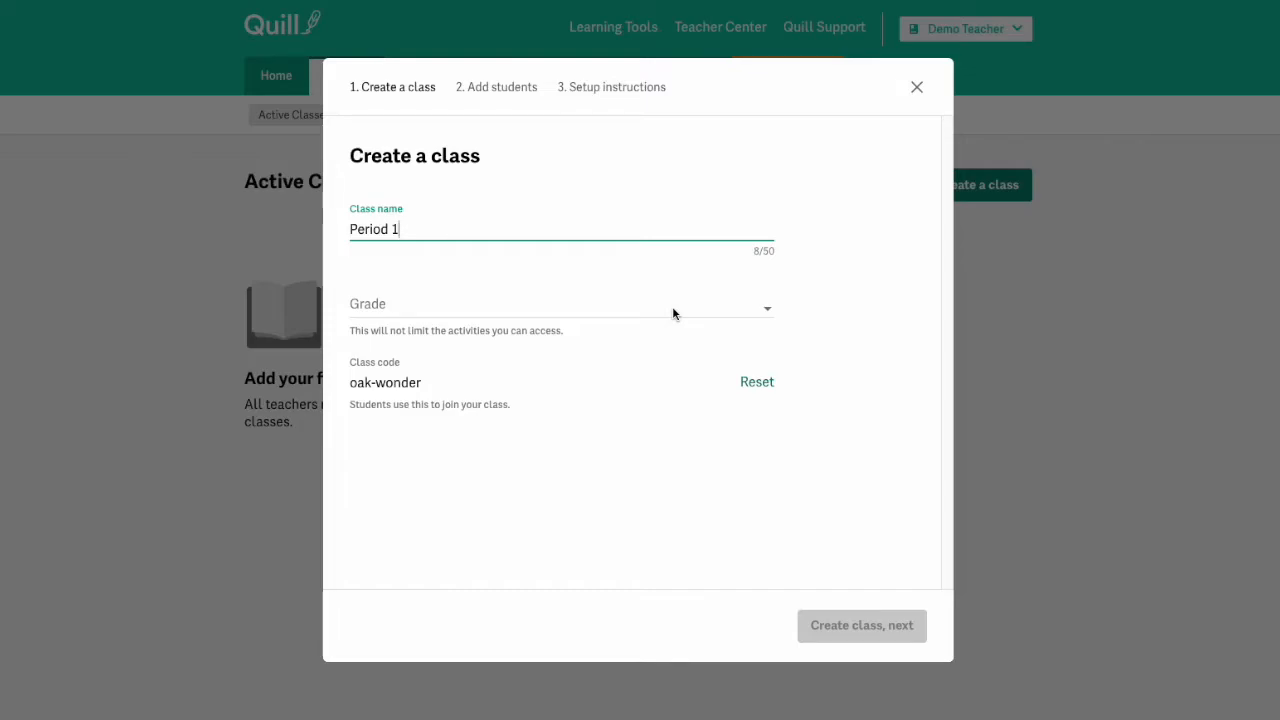
{"action": "left_click", "coordinate": [560, 304]}
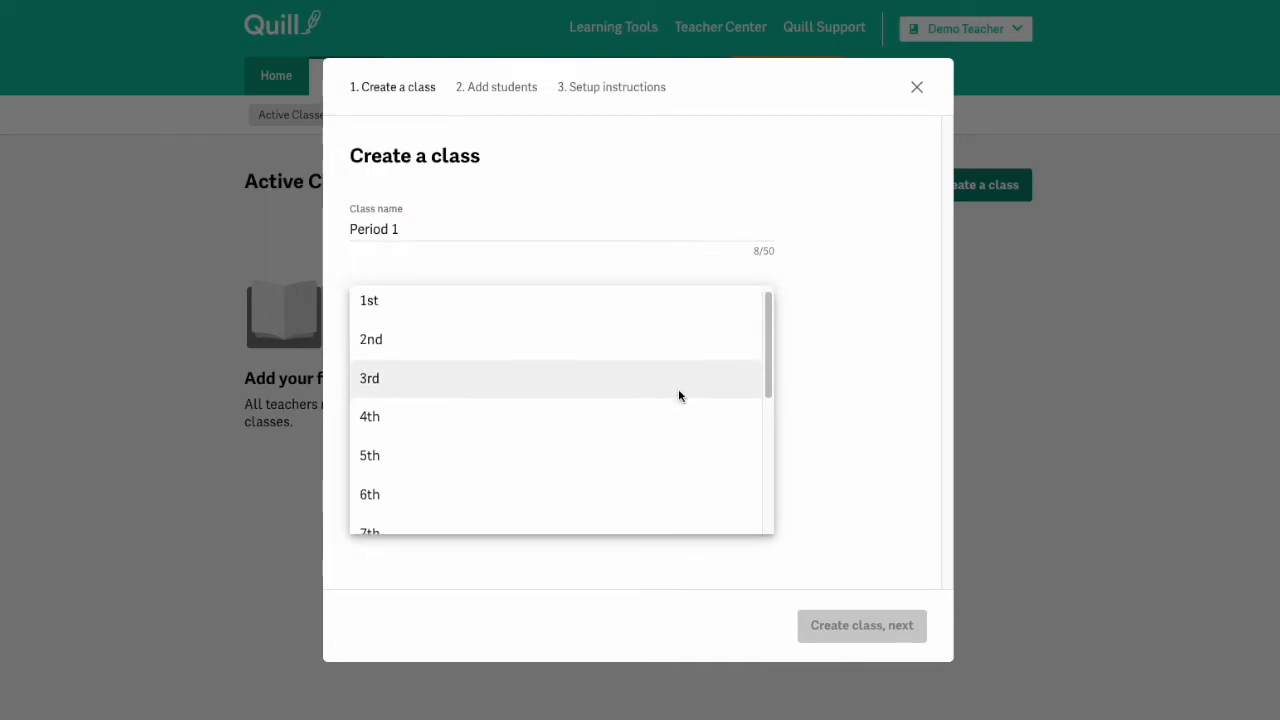
{"action": "left_click", "coordinate": [368, 530]}
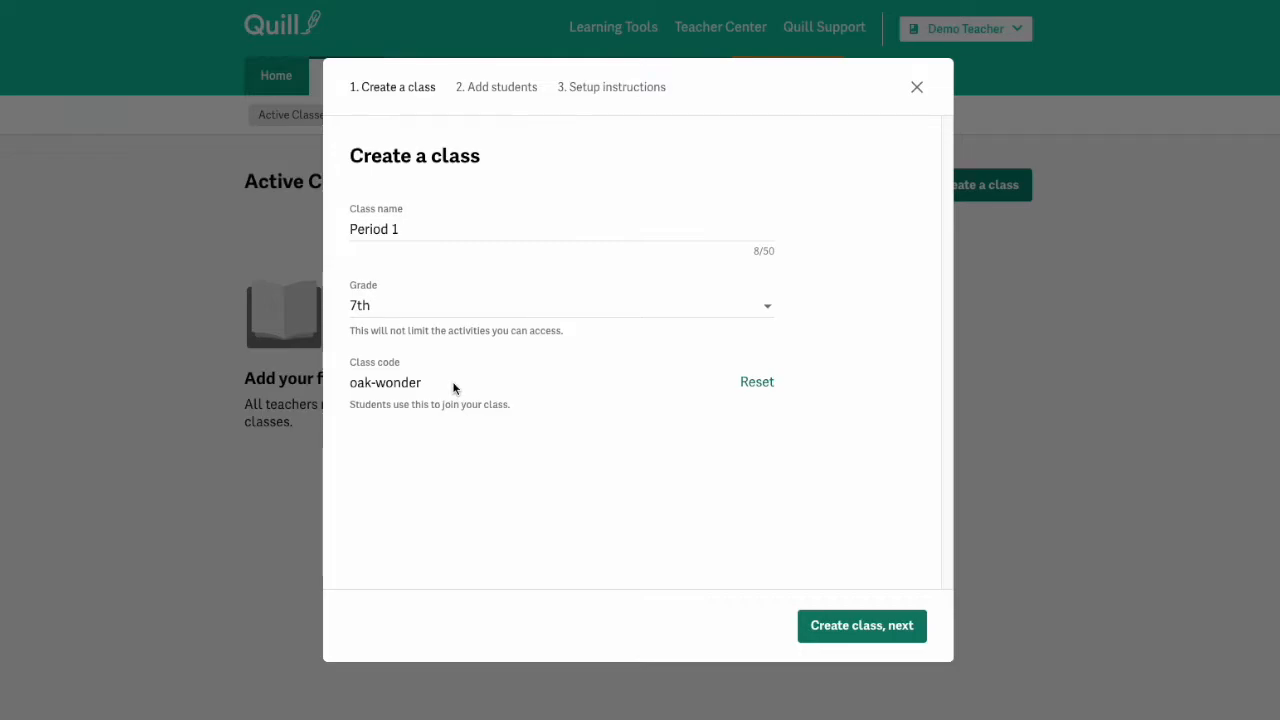
{"action": "mouse_move", "coordinate": [866, 590]}
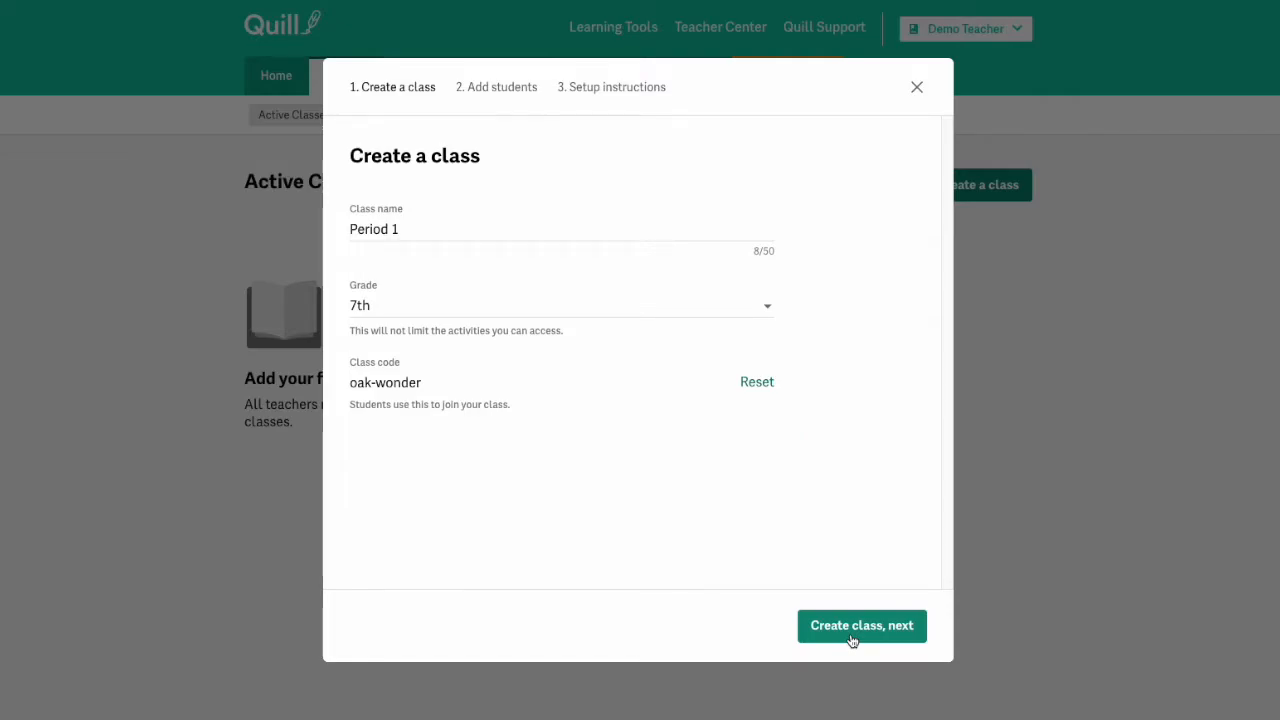
Create the class and choose that students create their own accounts via the class code link.
{"action": "left_click", "coordinate": [860, 624]}
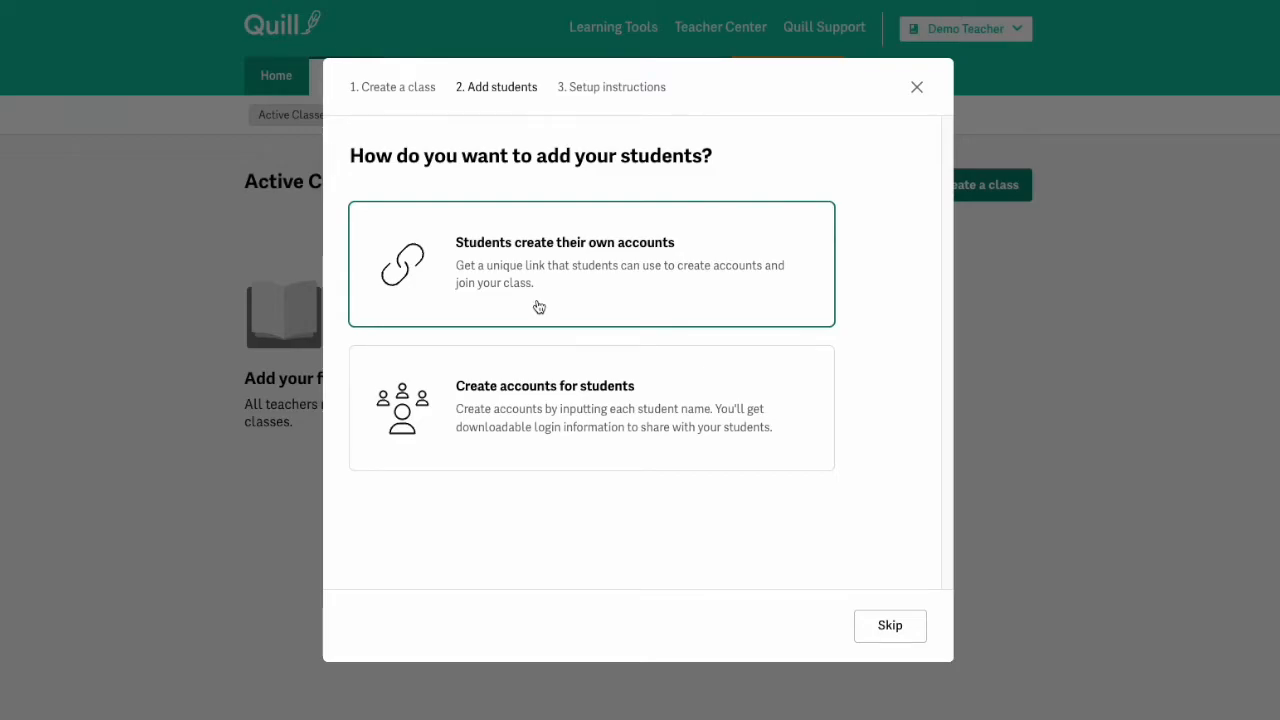
{"action": "left_click", "coordinate": [590, 264]}
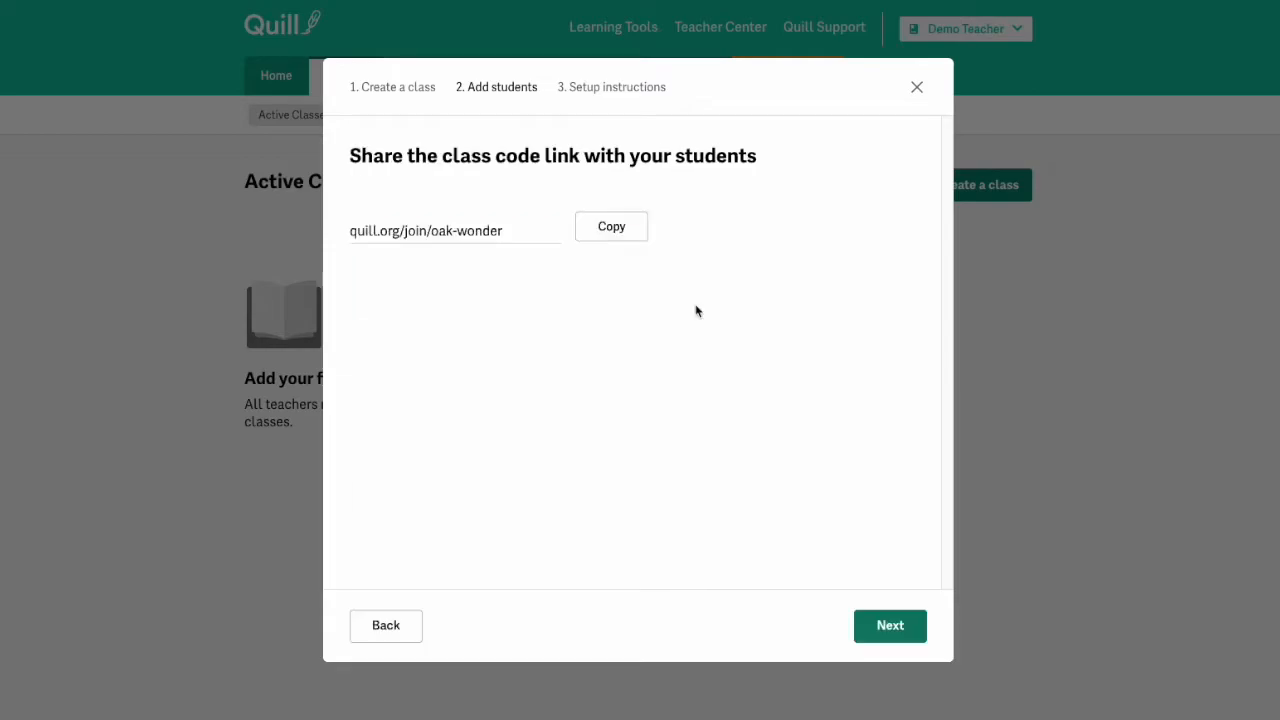
{"action": "mouse_move", "coordinate": [364, 252]}
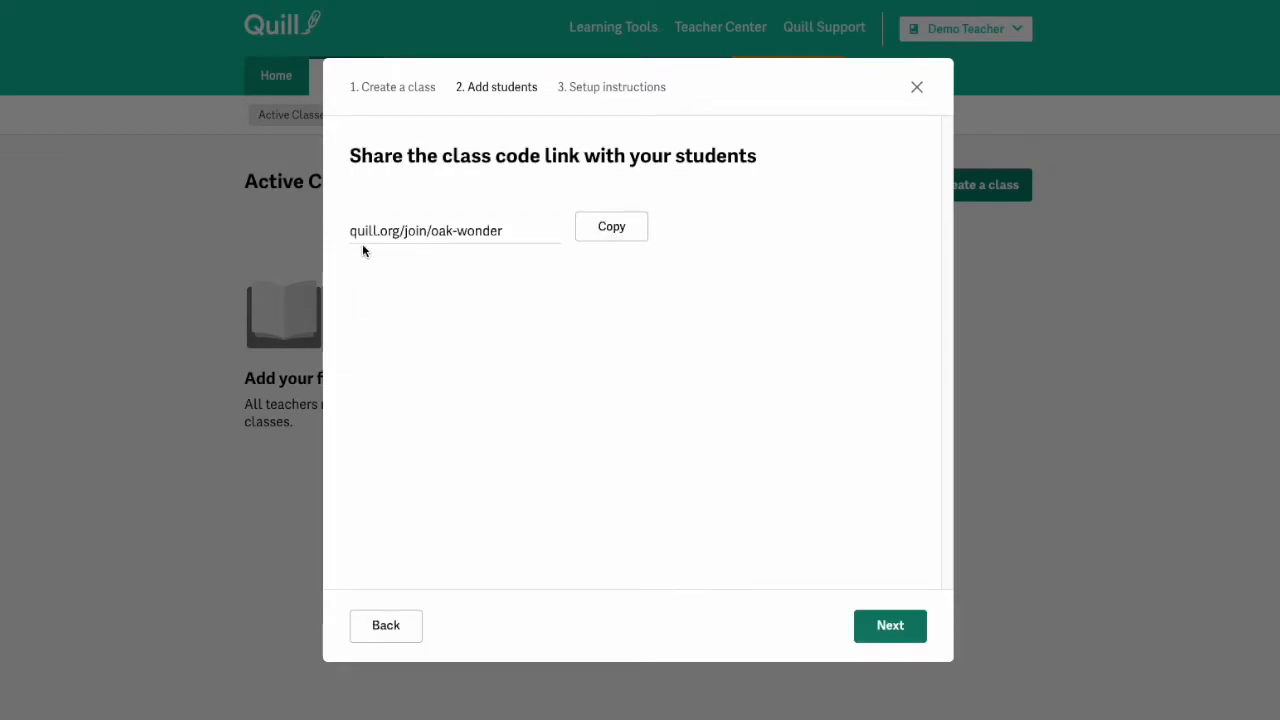
{"action": "mouse_move", "coordinate": [446, 262]}
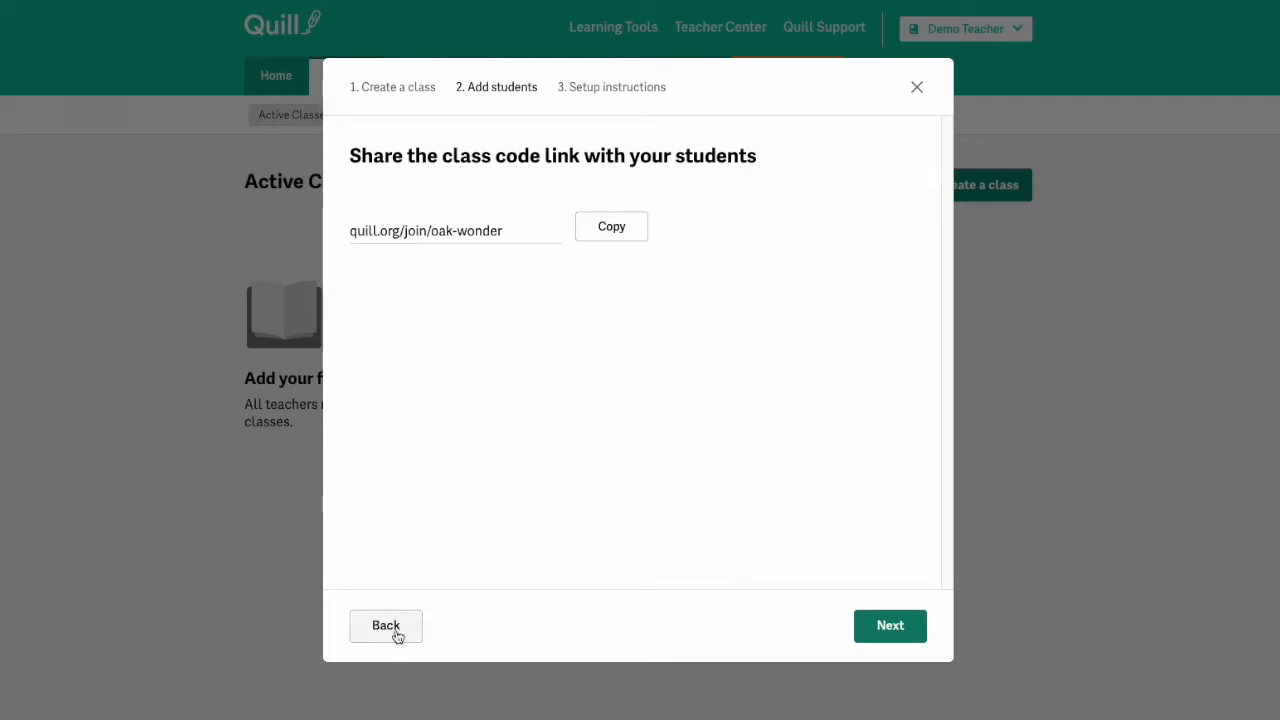
Switch to creating student accounts and add Student Apple and Student Banana to the roster.
{"action": "left_click", "coordinate": [384, 624]}
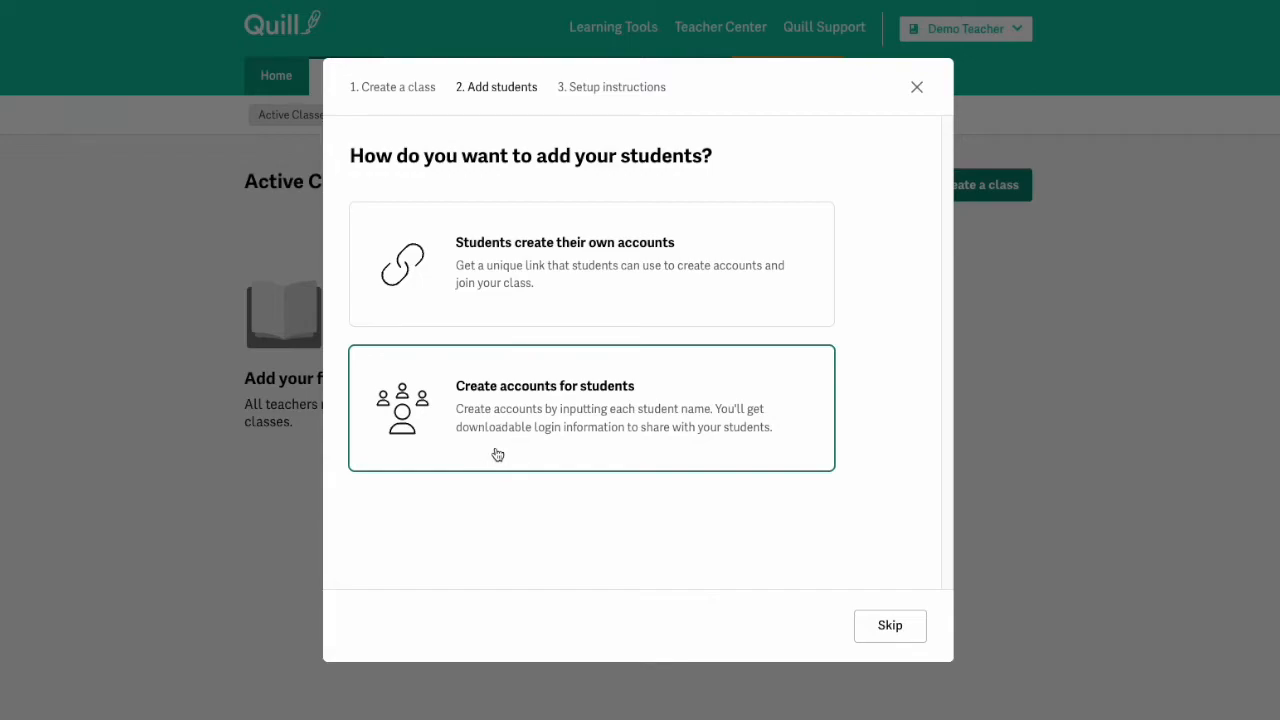
{"action": "left_click", "coordinate": [592, 408]}
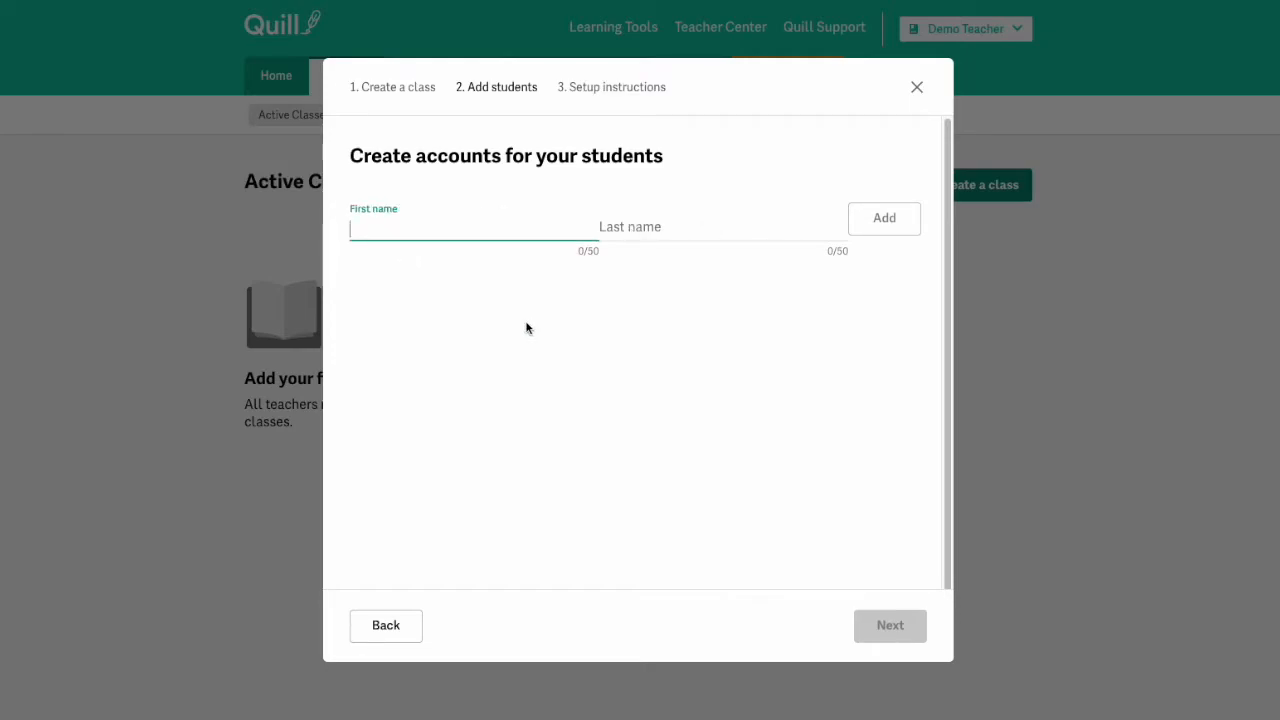
{"action": "type", "text": "Student"}
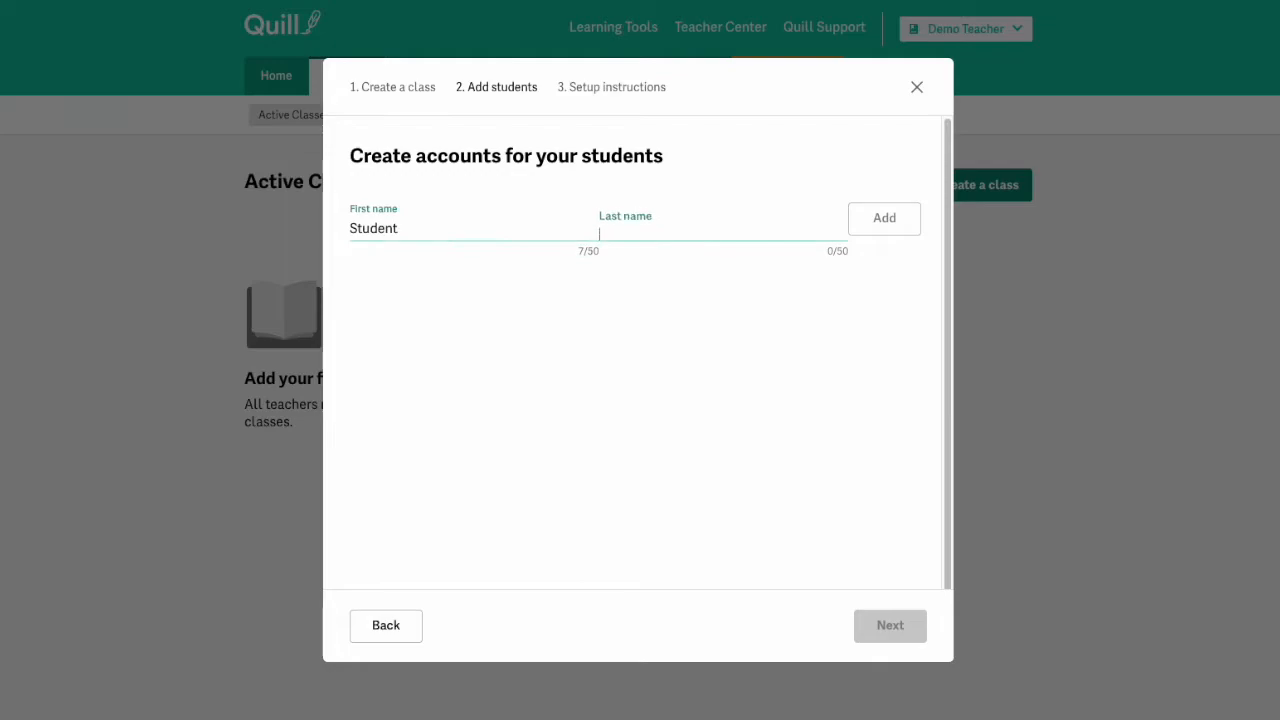
{"action": "type", "text": "Apple"}
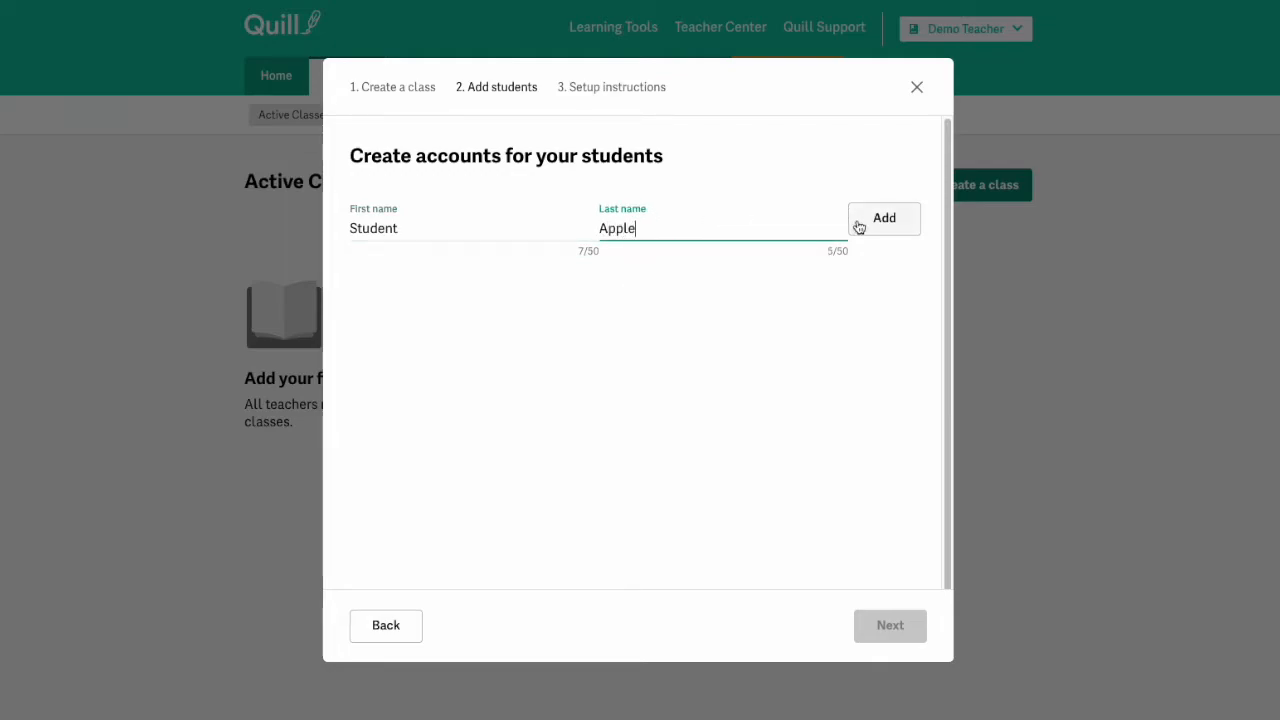
{"action": "left_click", "coordinate": [884, 218]}
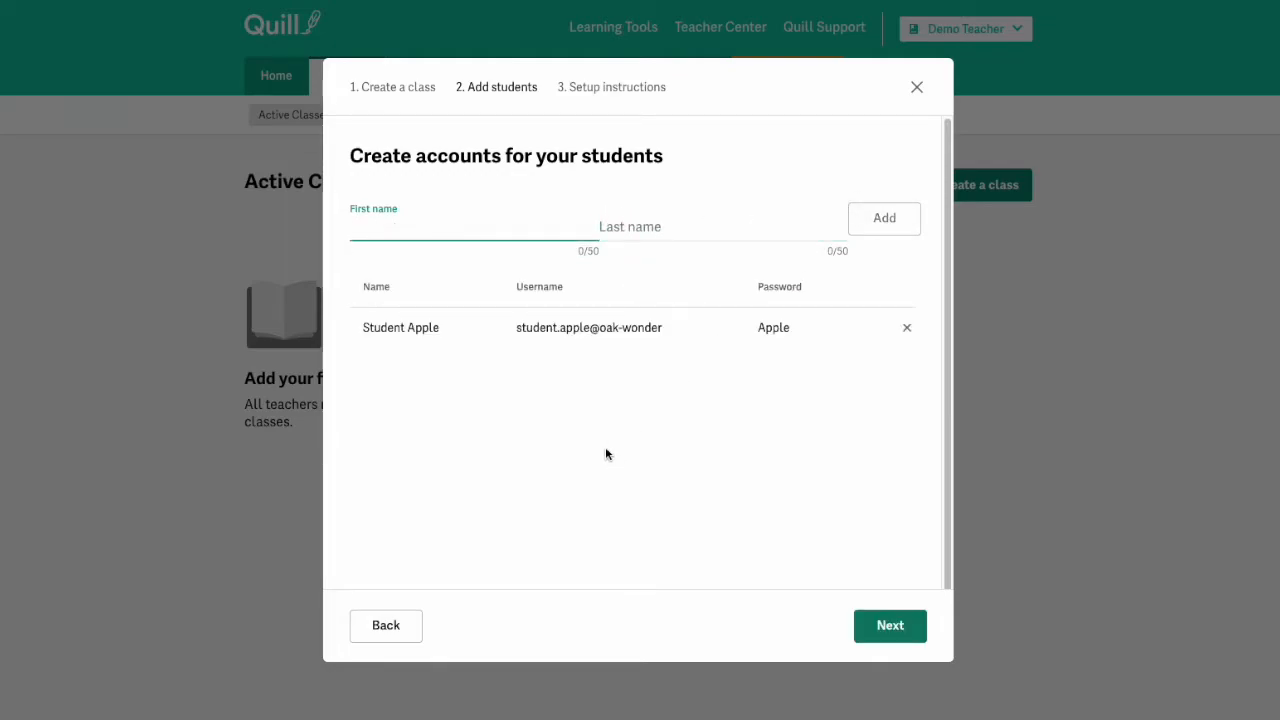
{"action": "mouse_move", "coordinate": [800, 344]}
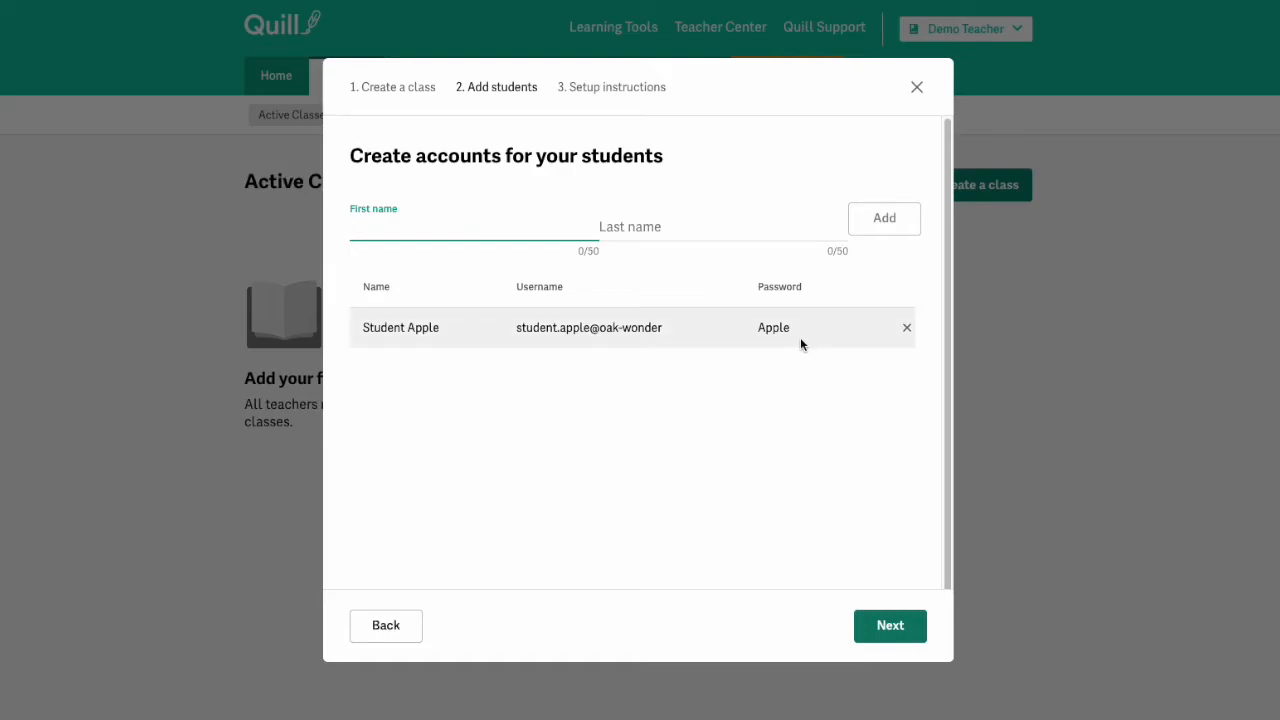
{"action": "type", "text": "Stude"}
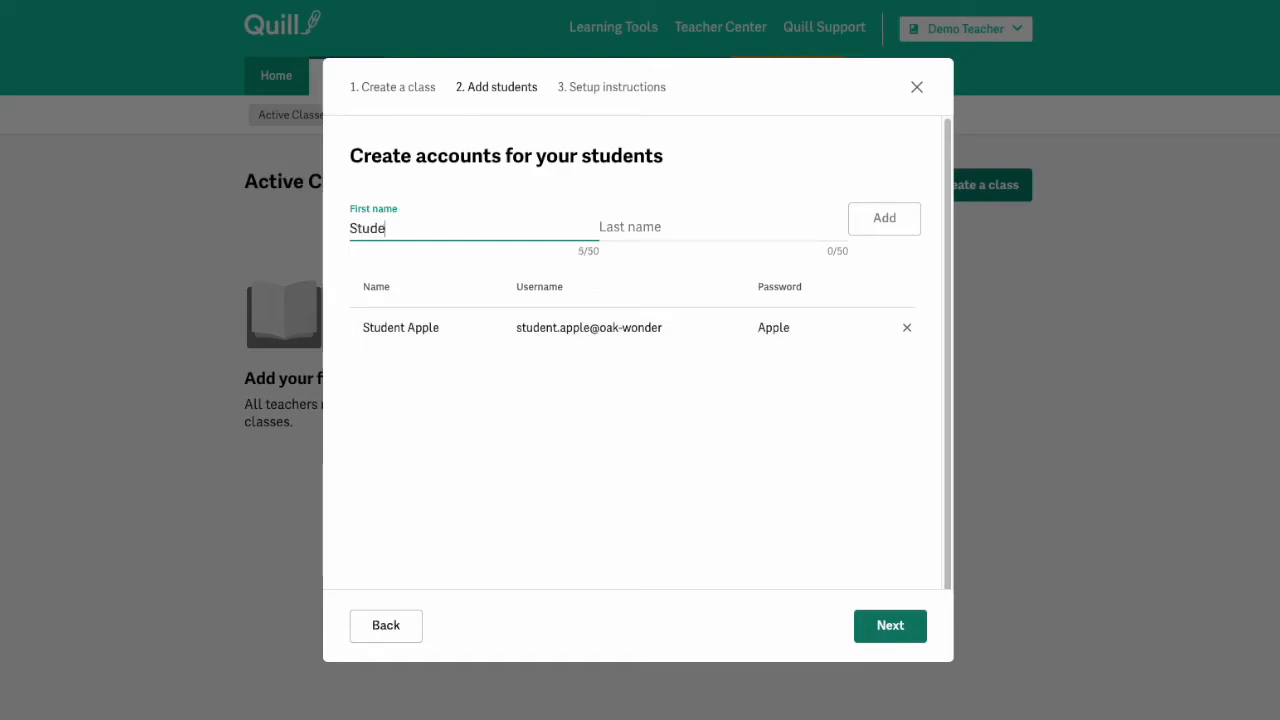
{"action": "type", "text": "Banana"}
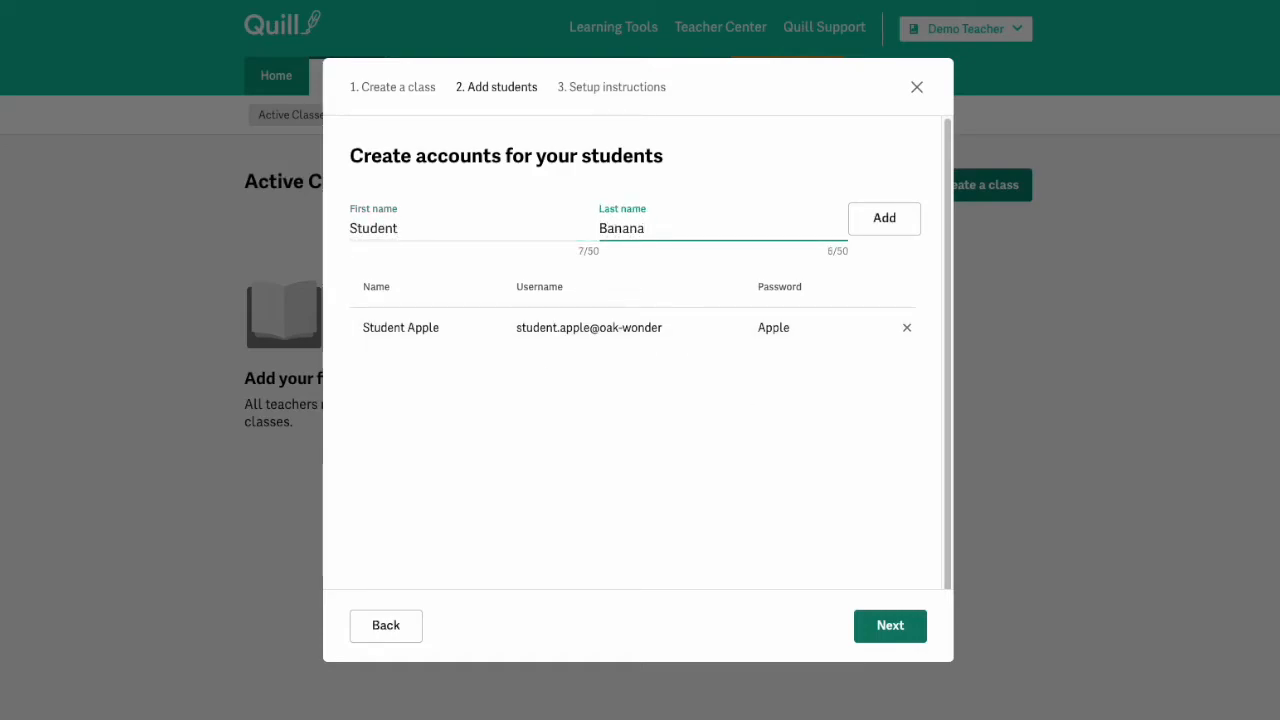
{"action": "left_click", "coordinate": [884, 218]}
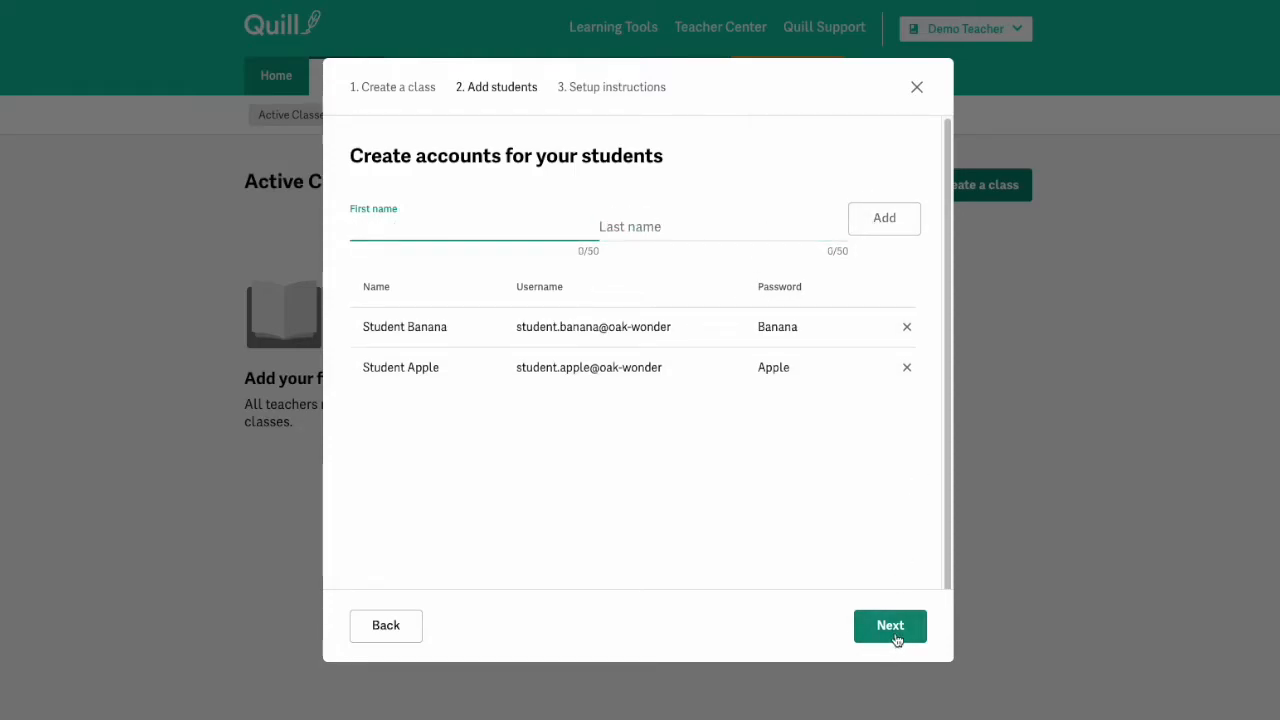
Finish class setup, then expand the Period 1 card to review its settings and two students.
{"action": "left_click", "coordinate": [888, 624]}
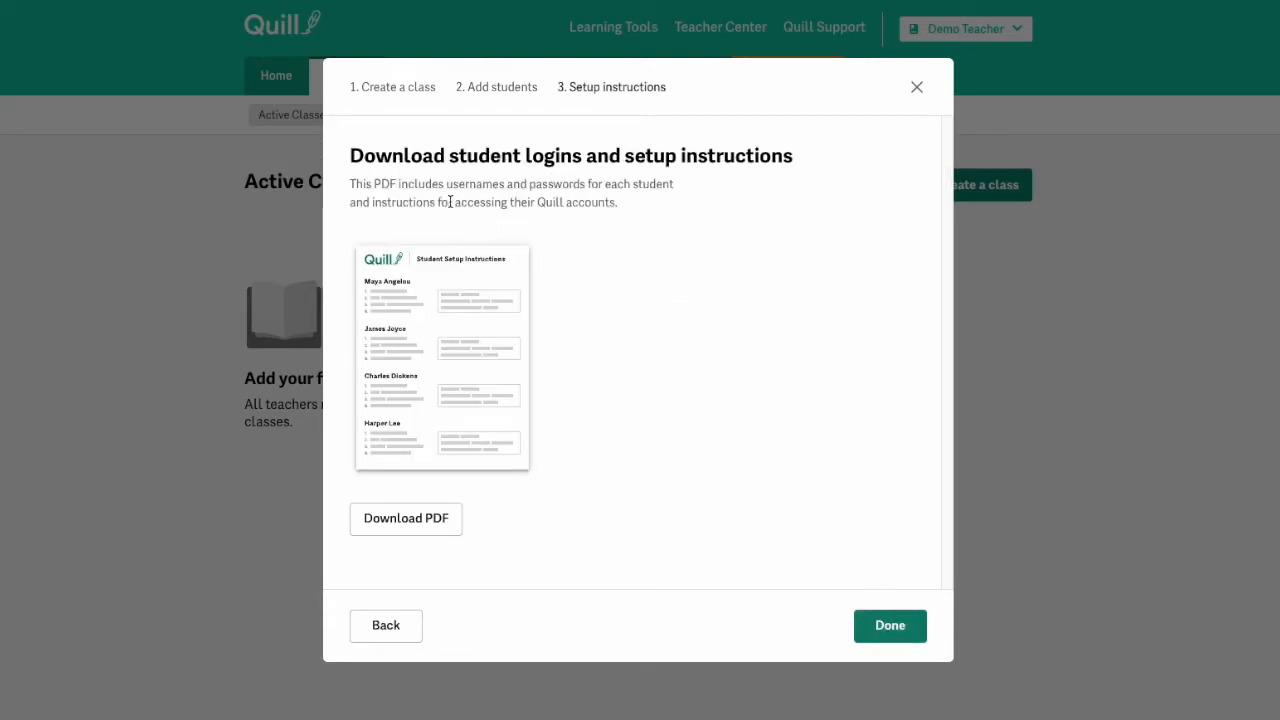
{"action": "mouse_move", "coordinate": [698, 442]}
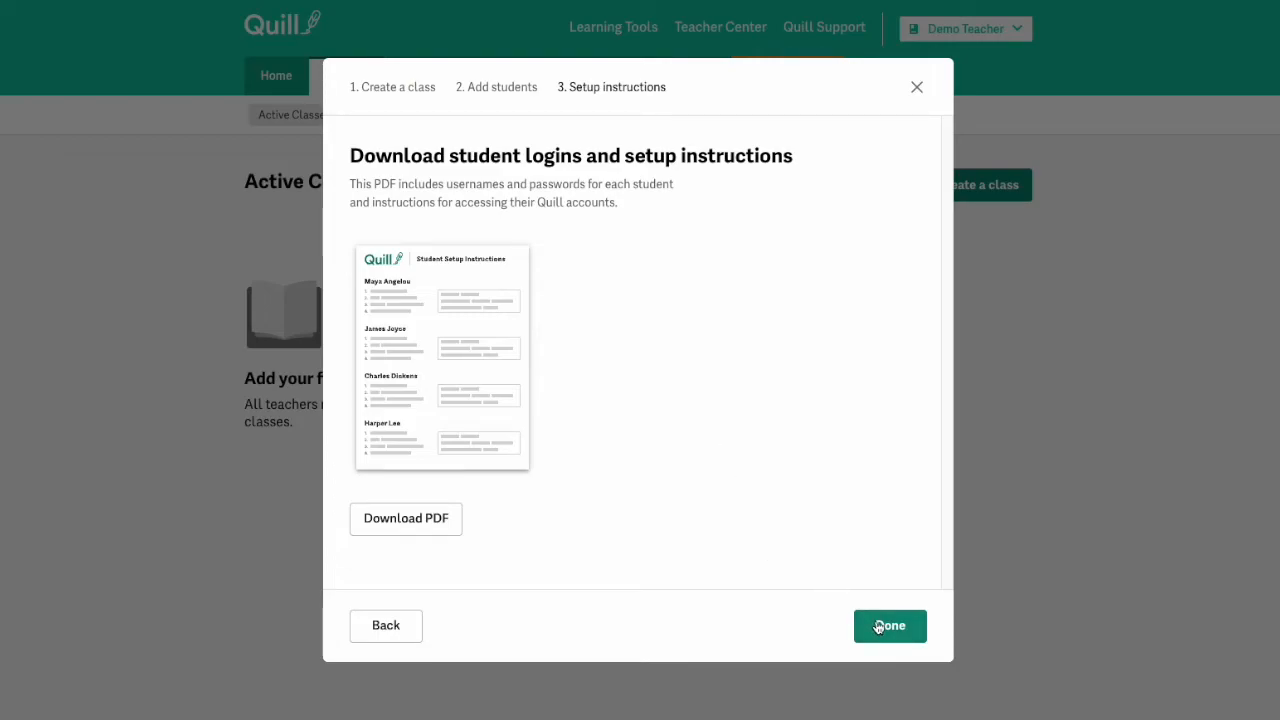
{"action": "left_click", "coordinate": [888, 624]}
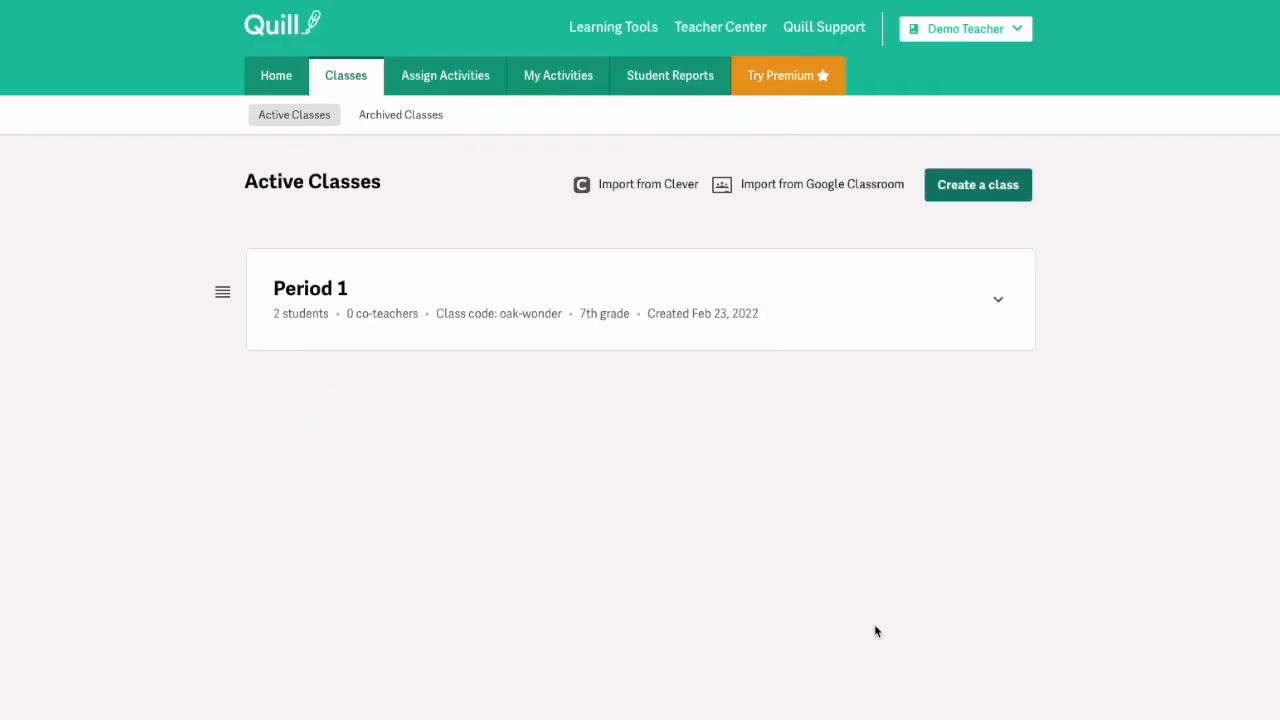
{"action": "mouse_move", "coordinate": [992, 304]}
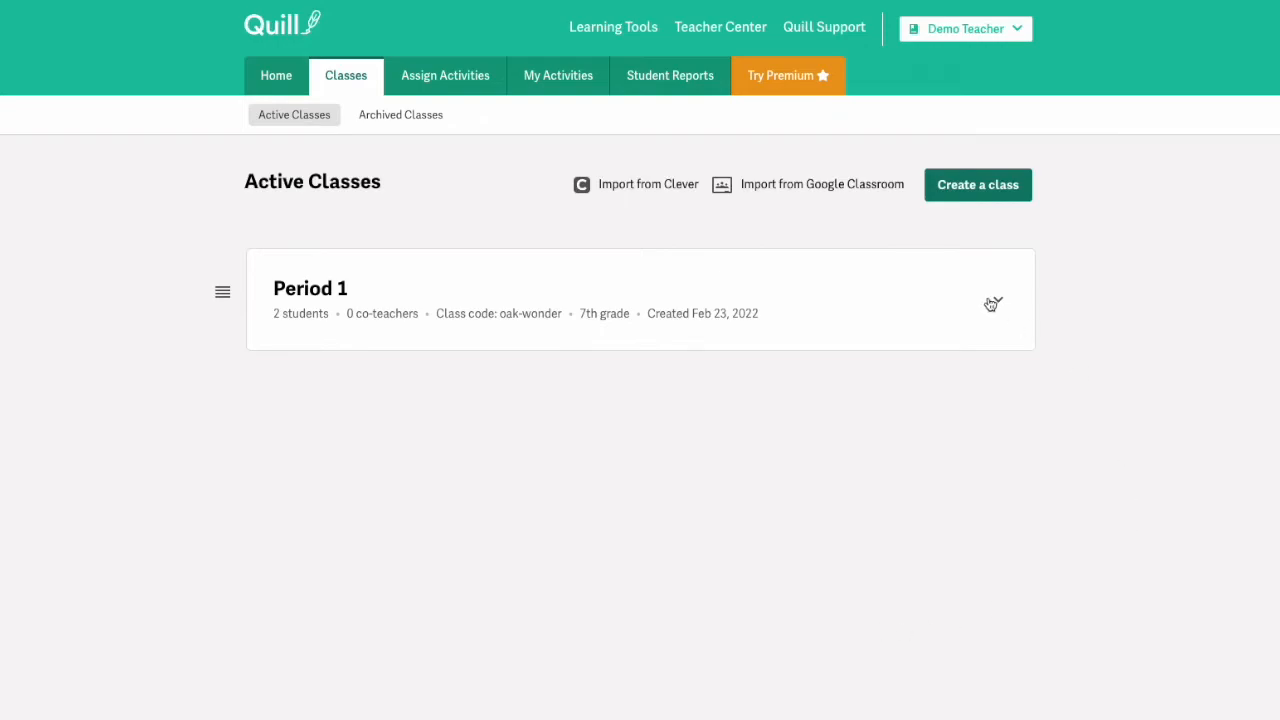
{"action": "left_click", "coordinate": [992, 304]}
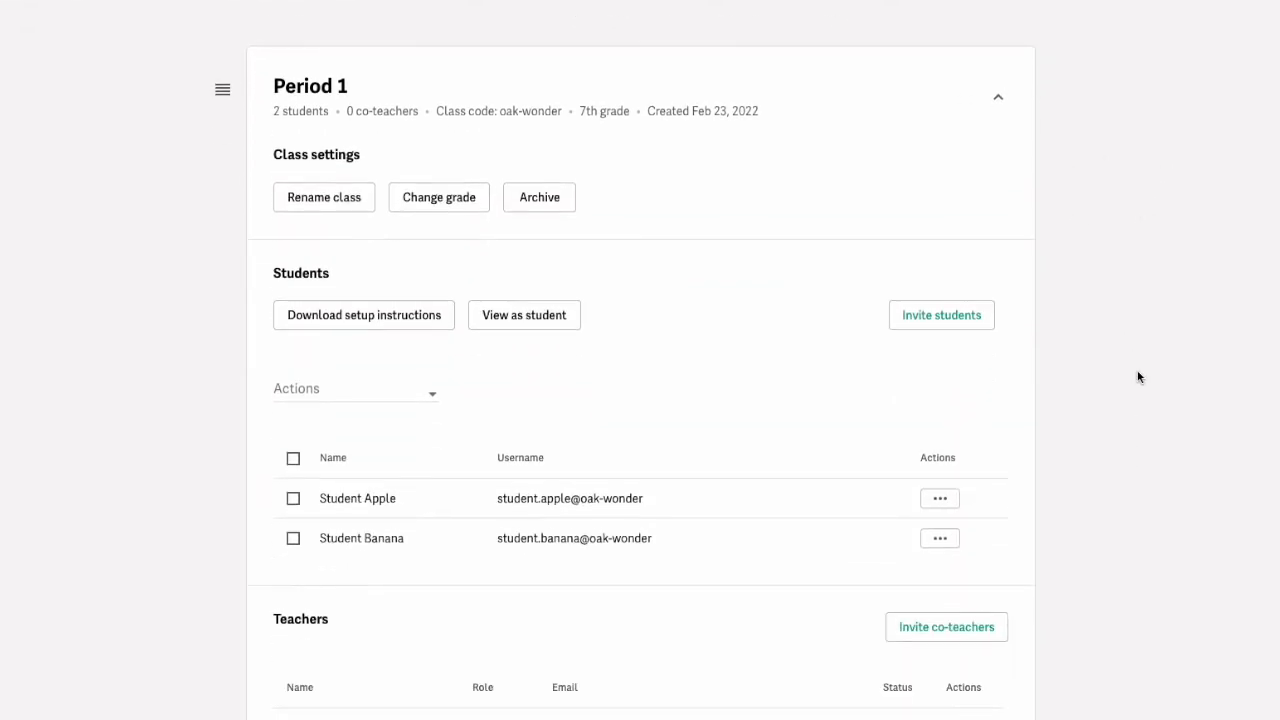
{"action": "scroll", "scroll_direction": "up", "scroll_amount": 3}
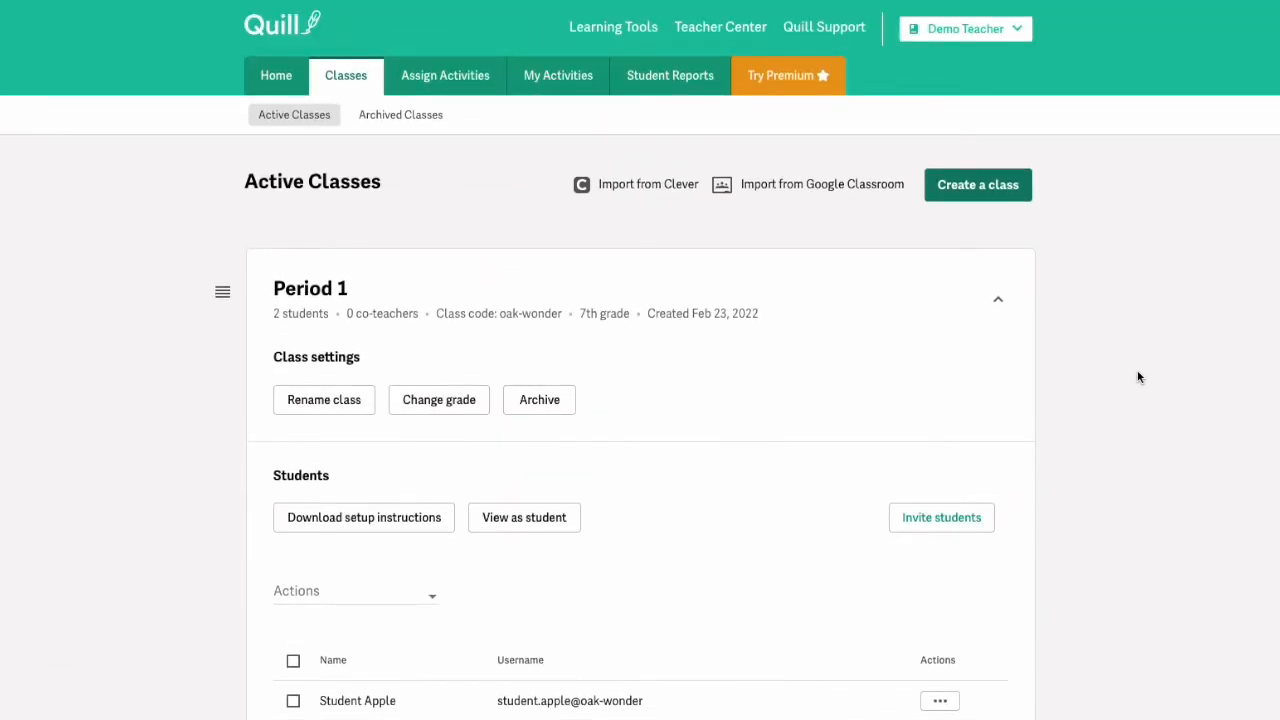
{"action": "left_click", "coordinate": [540, 400]}
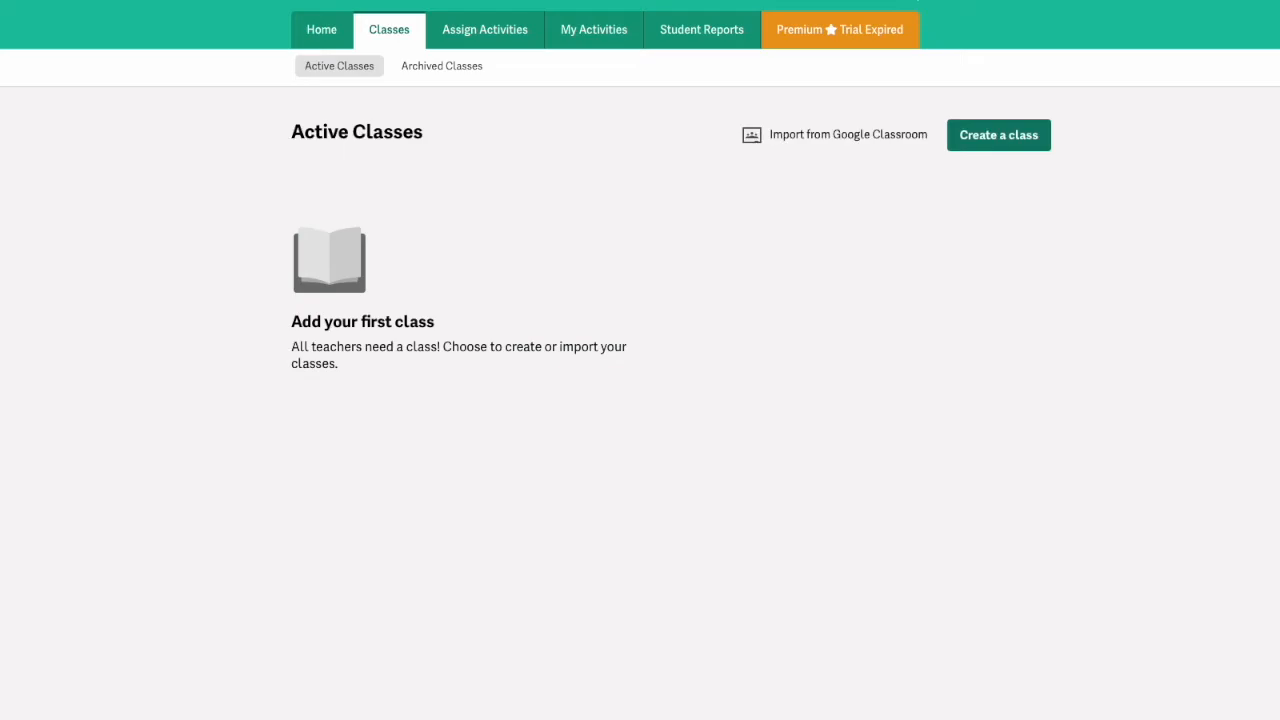
{"action": "mouse_move", "coordinate": [806, 144]}
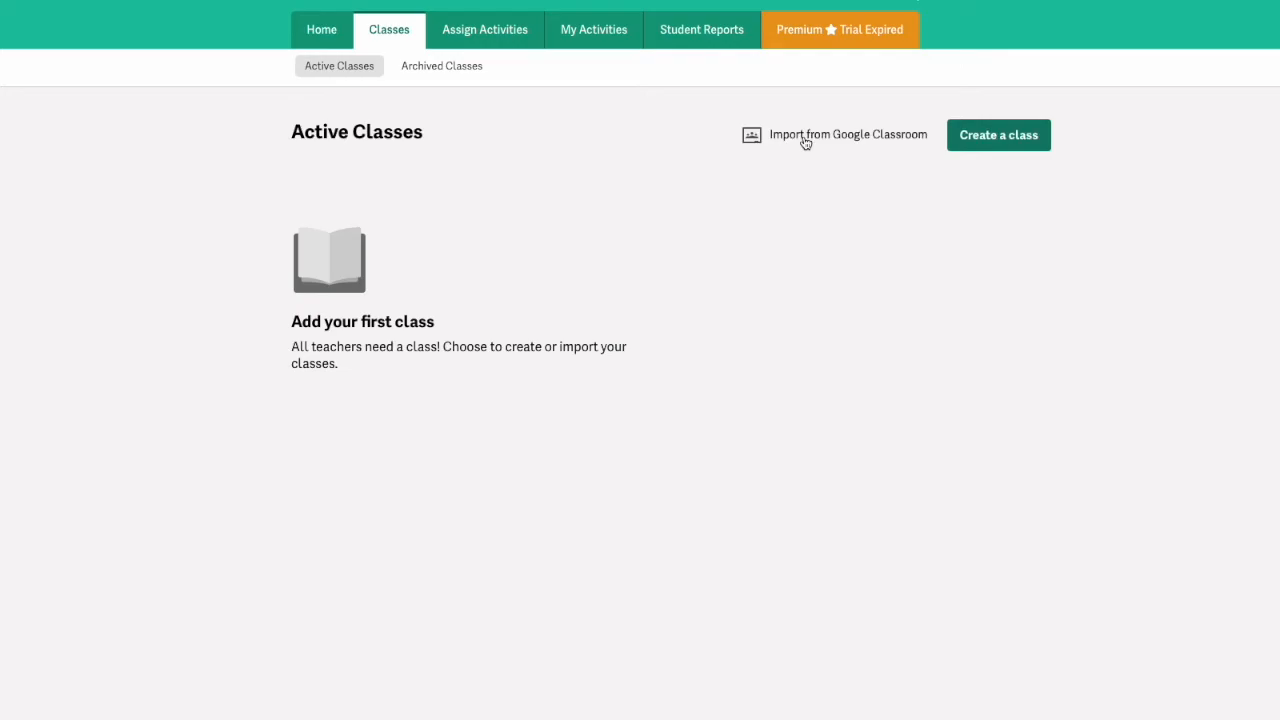
Import Period 1 from Google Classroom as a 7th grade class.
{"action": "left_click", "coordinate": [848, 134]}
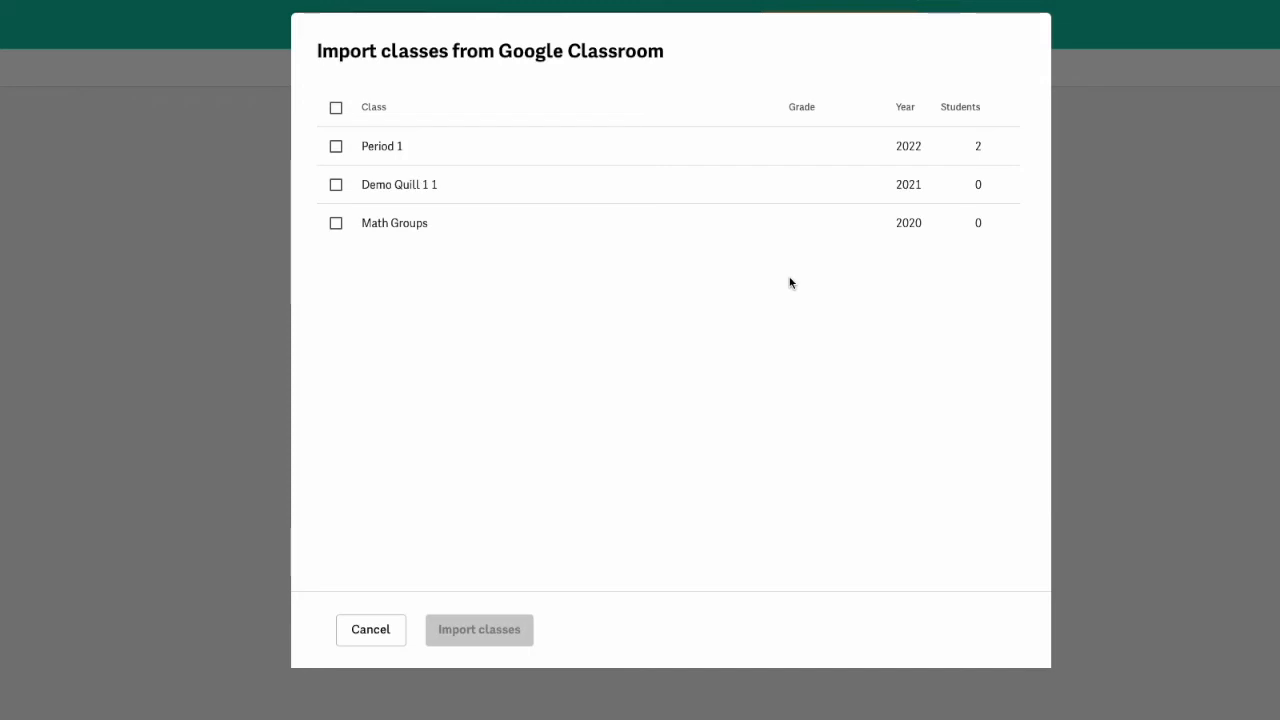
{"action": "mouse_move", "coordinate": [744, 280]}
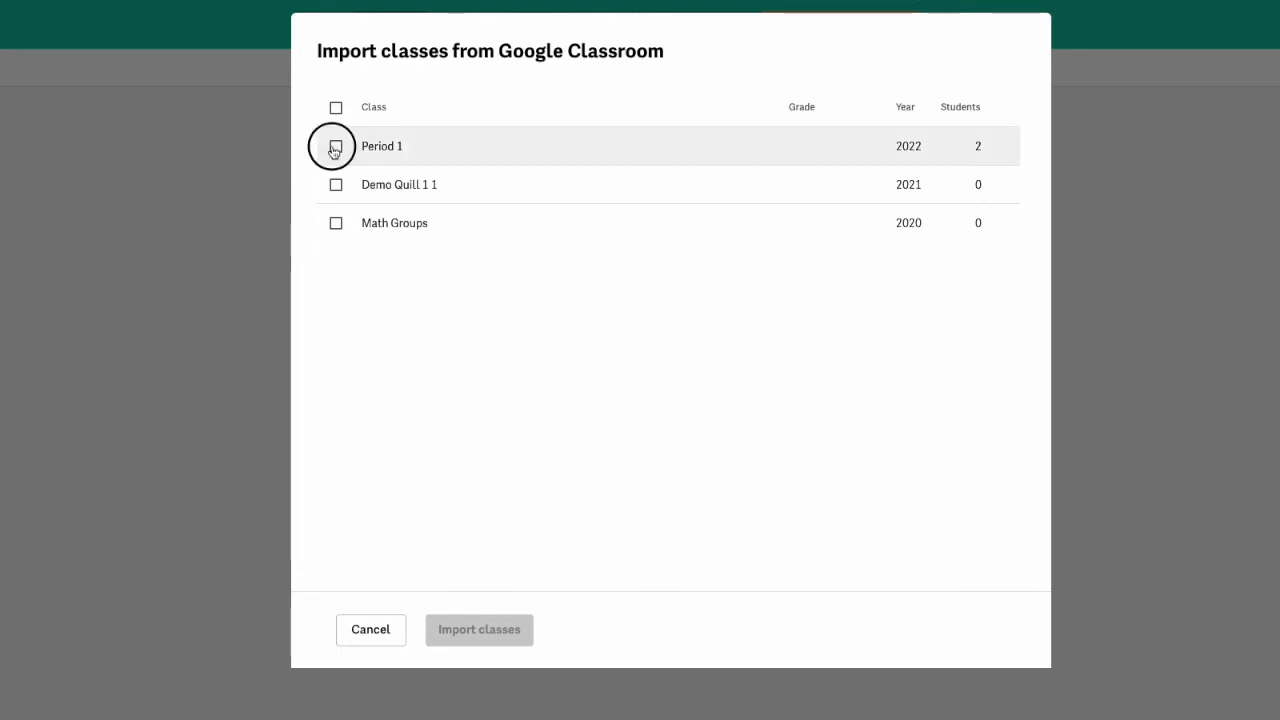
{"action": "left_click", "coordinate": [336, 146]}
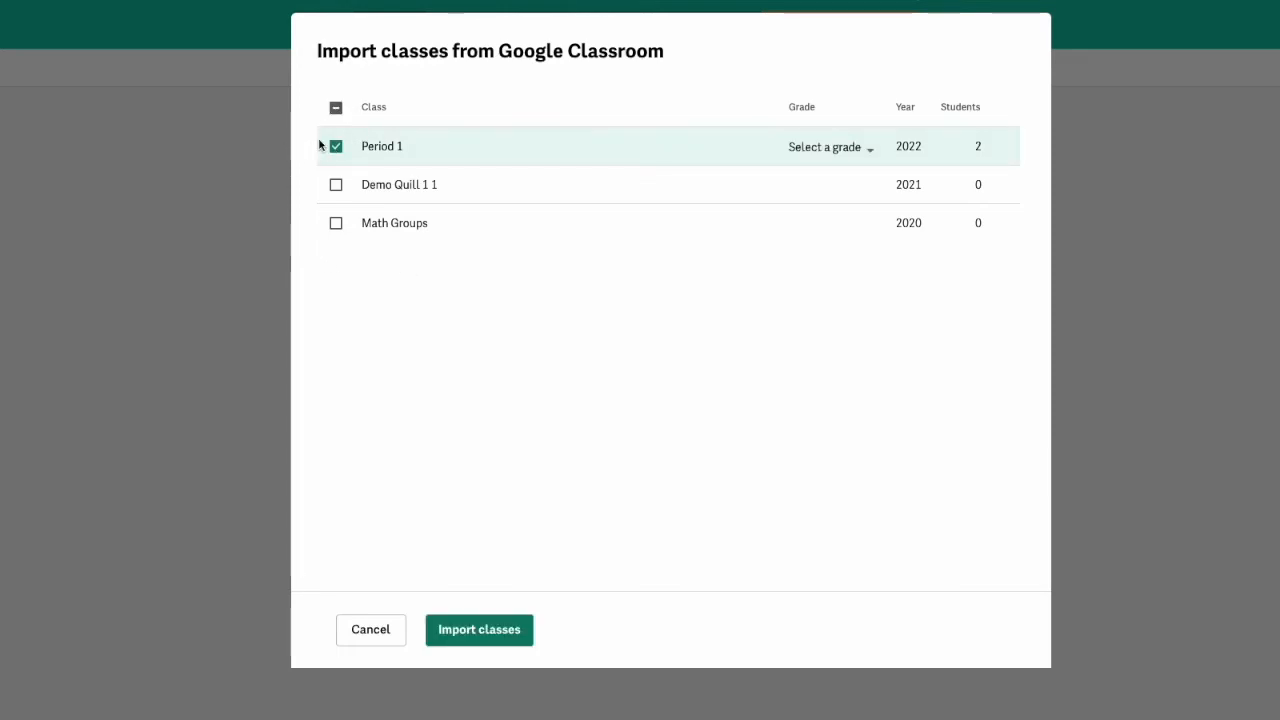
{"action": "left_click", "coordinate": [824, 148]}
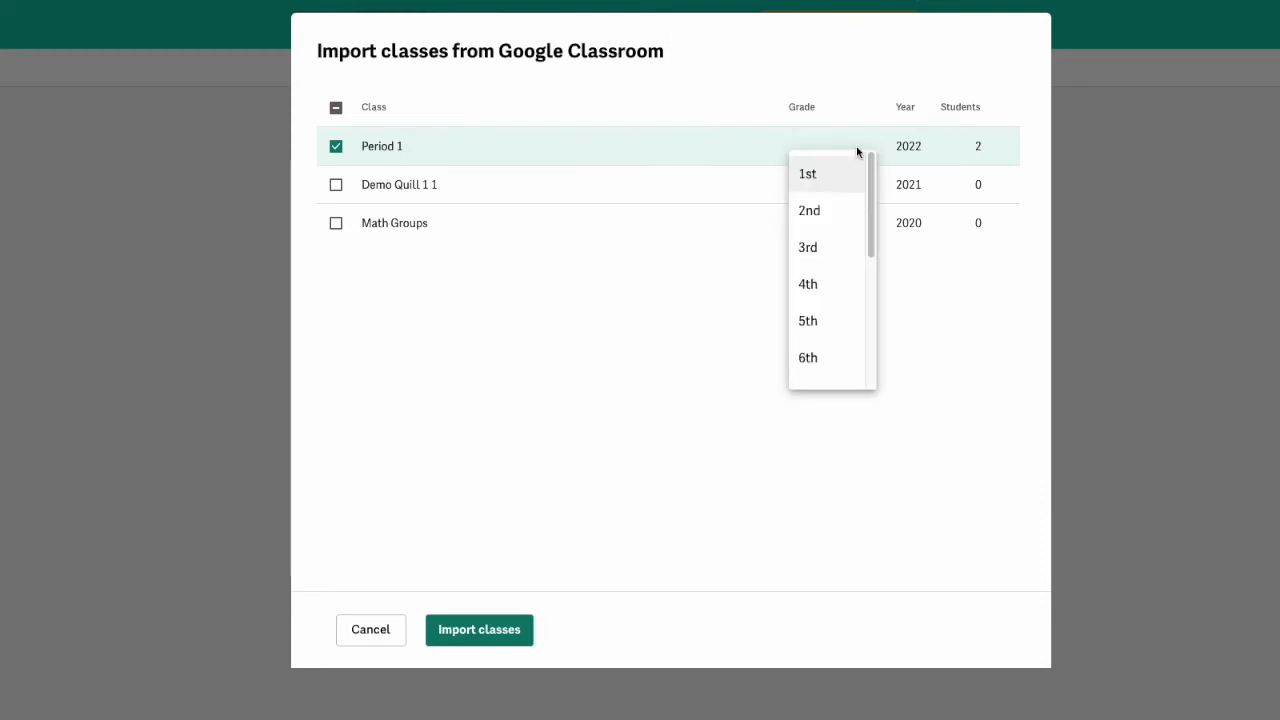
{"action": "scroll", "scroll_direction": "down", "scroll_amount": 3}
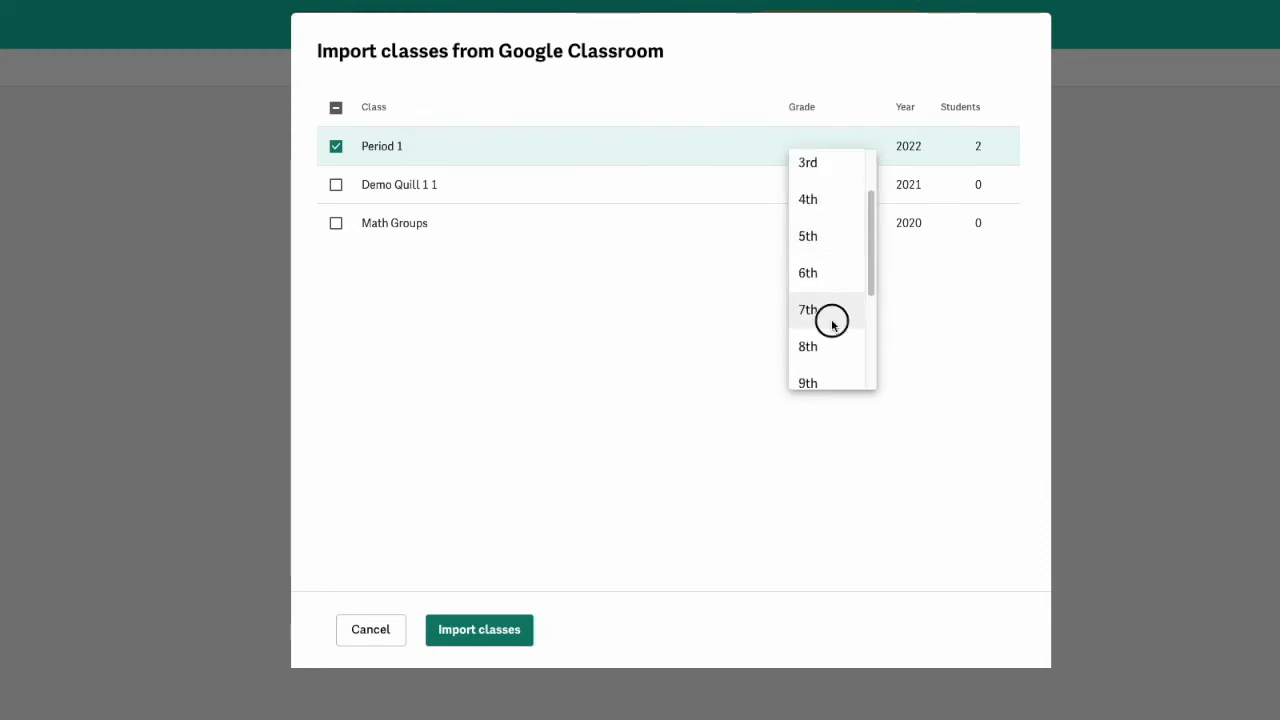
{"action": "left_click", "coordinate": [808, 308]}
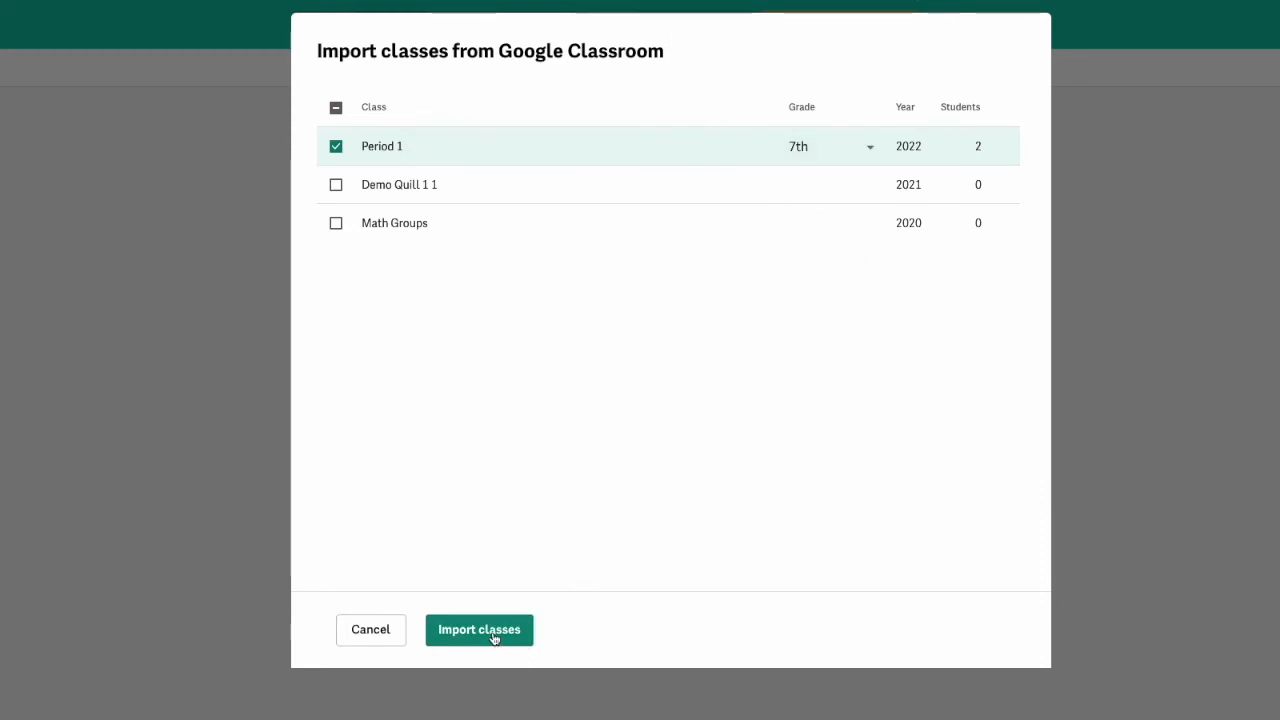
{"action": "left_click", "coordinate": [480, 628]}
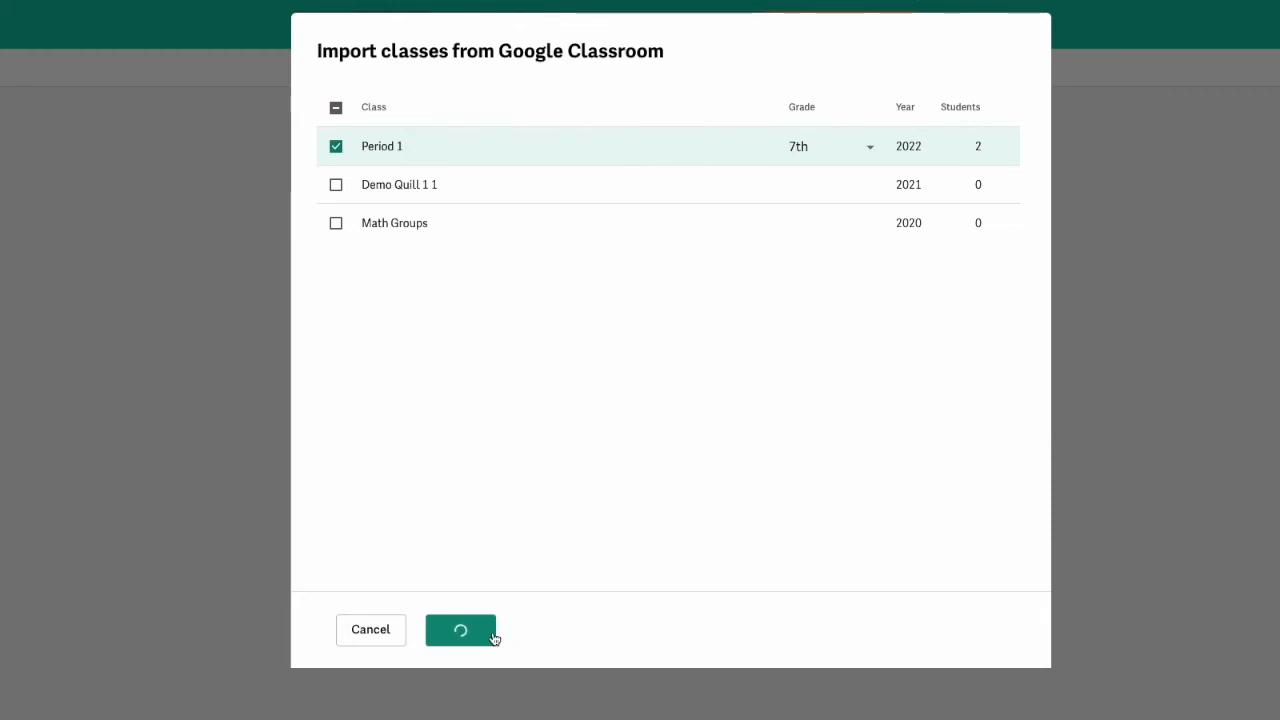
{"action": "left_click", "coordinate": [460, 628]}
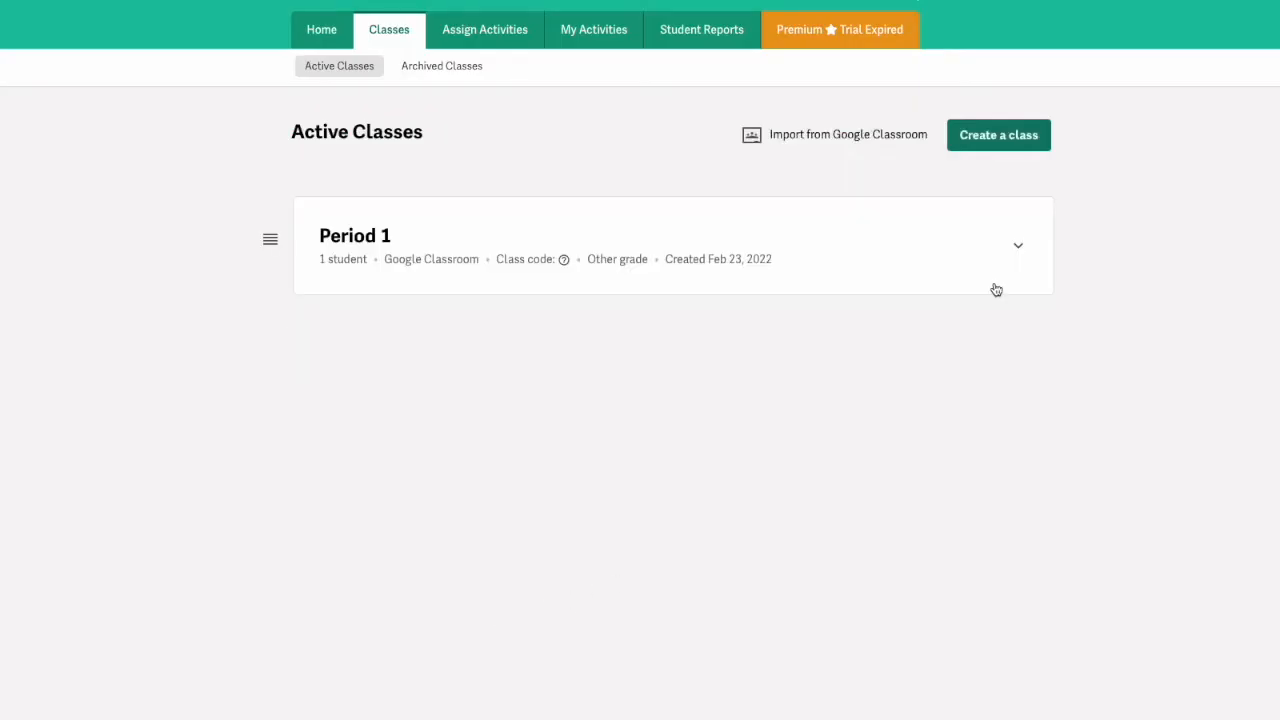
{"action": "mouse_move", "coordinate": [992, 284]}
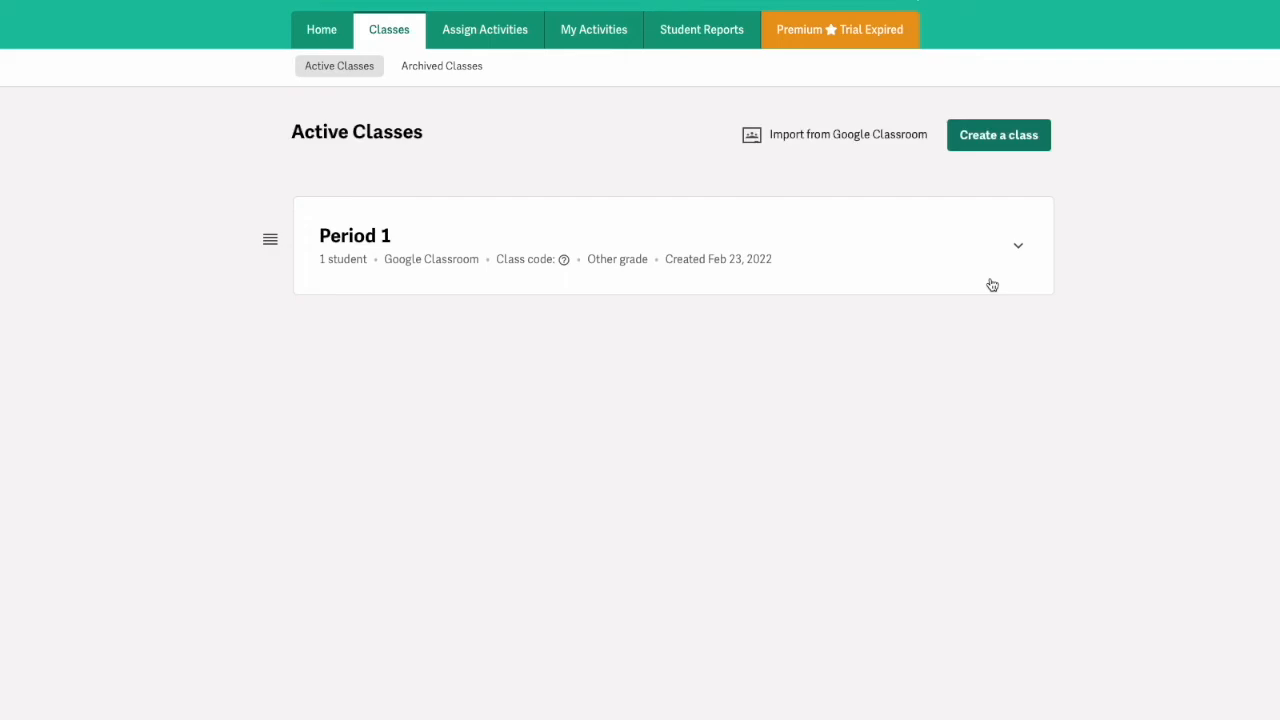
Expand the imported Period 1 card to review its synced student roster.
{"action": "left_click", "coordinate": [1018, 244]}
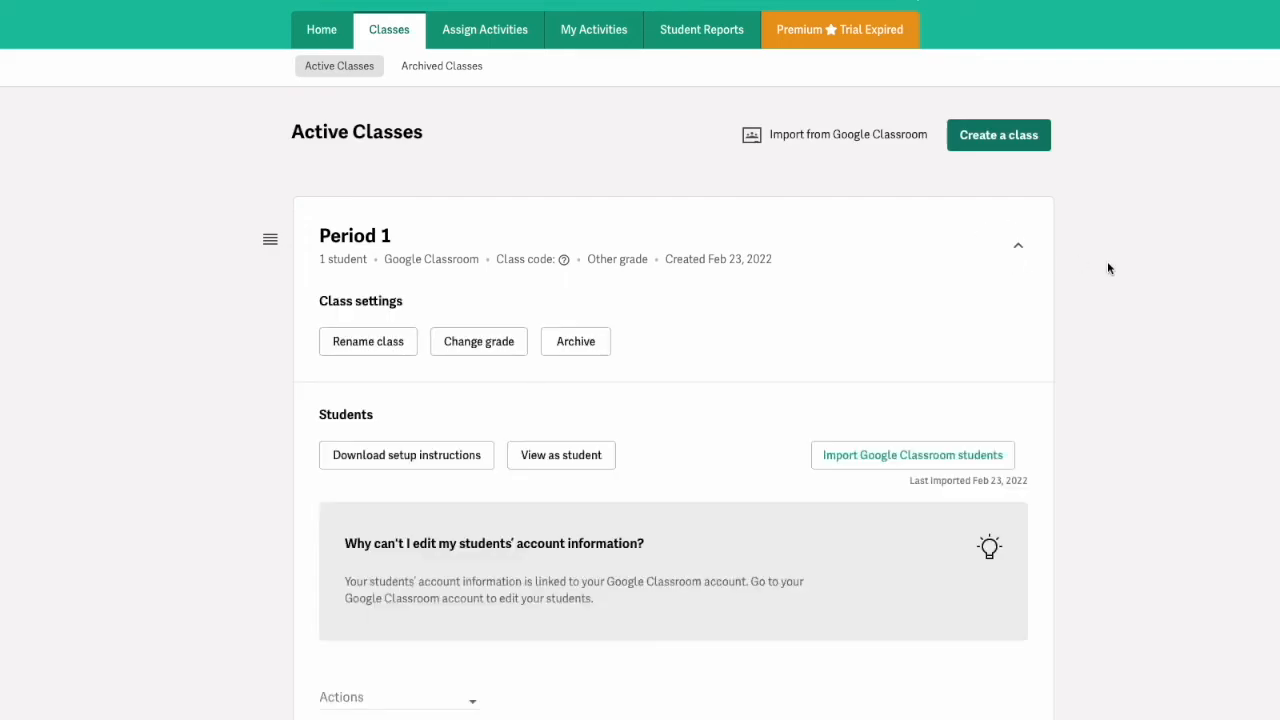
{"action": "scroll", "scroll_direction": "down", "scroll_amount": 3}
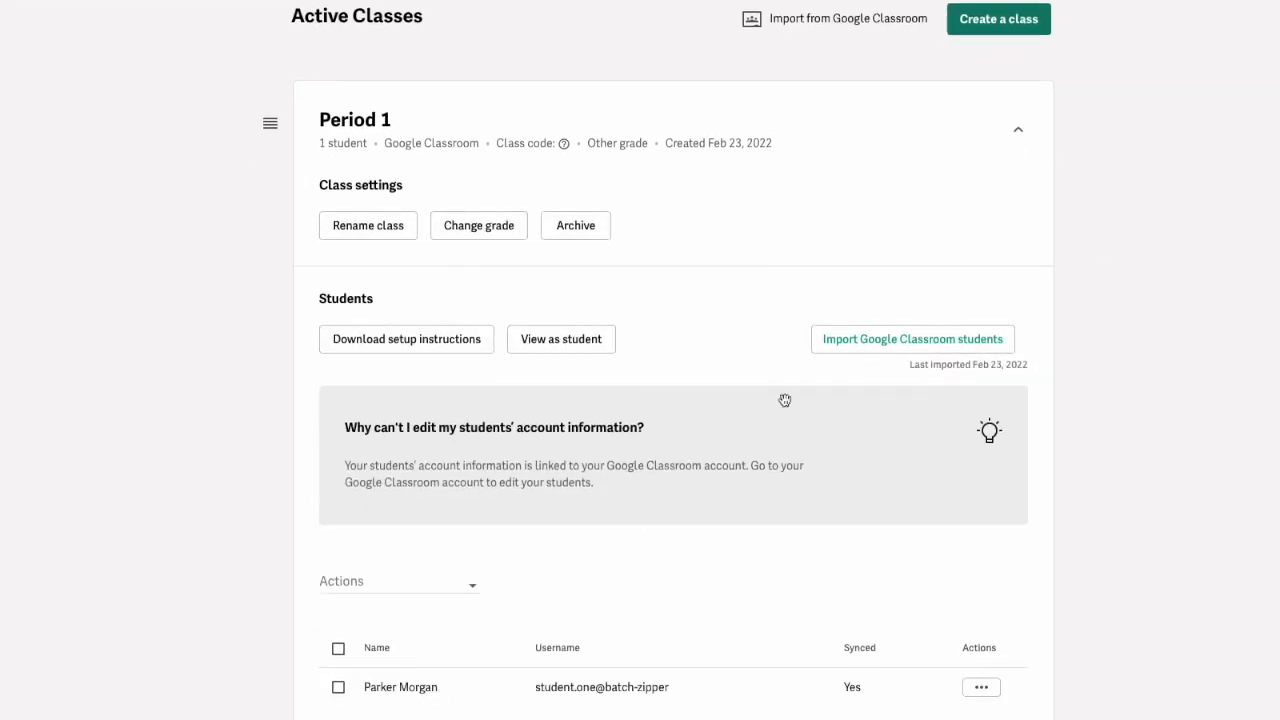
{"action": "mouse_move", "coordinate": [1148, 500]}
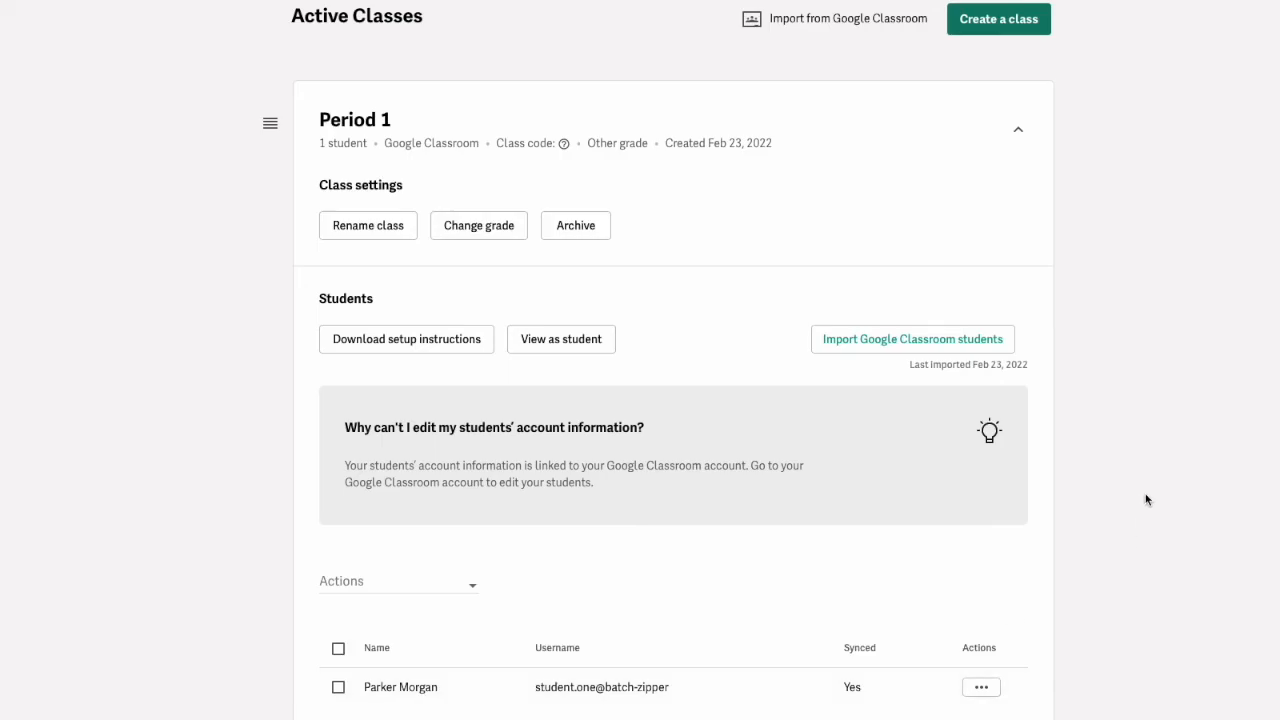
{"action": "left_click", "coordinate": [280, 98]}
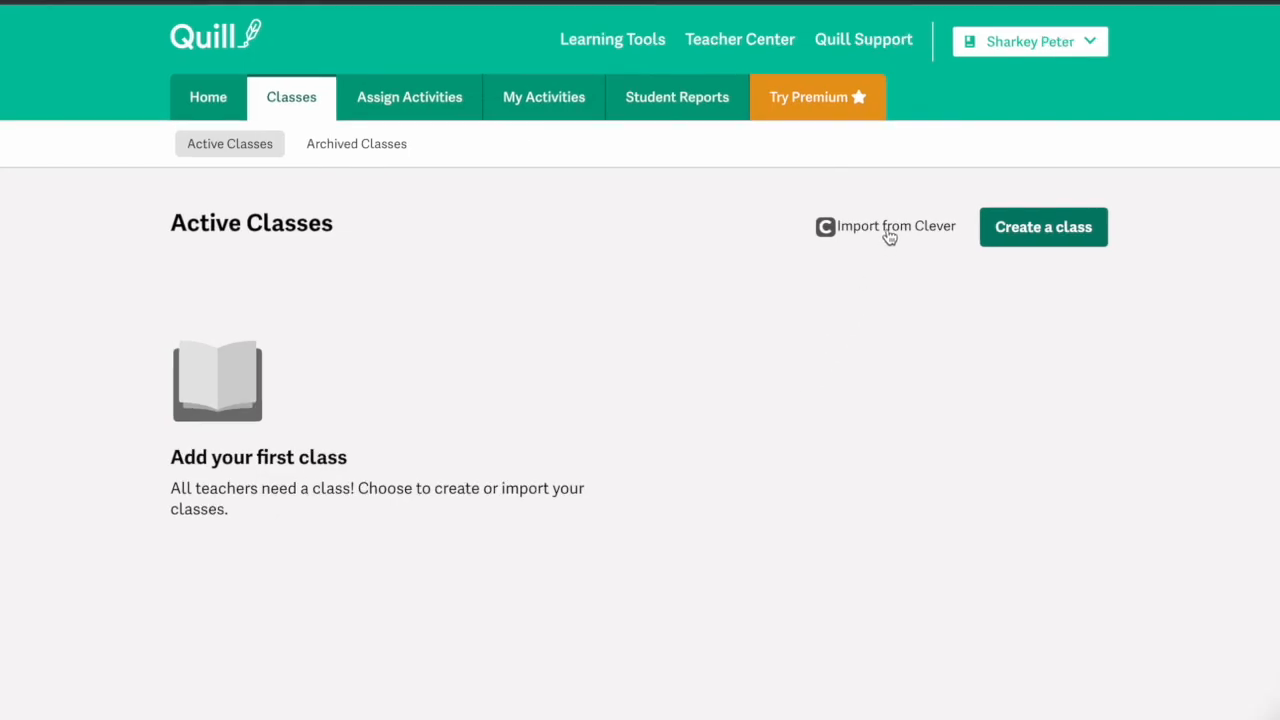
Import the Clever classes, including Clever 101 and Clever 105.
{"action": "left_click", "coordinate": [884, 226]}
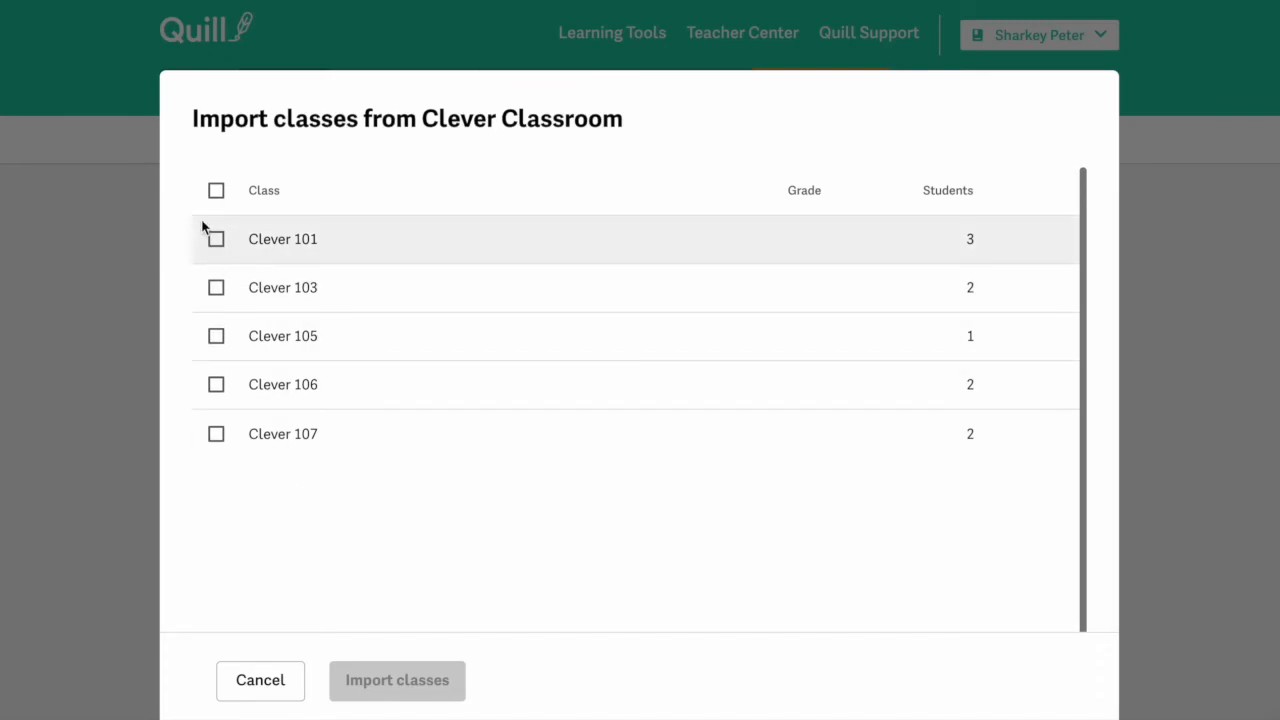
{"action": "left_click", "coordinate": [216, 336]}
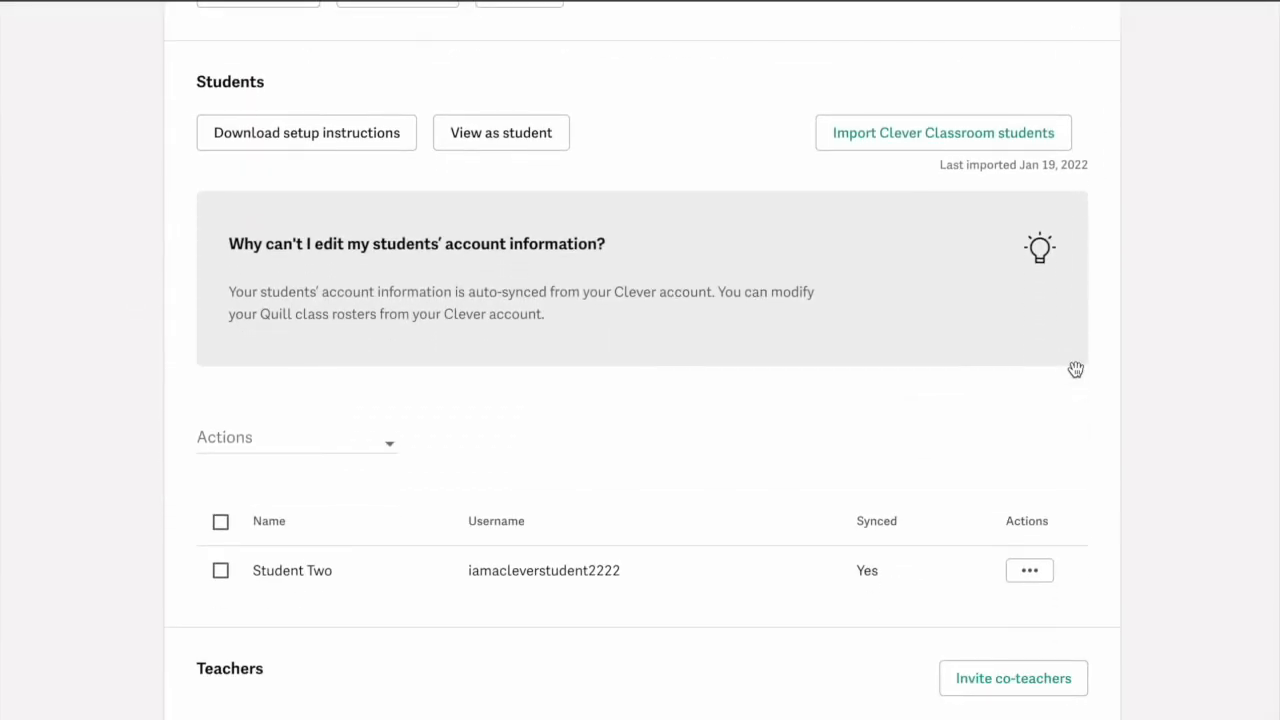
{"action": "scroll", "scroll_direction": "down", "scroll_amount": 3}
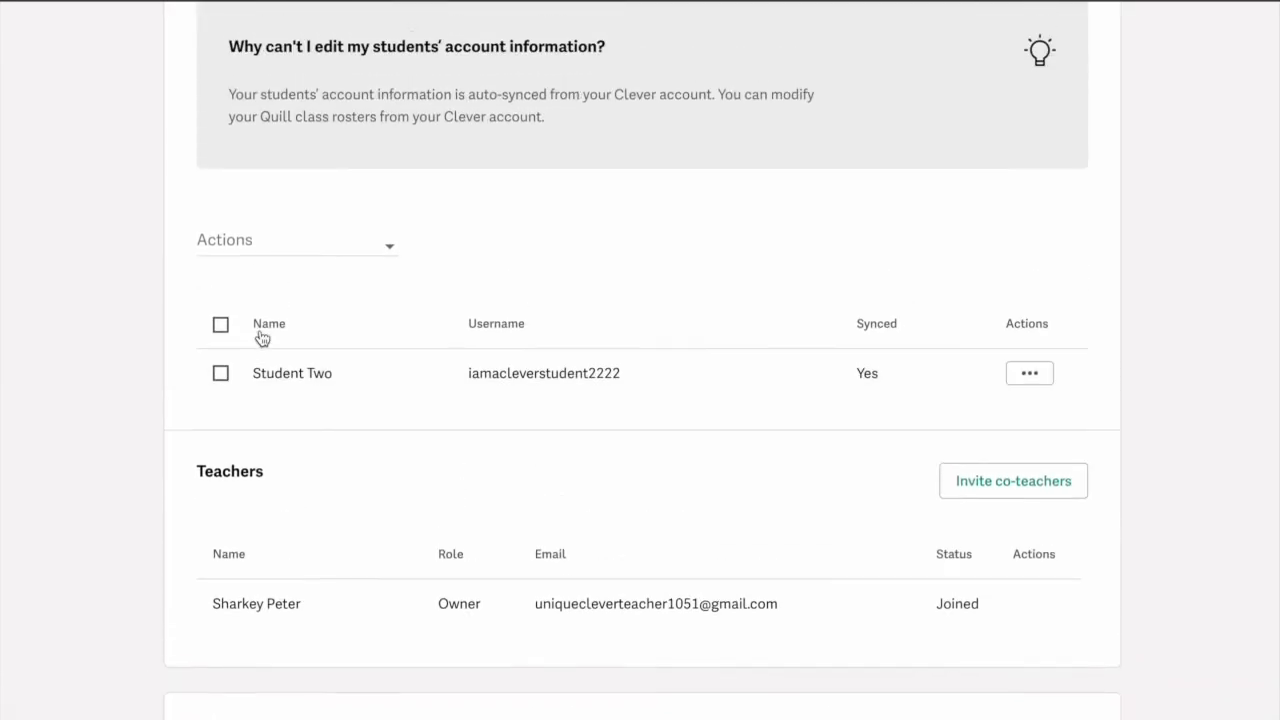
{"action": "scroll", "scroll_direction": "up", "scroll_amount": 3}
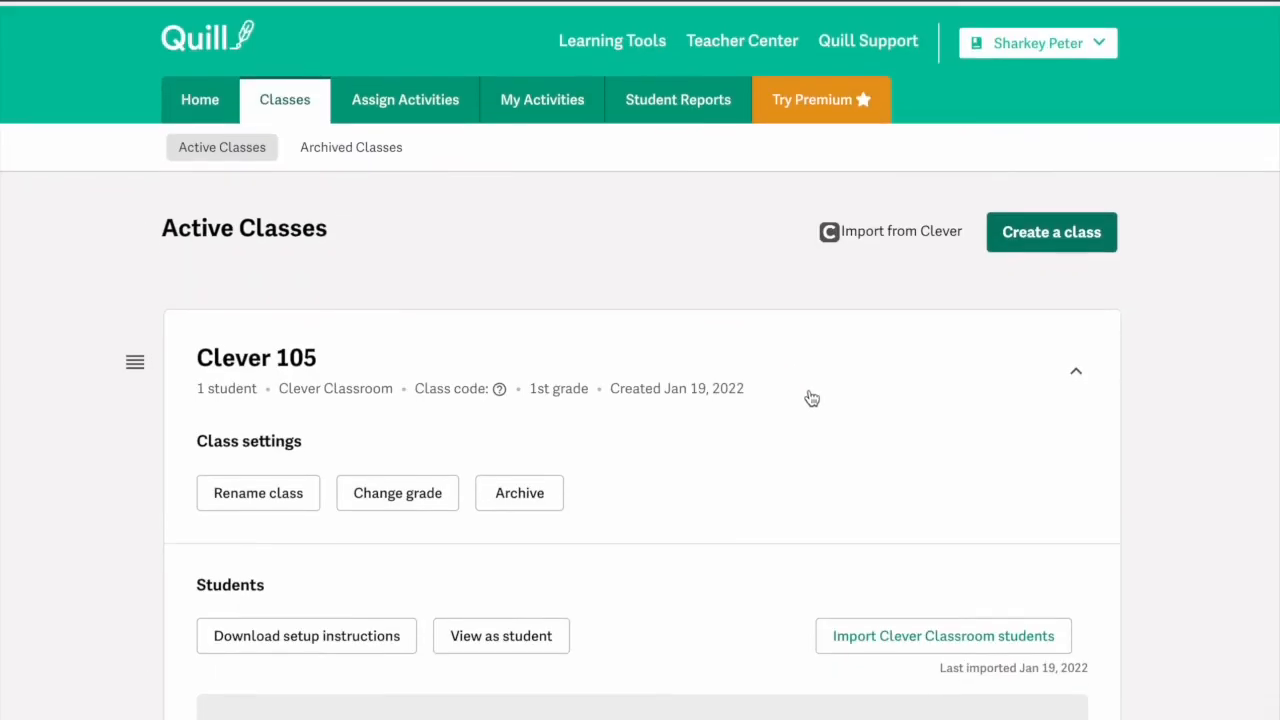
Collapse Clever 105 and expand Clever 101 to show its three synced students.
{"action": "left_click", "coordinate": [1076, 370]}
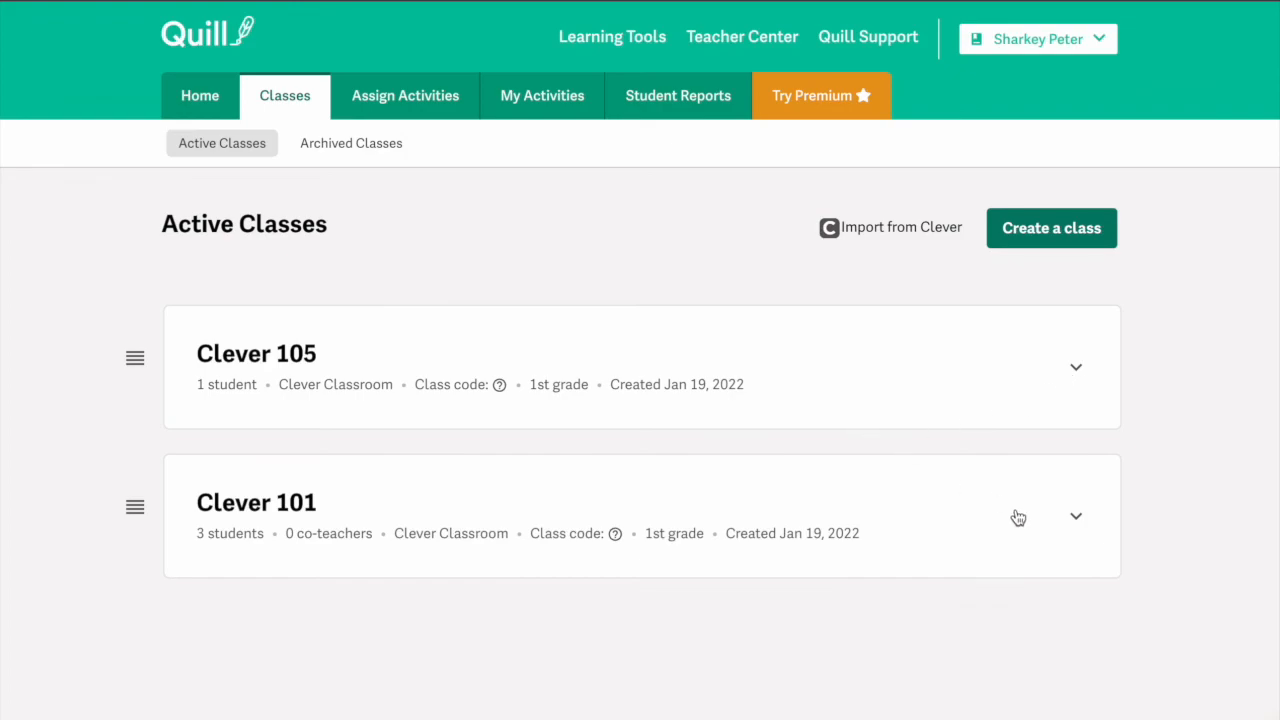
{"action": "left_click", "coordinate": [1076, 516]}
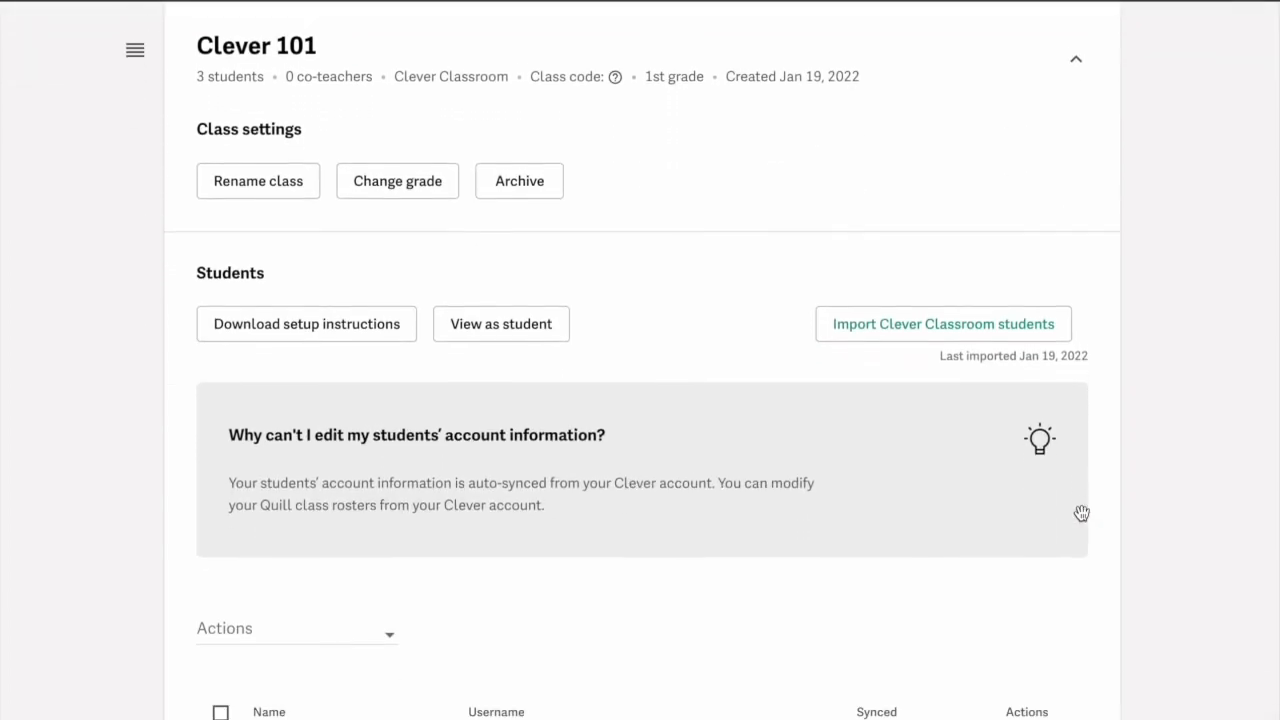
{"action": "scroll", "scroll_direction": "down", "scroll_amount": 3}
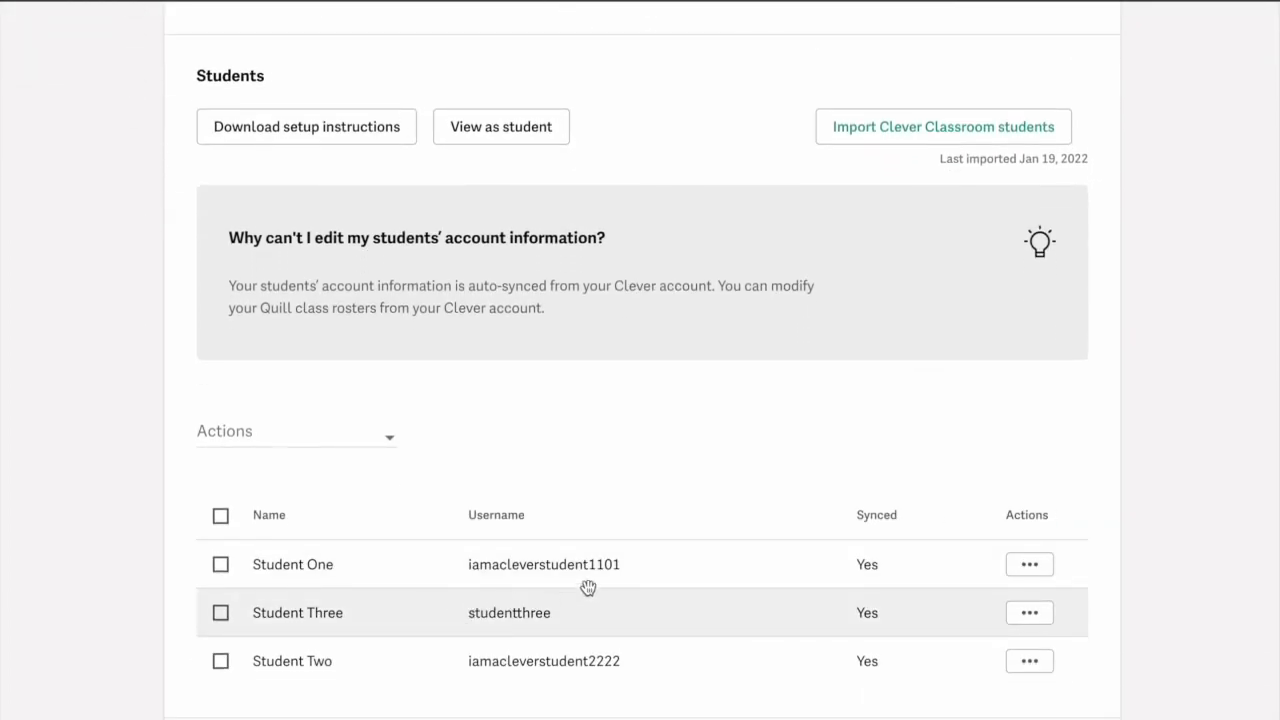
{"action": "scroll", "scroll_direction": "up", "scroll_amount": 3}
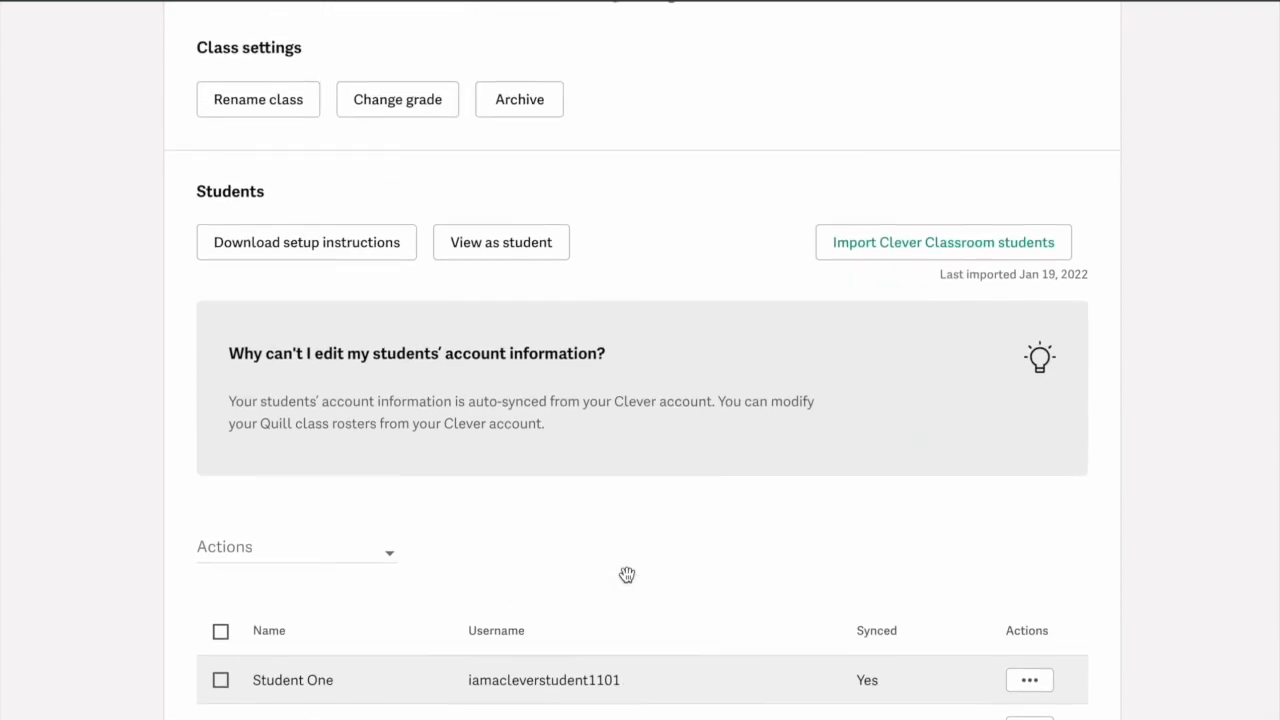